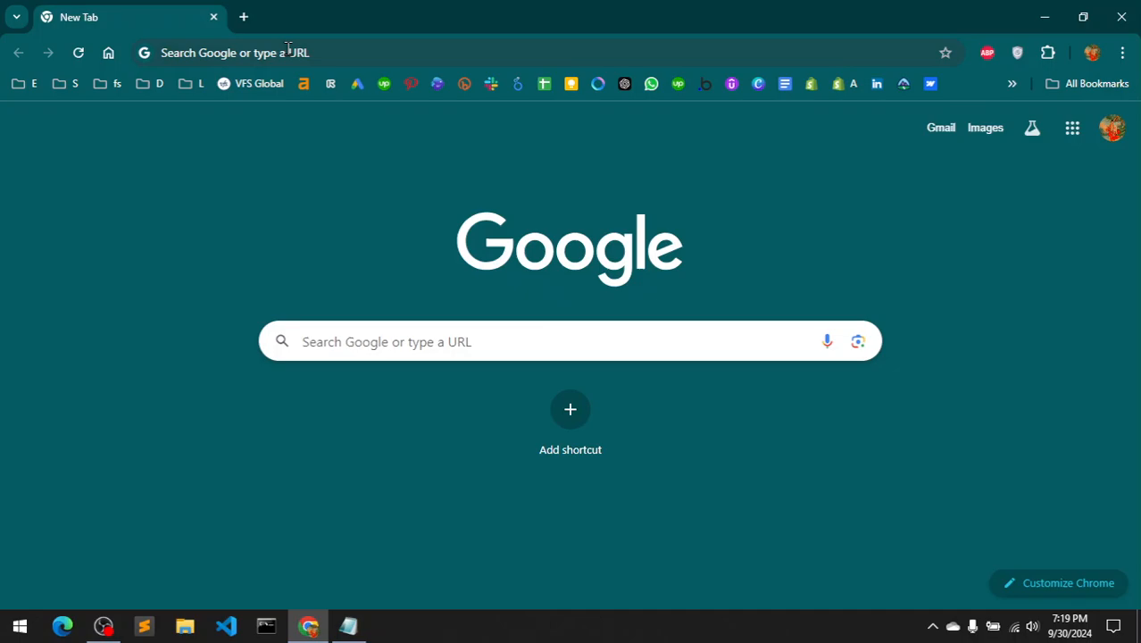
pyautogui.moveTo(409, 215)
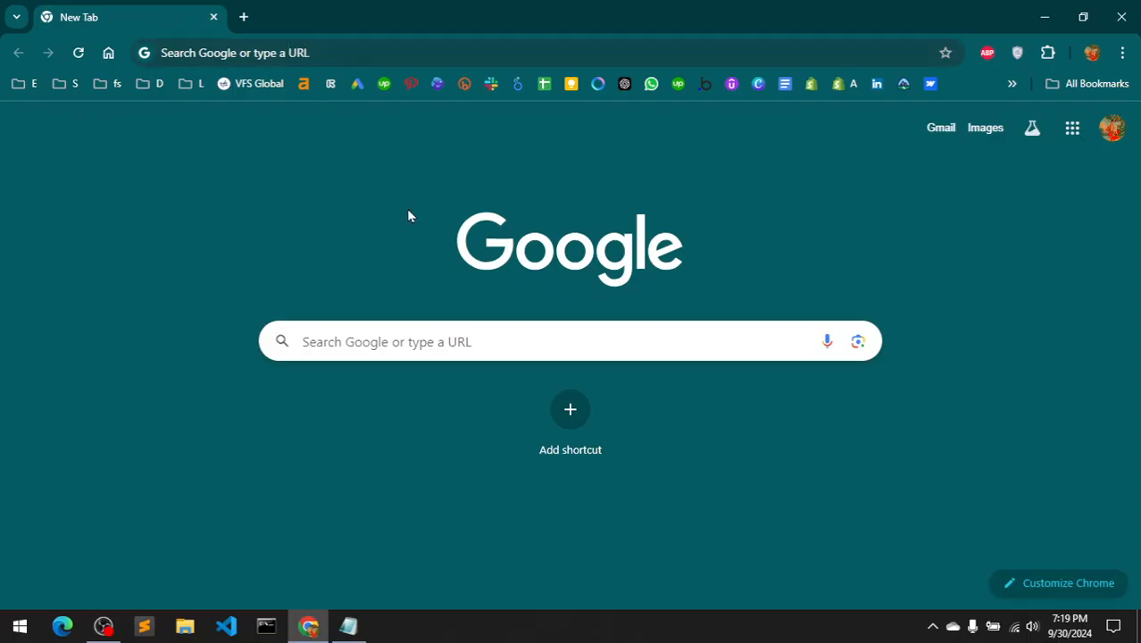
pyautogui.moveTo(465, 217)
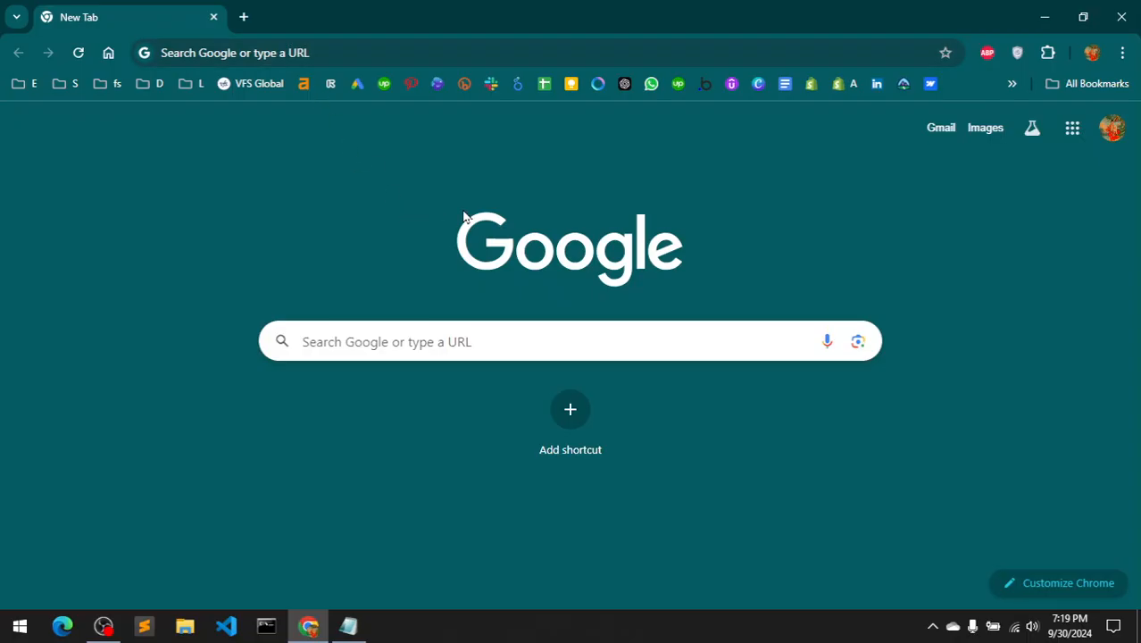
pyautogui.moveTo(396, 230)
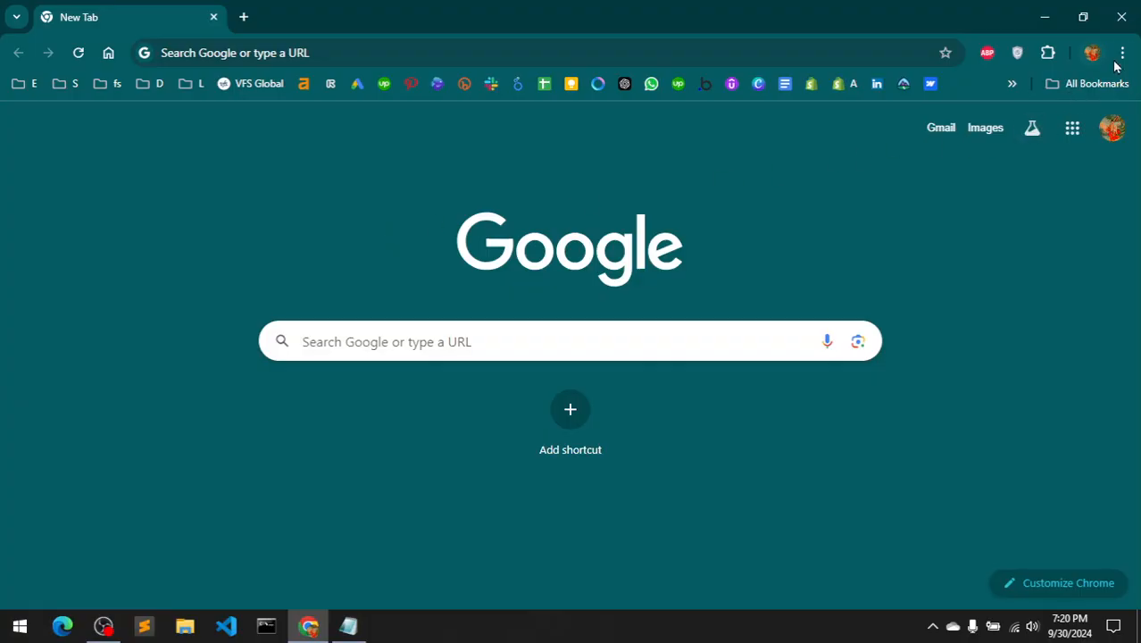
# Reach the History page from Chrome's menu and close the extra blank New Tab.
pyautogui.click(1122, 53)
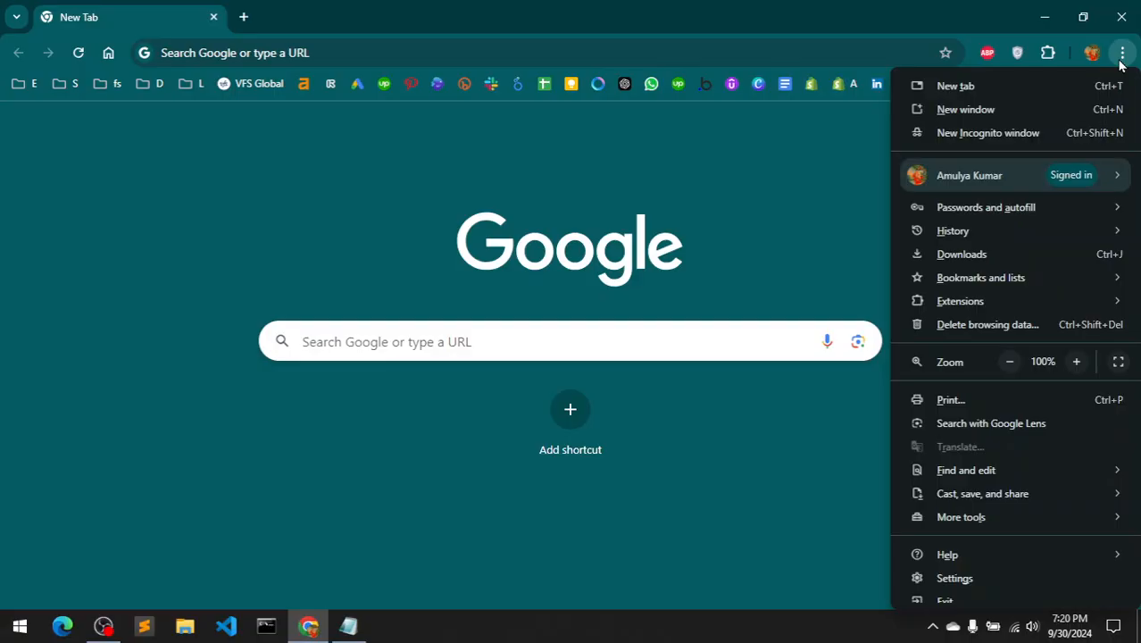
pyautogui.moveTo(1106, 101)
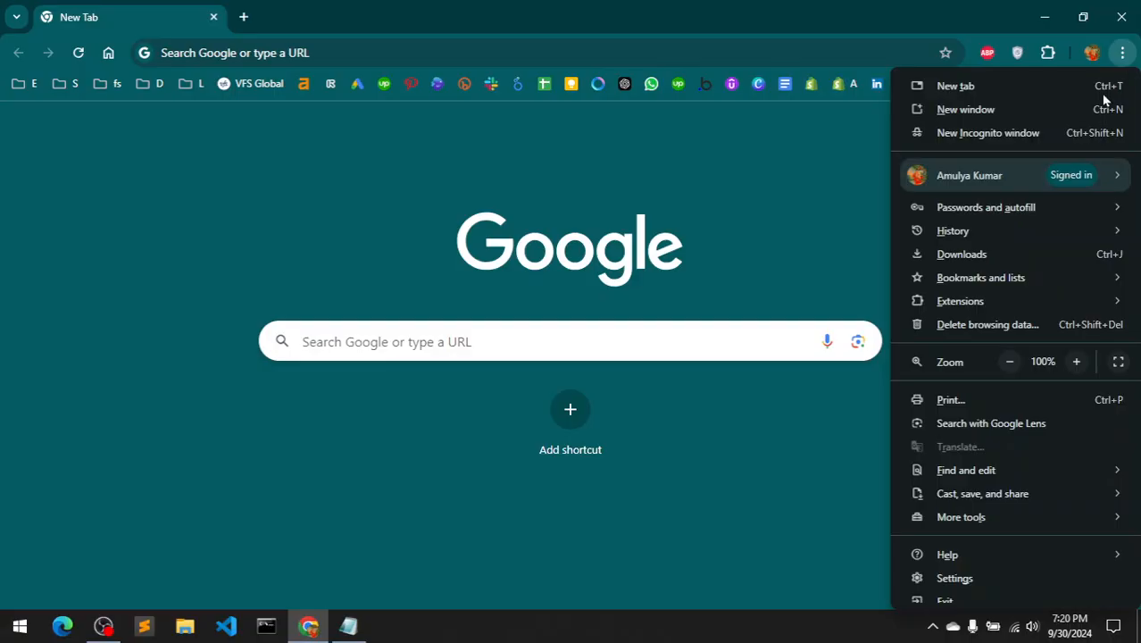
pyautogui.moveTo(955, 578)
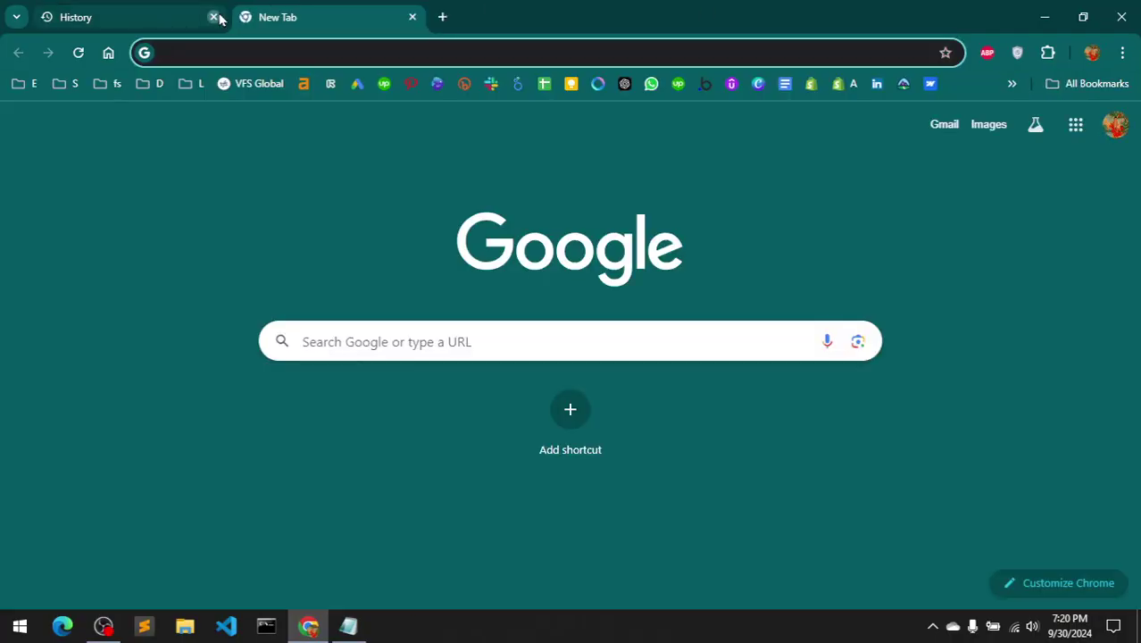
pyautogui.click(213, 16)
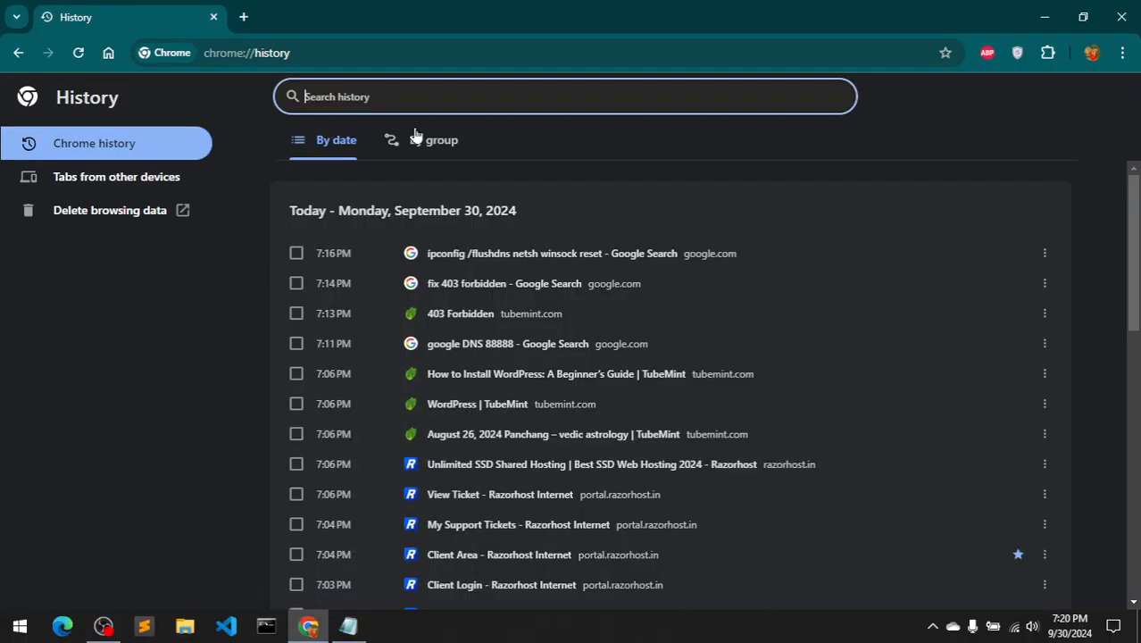
# In Delete browsing data's Advanced options, untick Download history so it is kept.
pyautogui.click(110, 210)
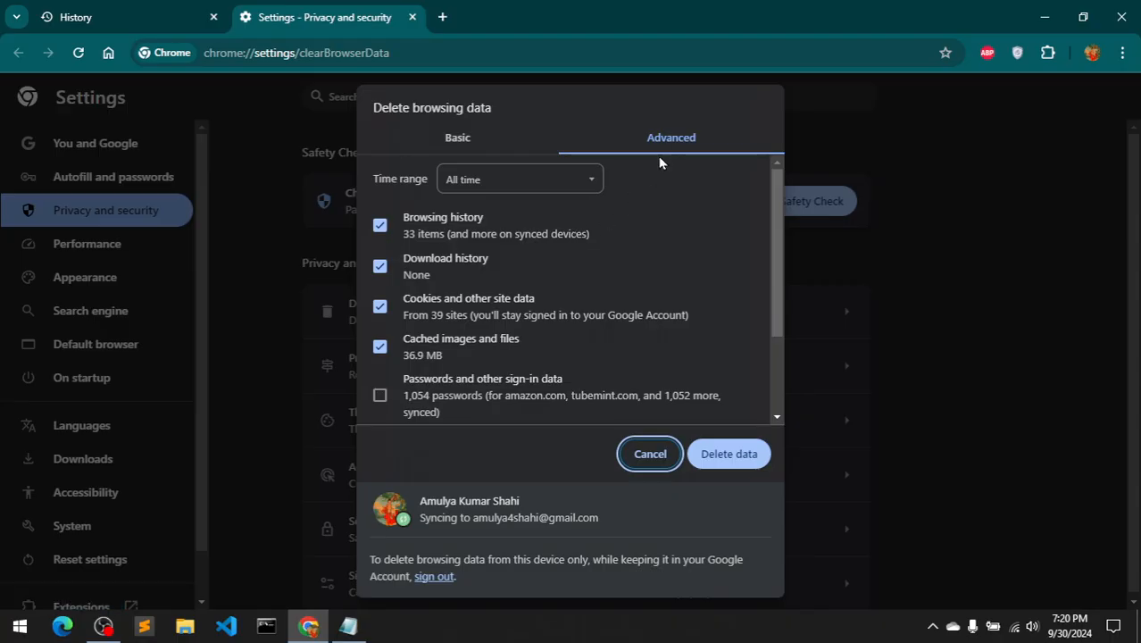
pyautogui.click(457, 138)
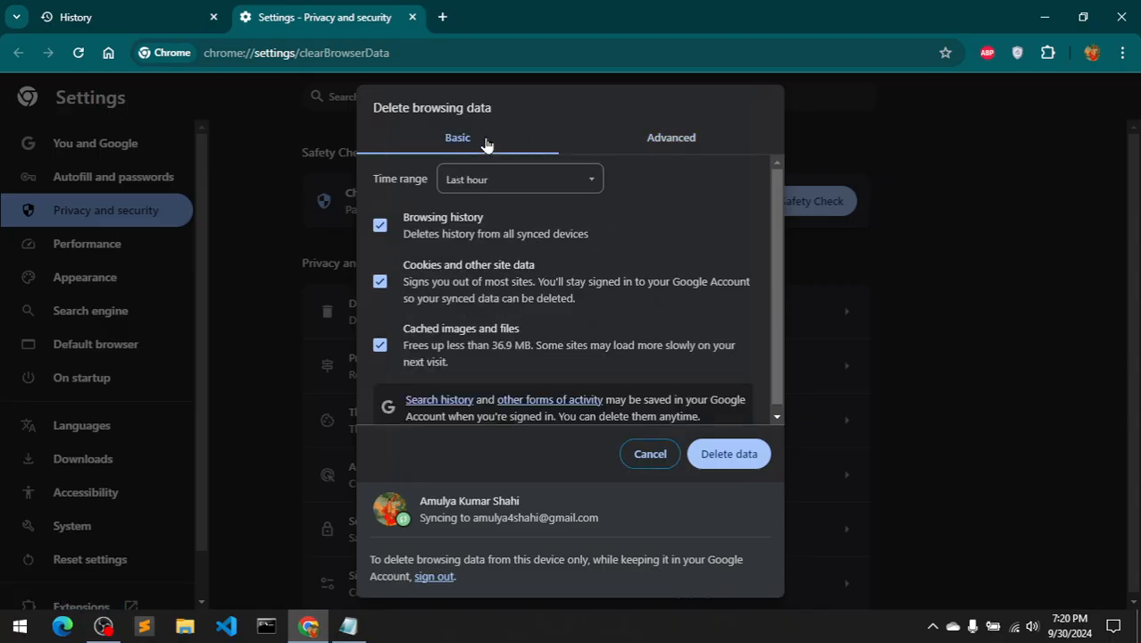
pyautogui.moveTo(563, 155)
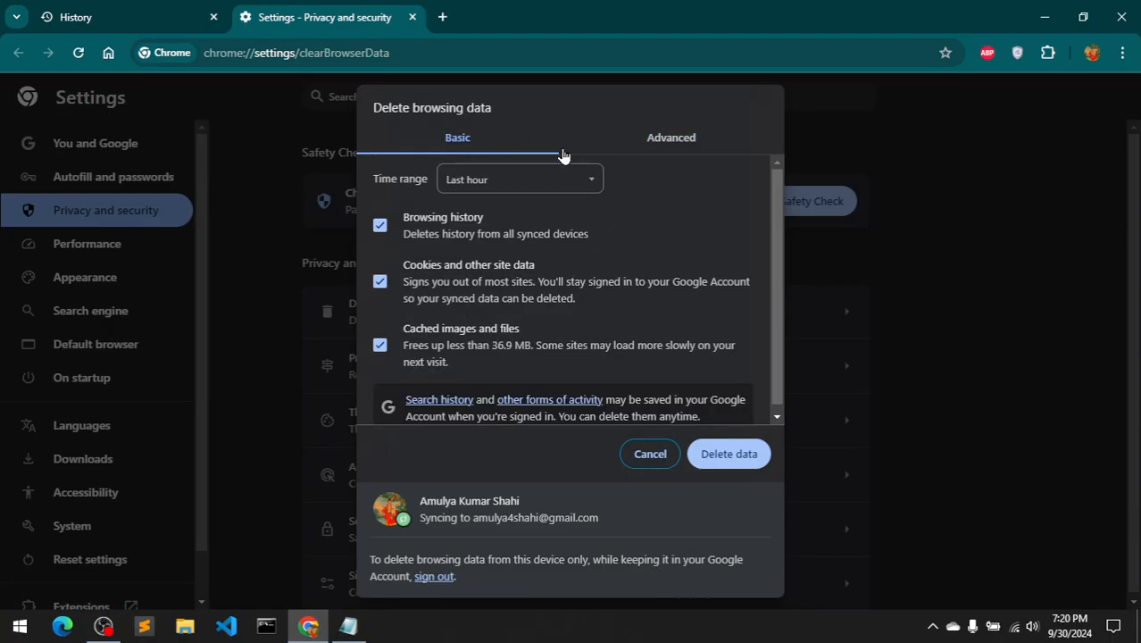
pyautogui.click(671, 137)
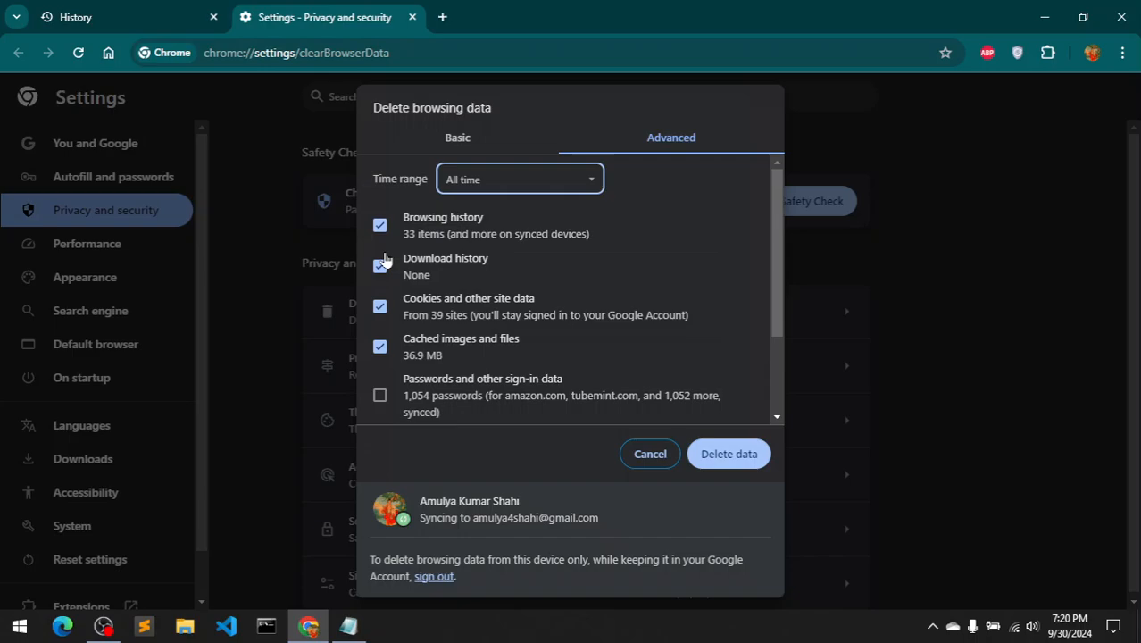
pyautogui.click(380, 266)
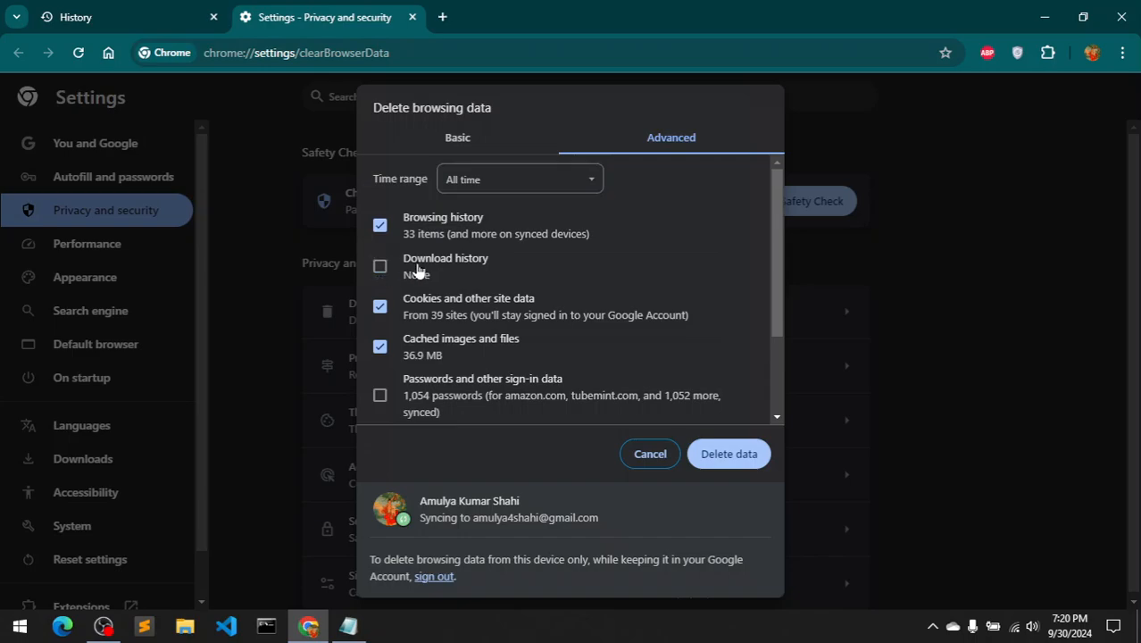
pyautogui.moveTo(632, 268)
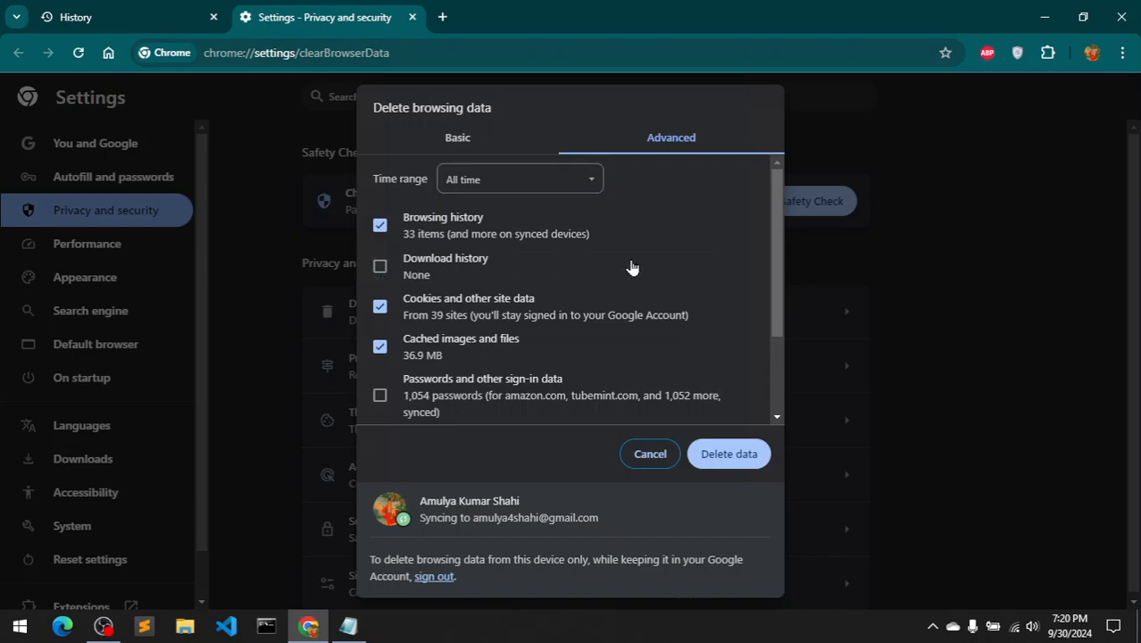
# Review the remaining data types in the Advanced clearing list.
pyautogui.scroll(-3)
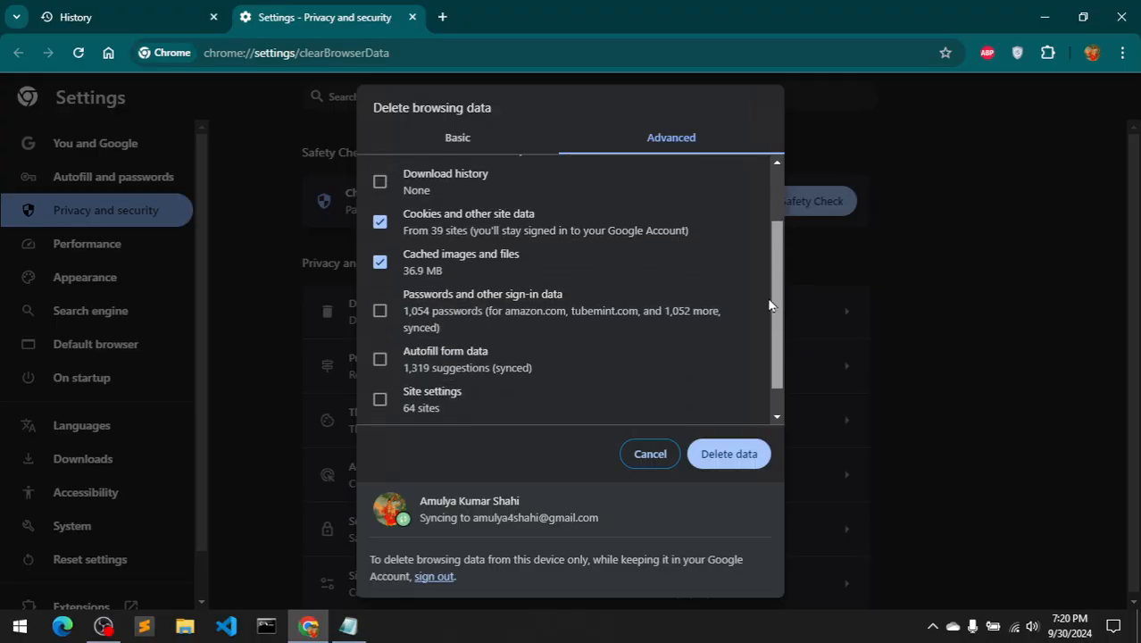
pyautogui.scroll(-3)
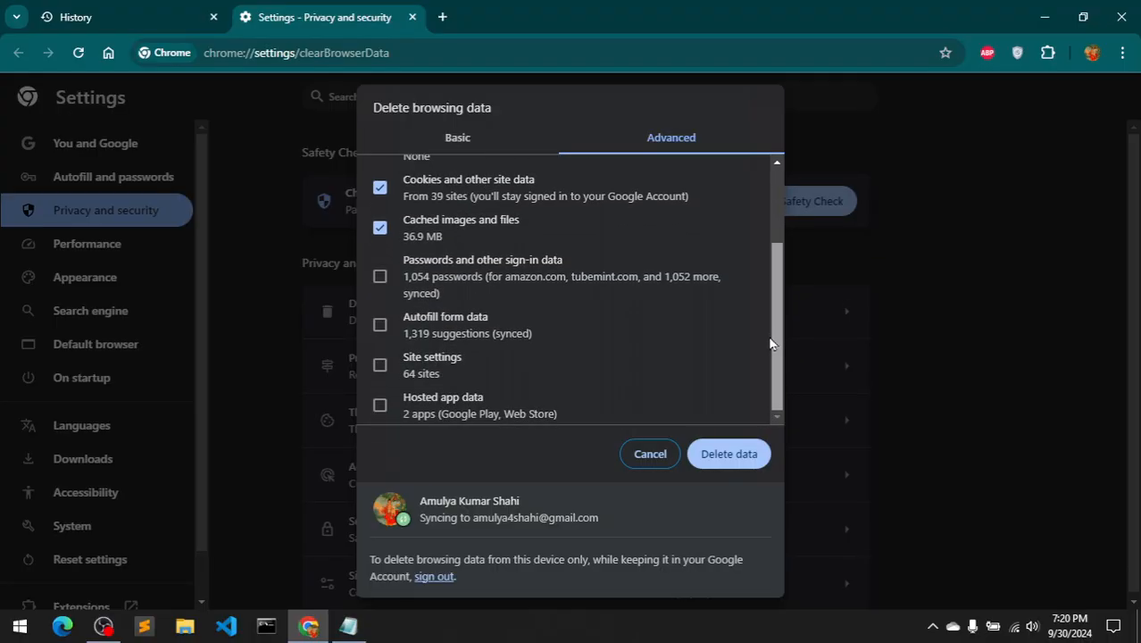
pyautogui.scroll(3)
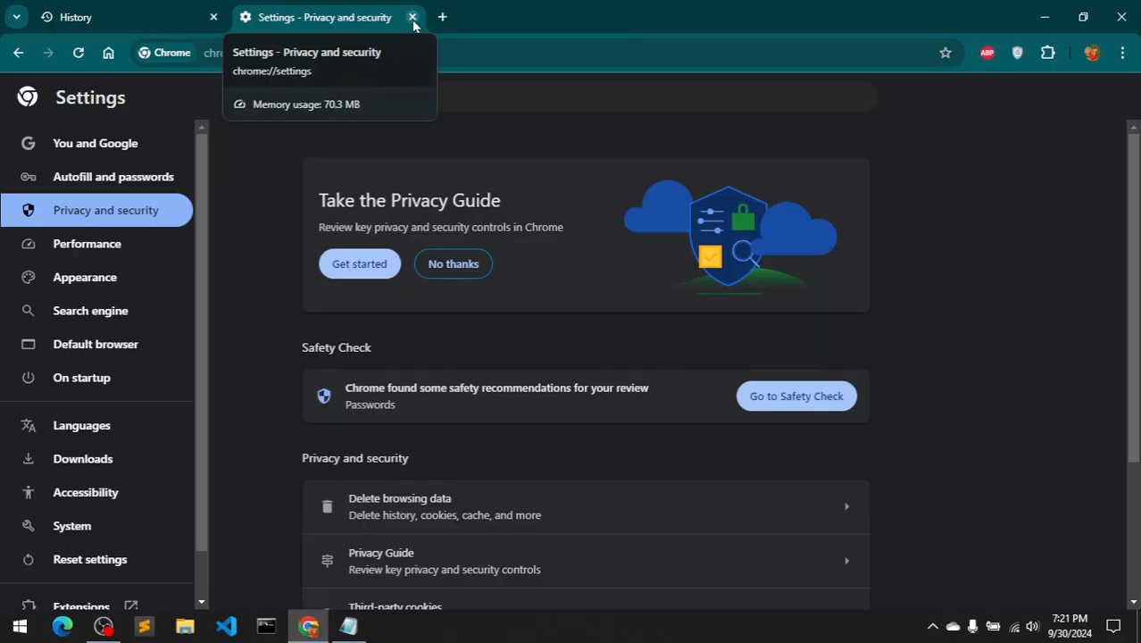
# Close the Settings tab and search the Start menu for 'con' to reach Control Panel.
pyautogui.click(411, 17)
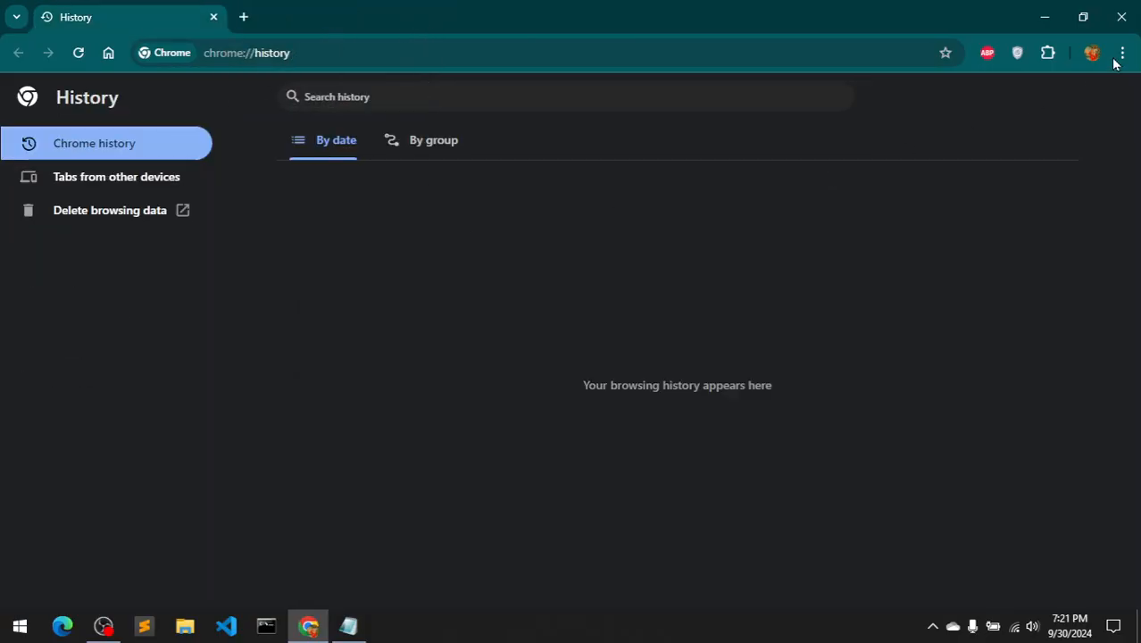
pyautogui.moveTo(5, 621)
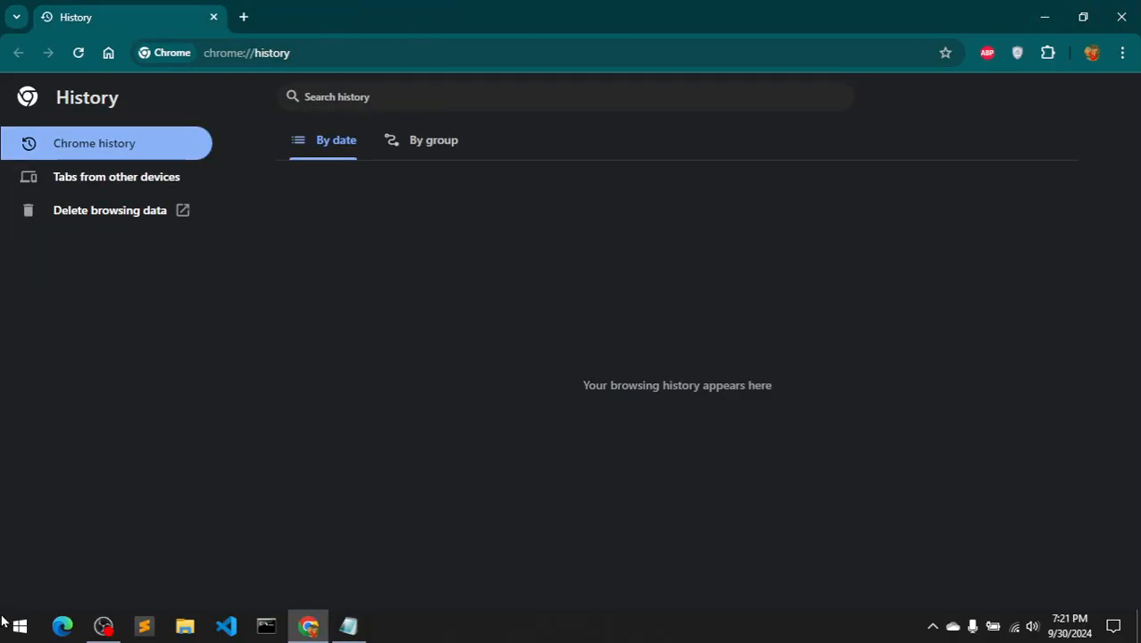
pyautogui.click(18, 625)
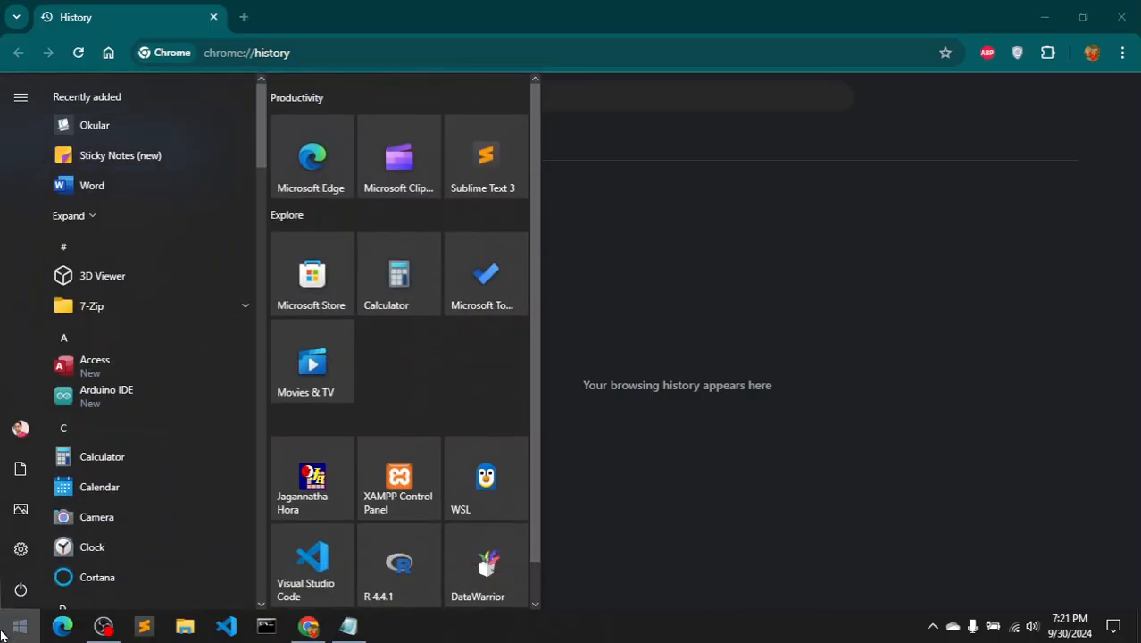
pyautogui.write('con')
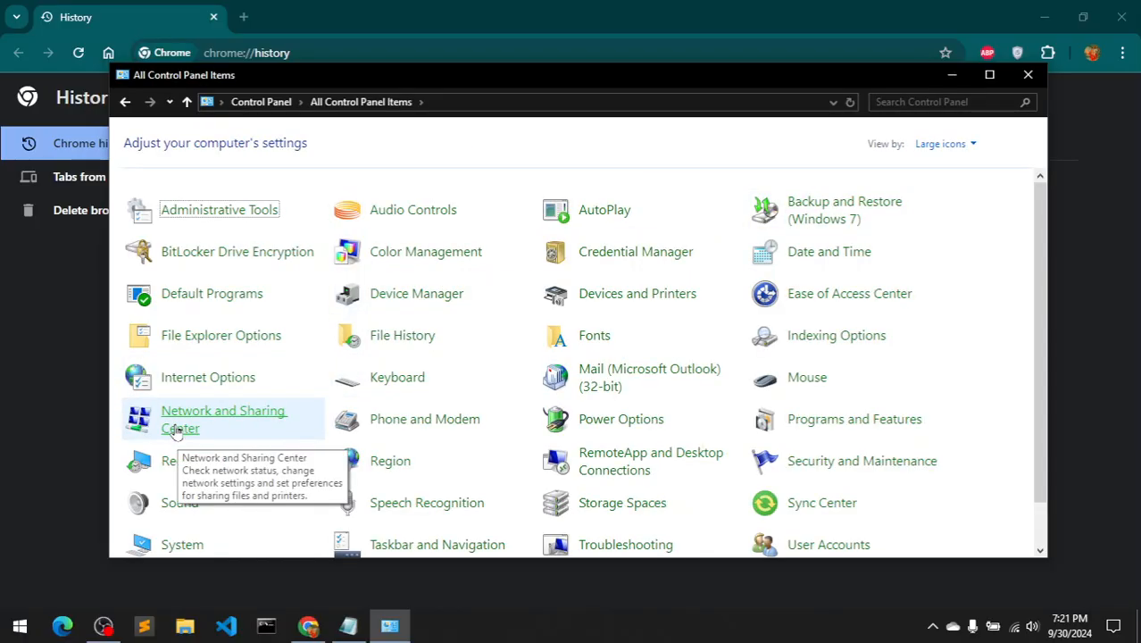
# Go to Network and Sharing Center and show the Wi-Fi connection's status window.
pyautogui.click(223, 419)
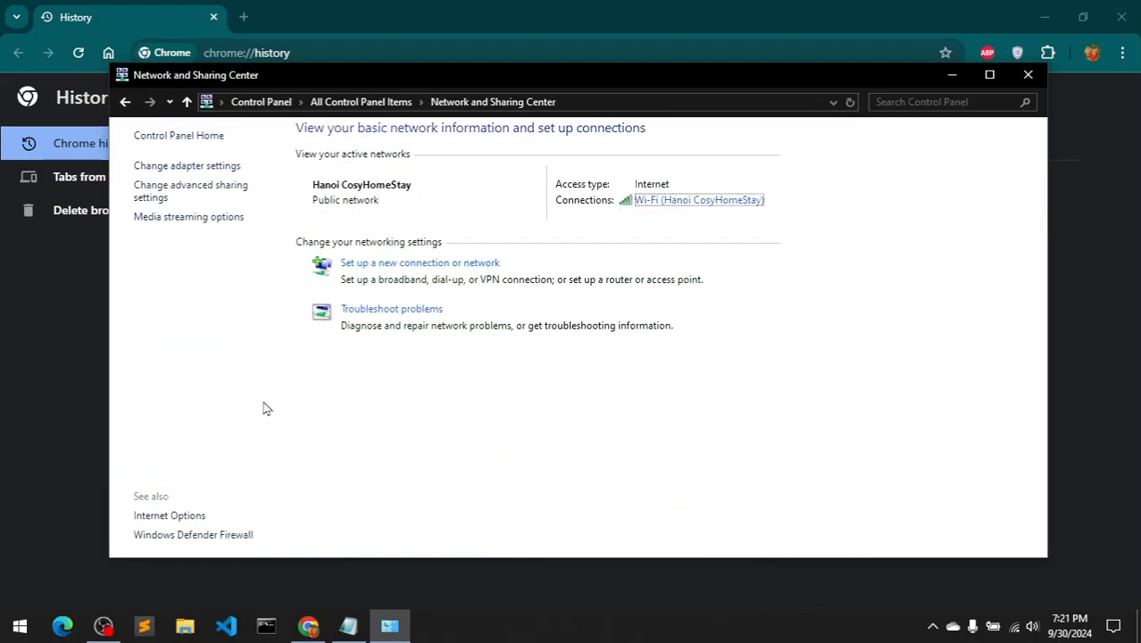
pyautogui.moveTo(699, 200)
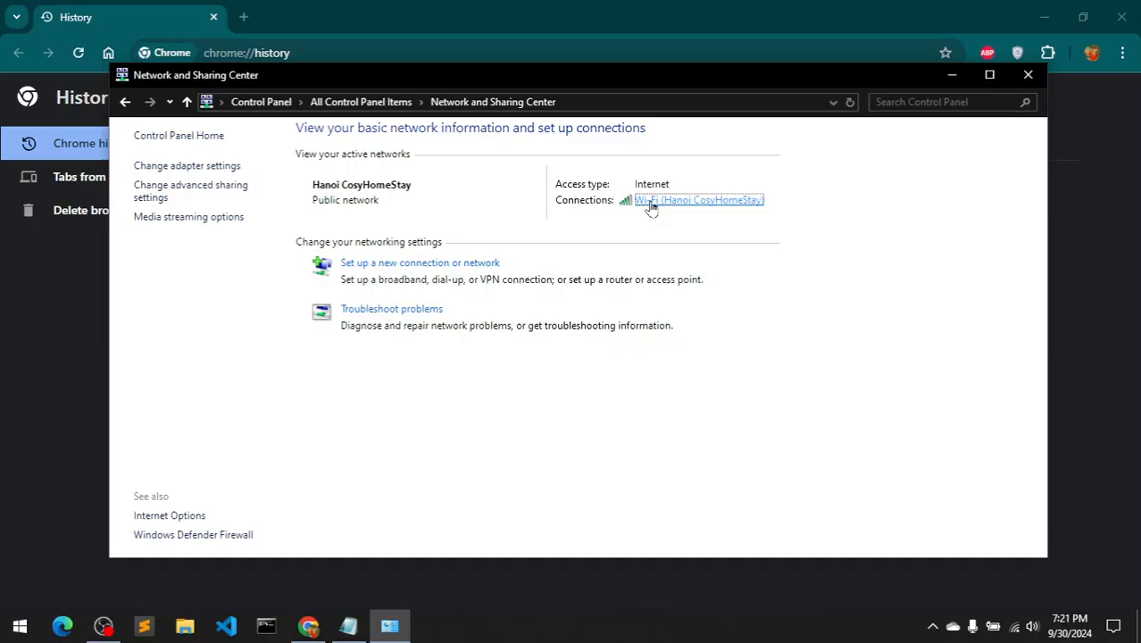
pyautogui.click(699, 200)
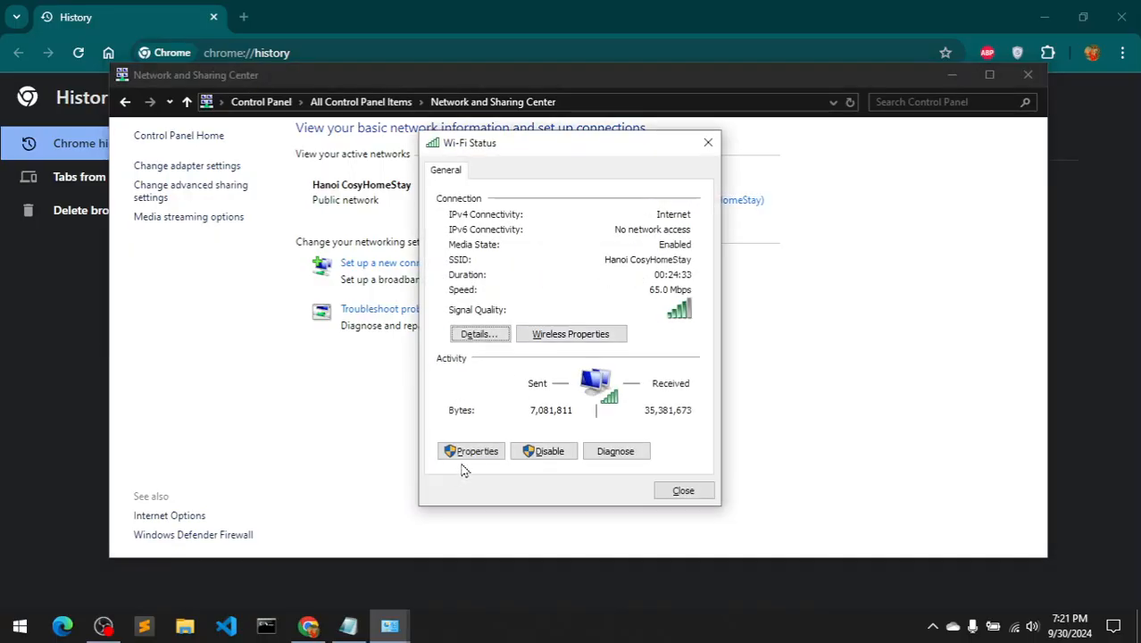
# In Wi-Fi Properties, untick Internet Protocol Version 6 and save with OK.
pyautogui.click(471, 451)
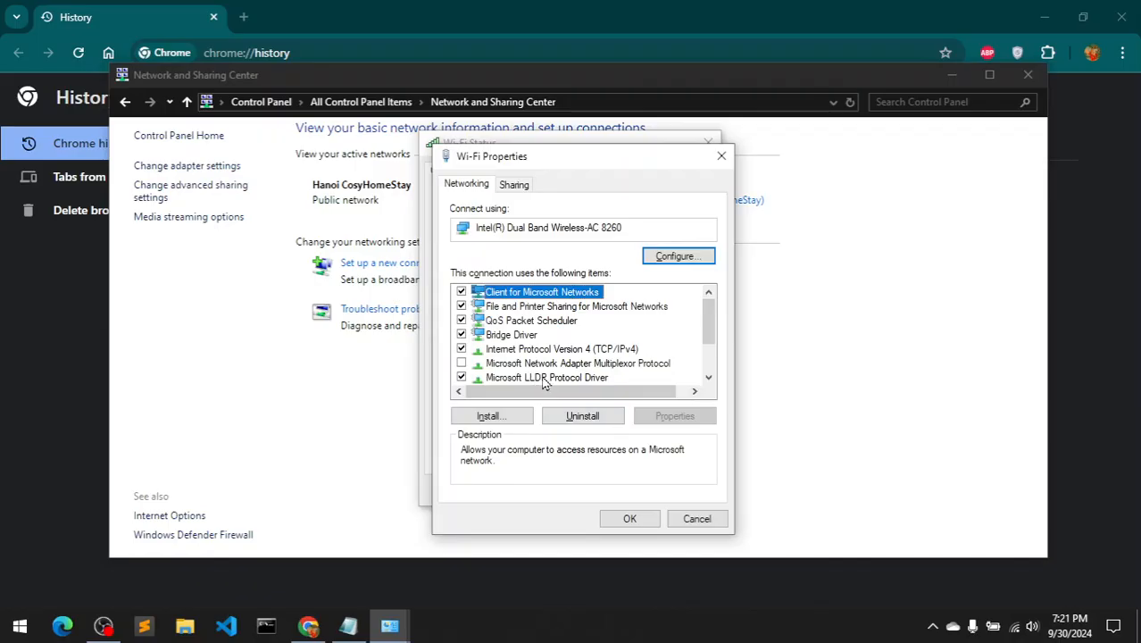
pyautogui.scroll(-3)
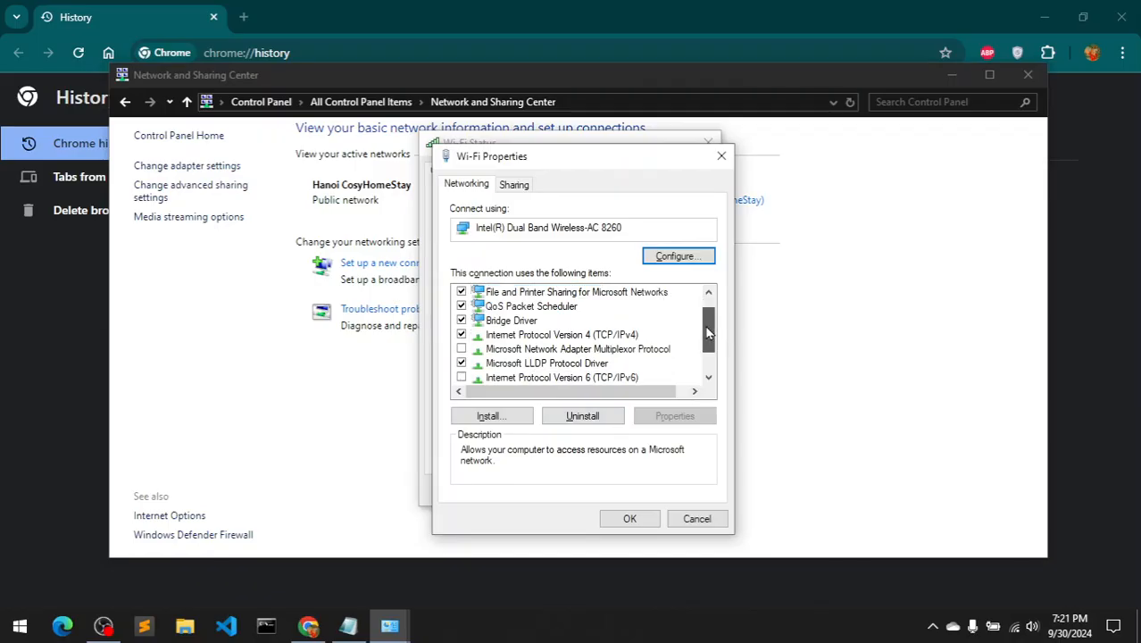
pyautogui.scroll(-3)
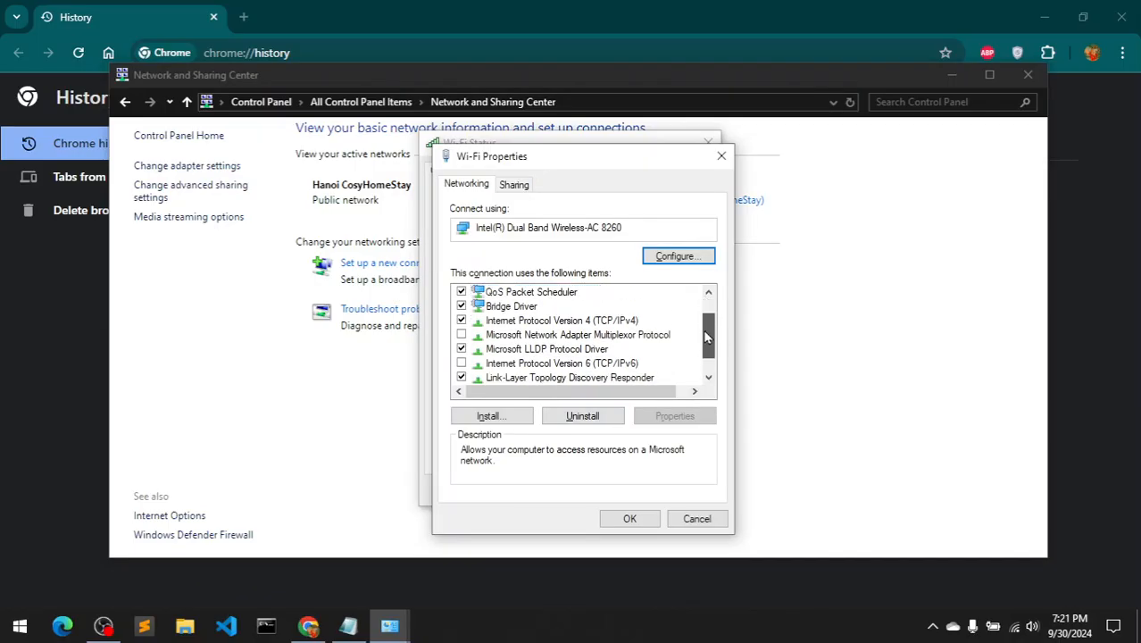
pyautogui.scroll(-3)
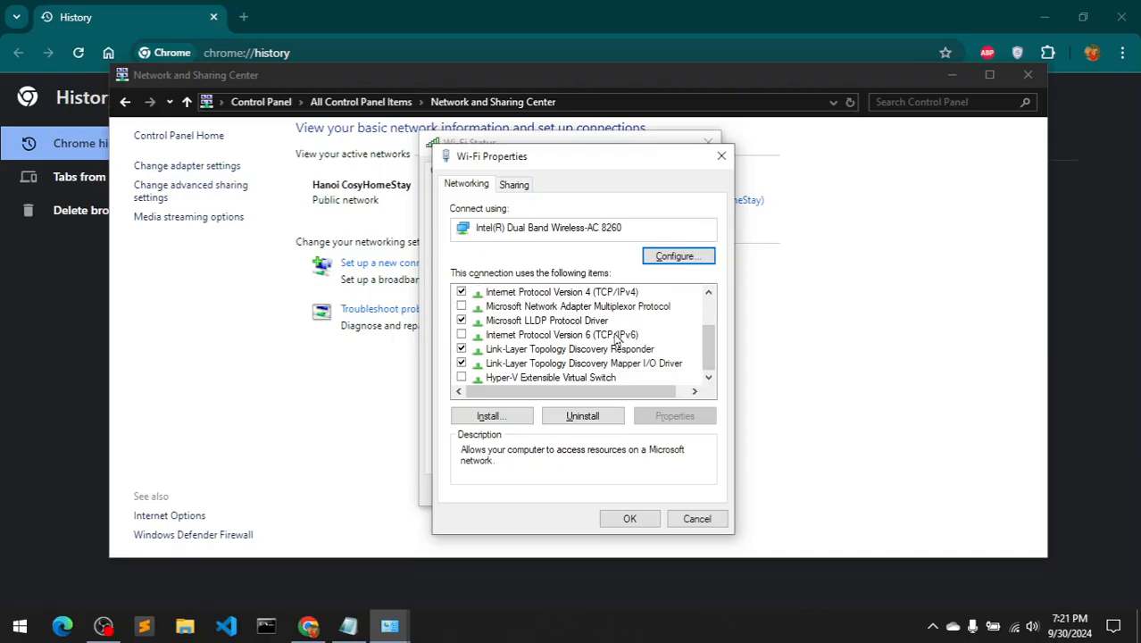
pyautogui.moveTo(579, 342)
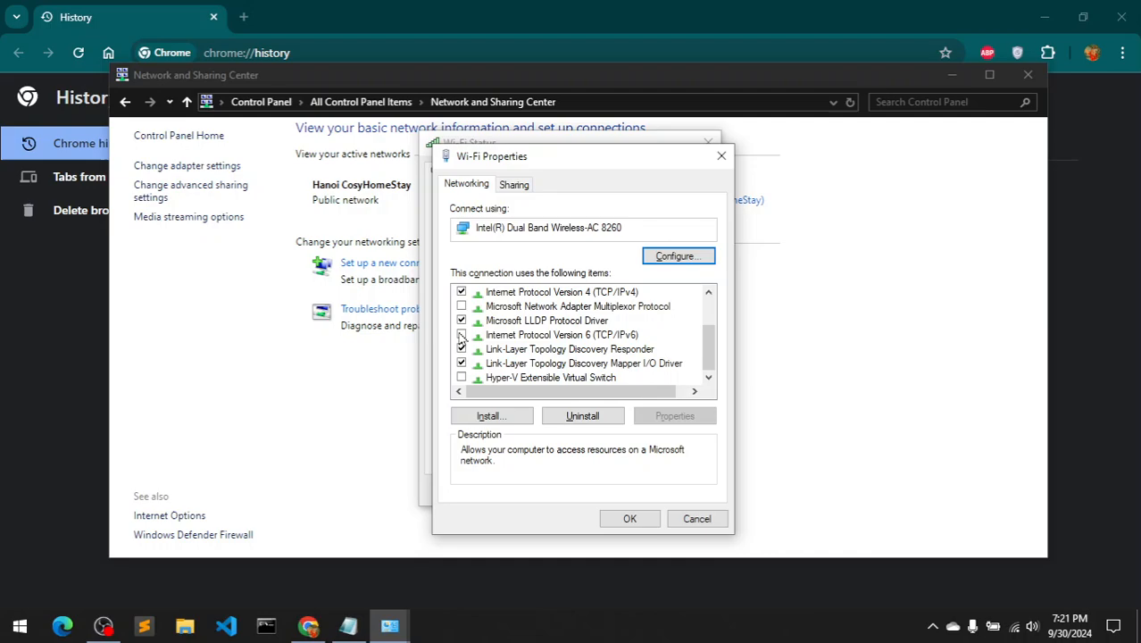
pyautogui.click(562, 335)
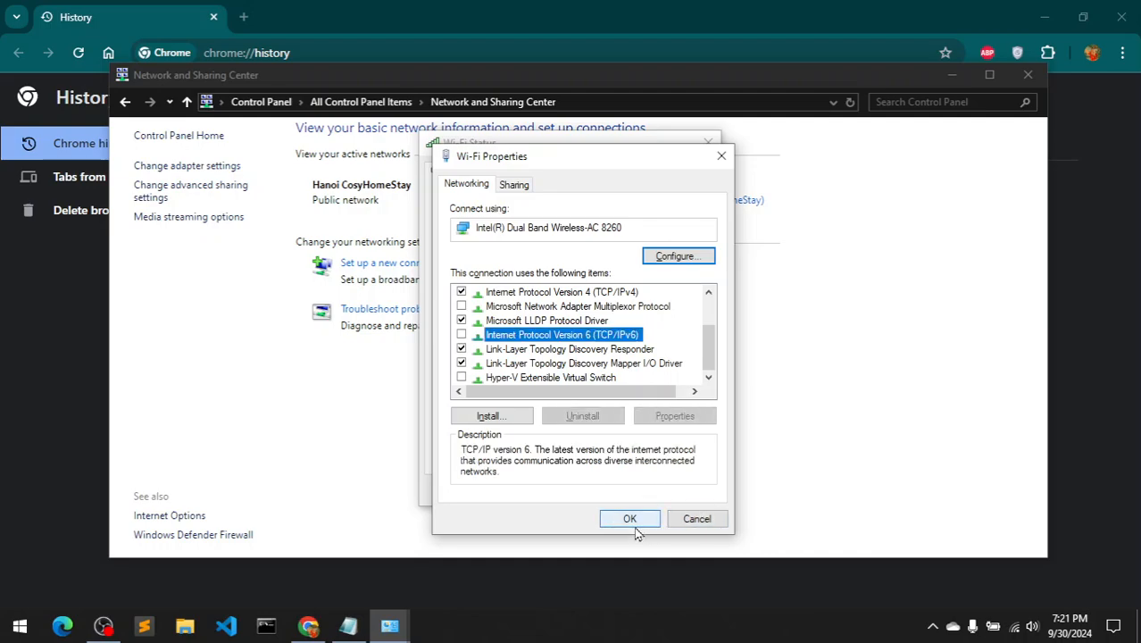
pyautogui.click(629, 518)
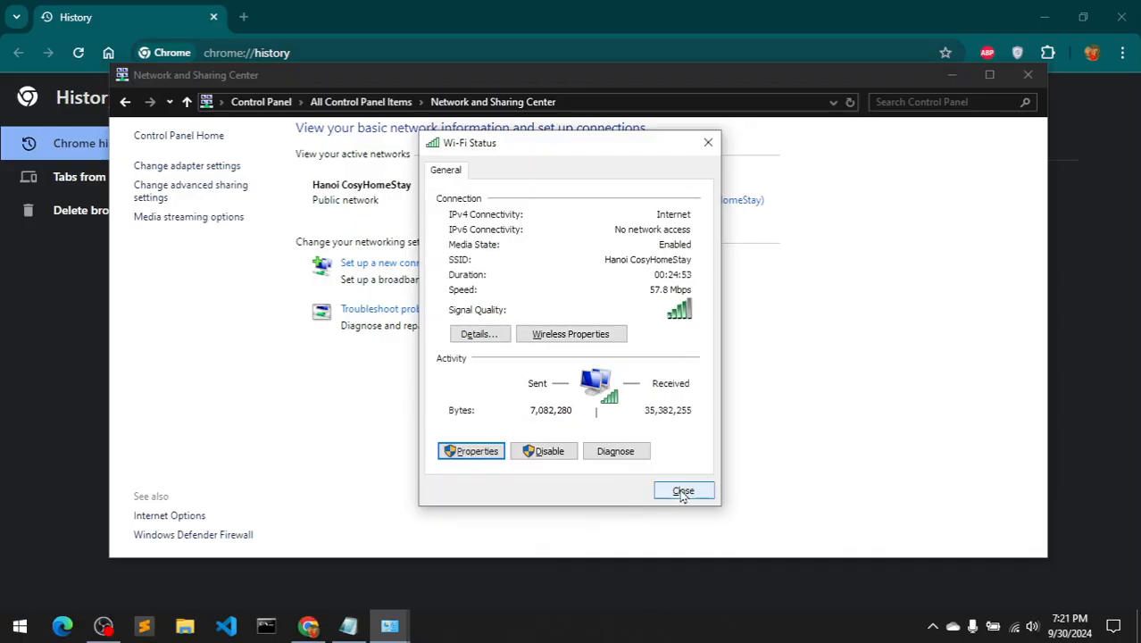
# Close the Wi-Fi Status window and the Network and Sharing Center.
pyautogui.click(683, 491)
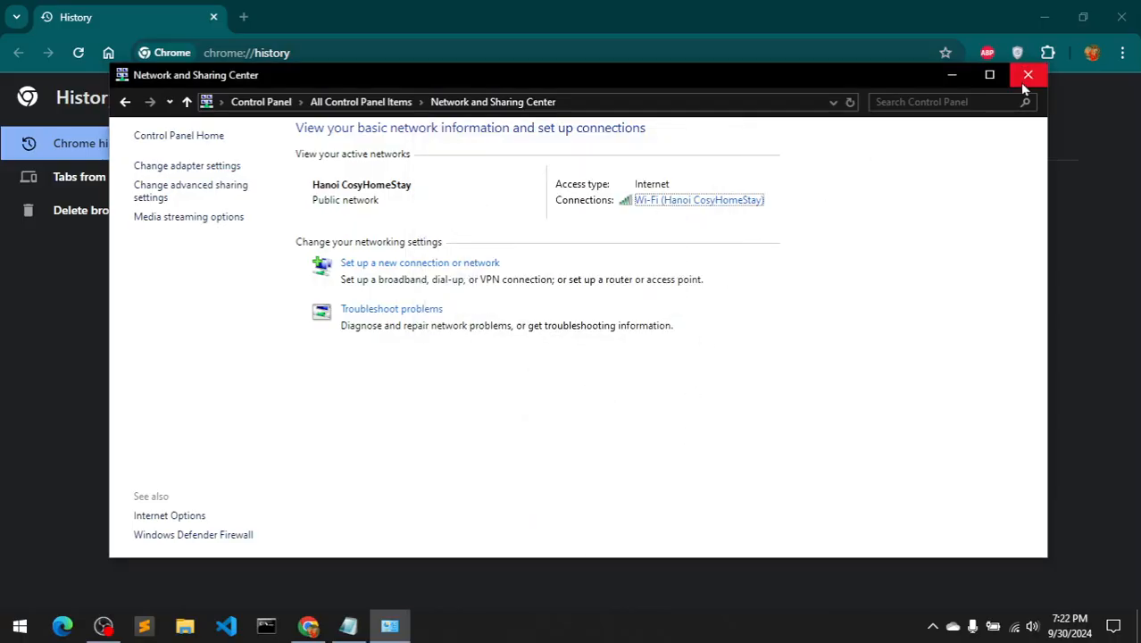
pyautogui.click(1028, 74)
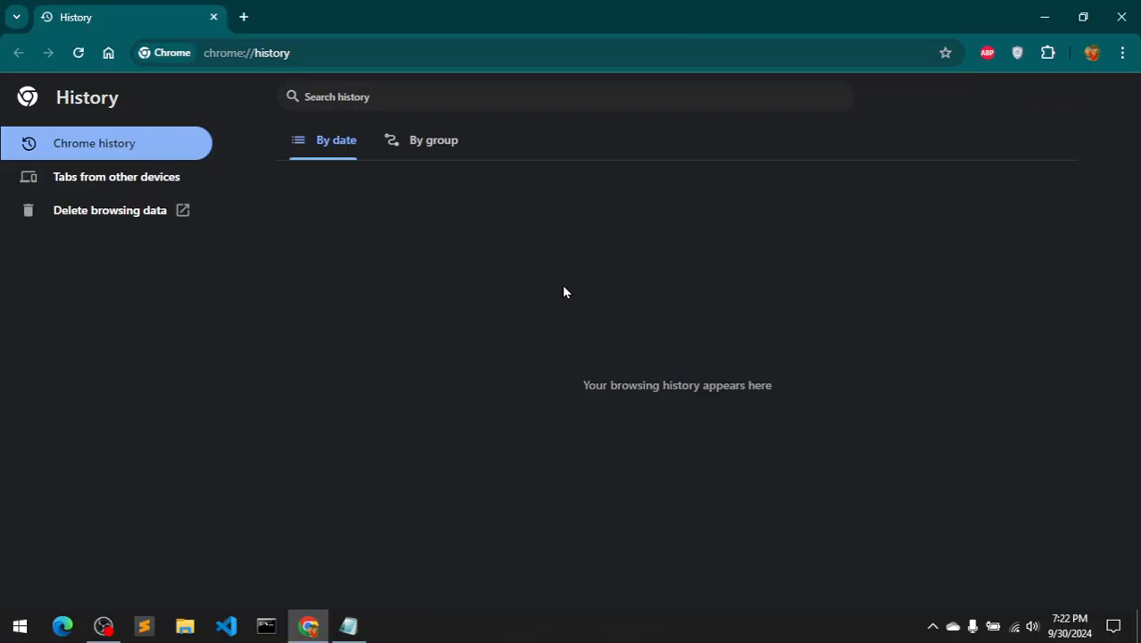
# Reopen Control Panel in Category view and go to Network and Internet > Network and Sharing Center.
pyautogui.click(20, 626)
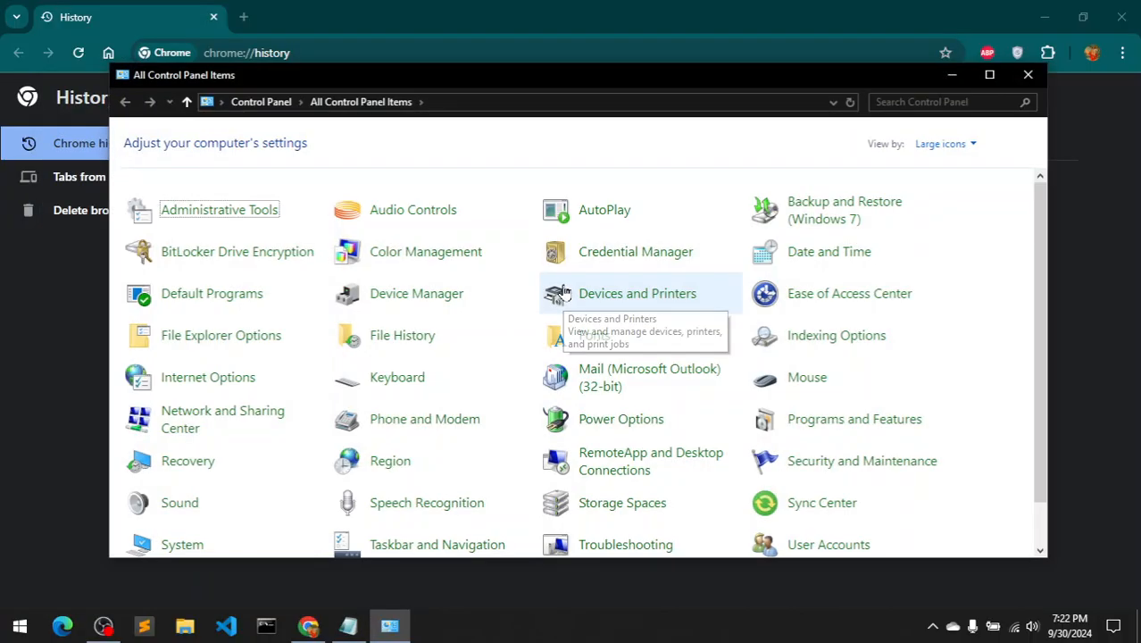
pyautogui.click(943, 143)
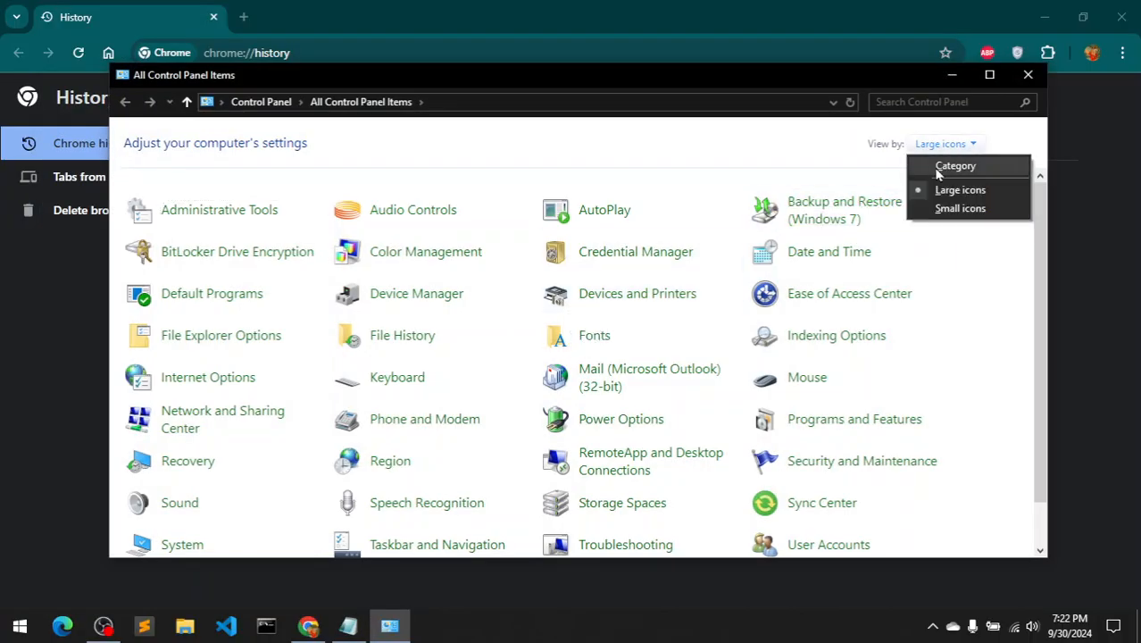
pyautogui.click(954, 165)
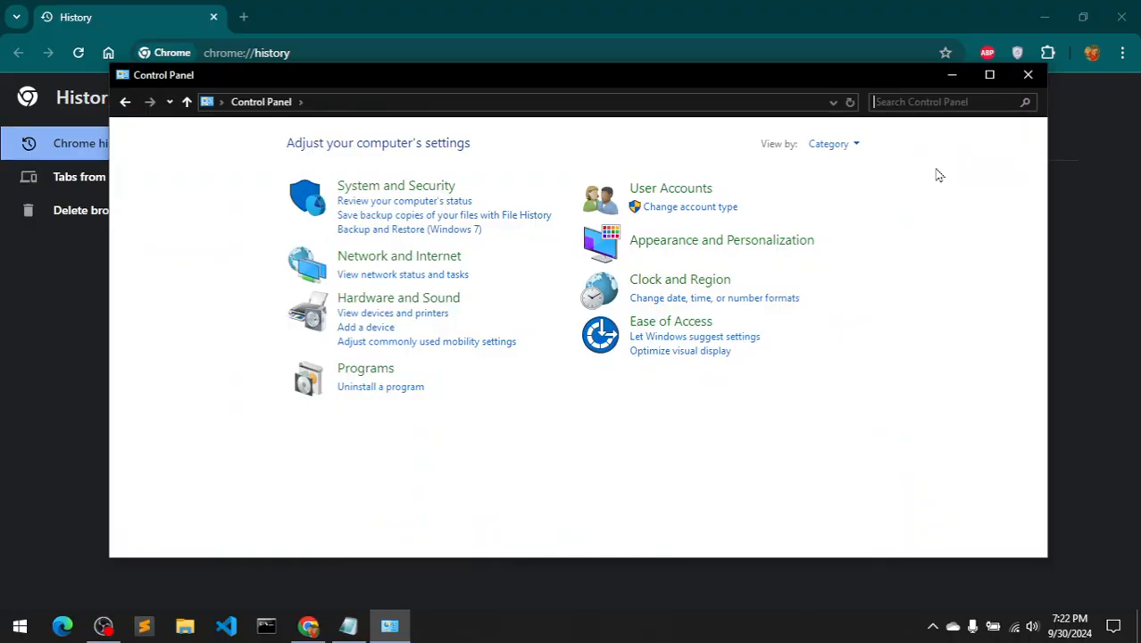
pyautogui.moveTo(400, 265)
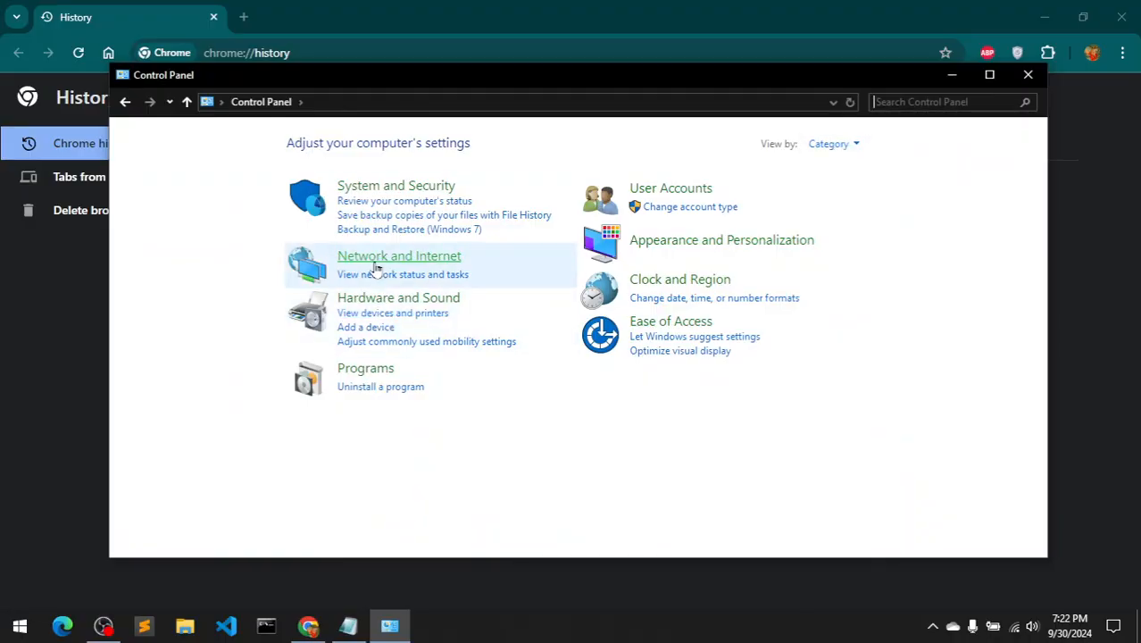
pyautogui.click(398, 255)
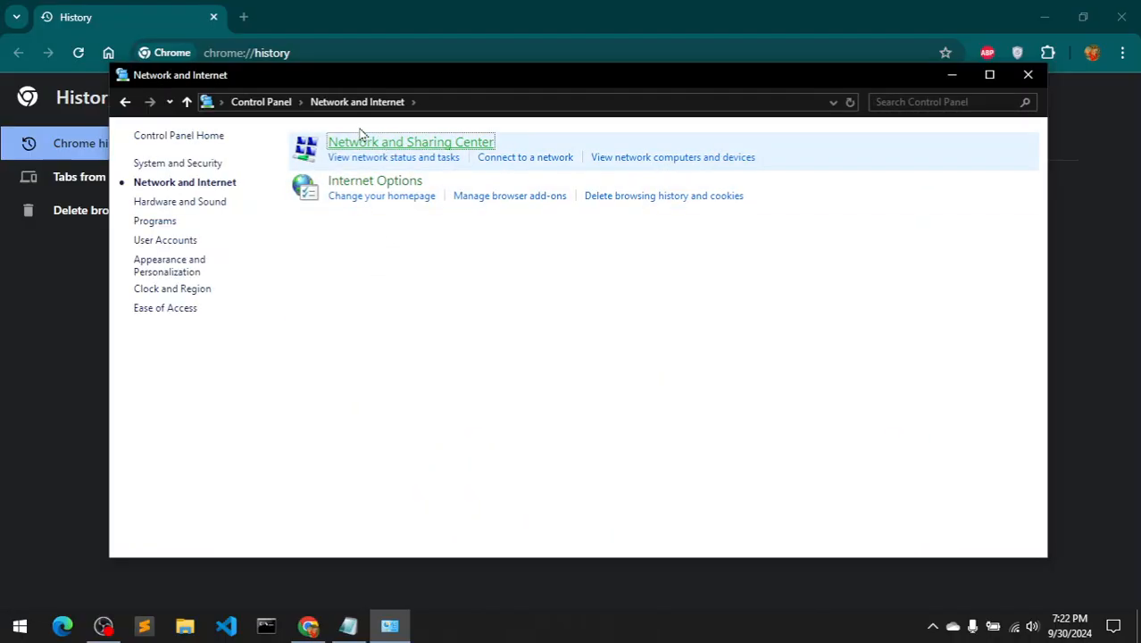
pyautogui.moveTo(384, 150)
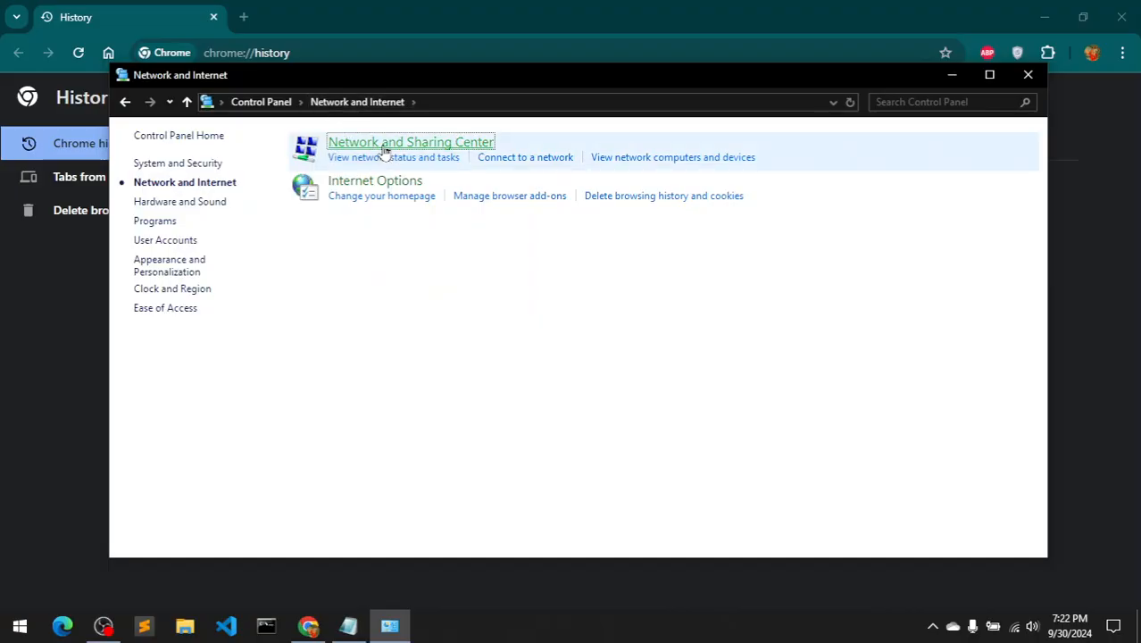
pyautogui.click(410, 142)
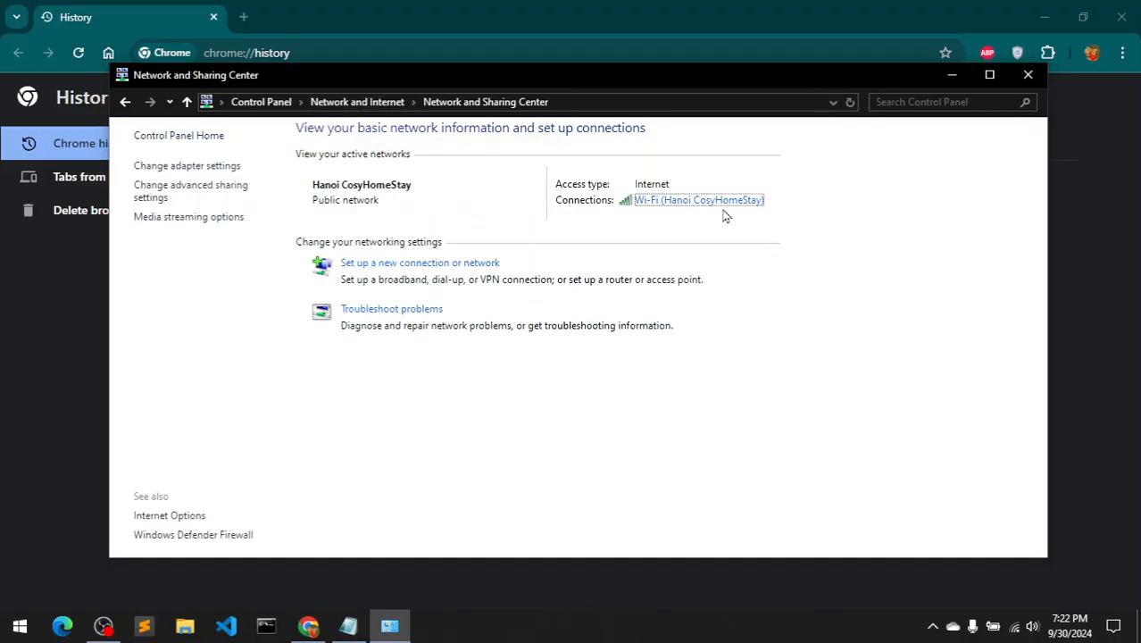
# From Wi-Fi Status > Properties, show the IPv4 properties with DNS 1.1.1.1 and 1.0.0.1.
pyautogui.click(700, 199)
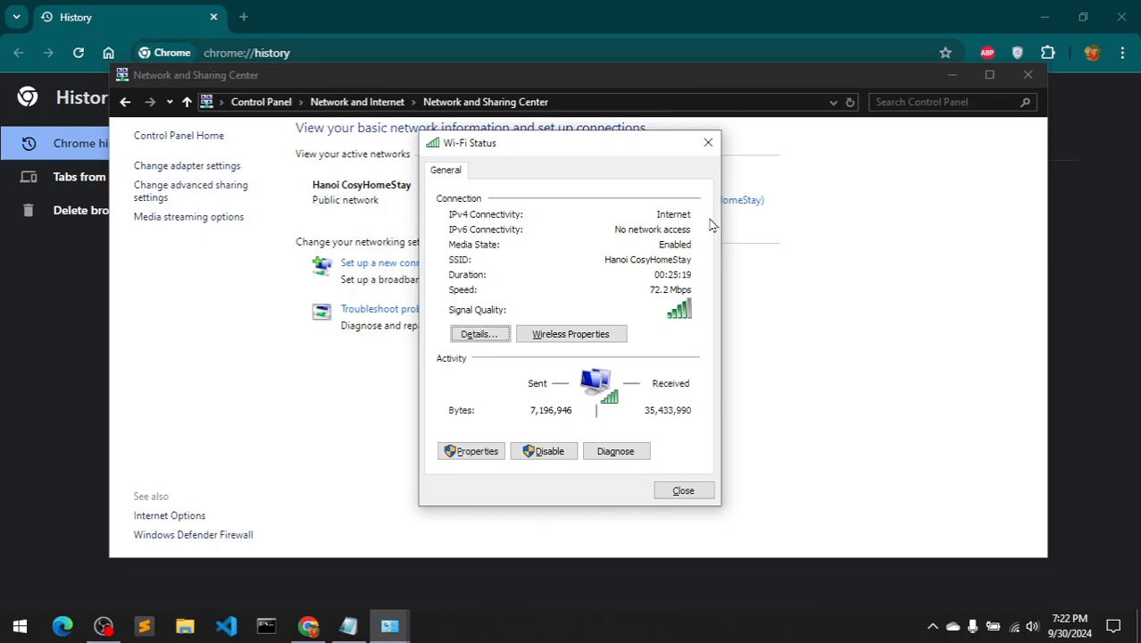
pyautogui.click(471, 451)
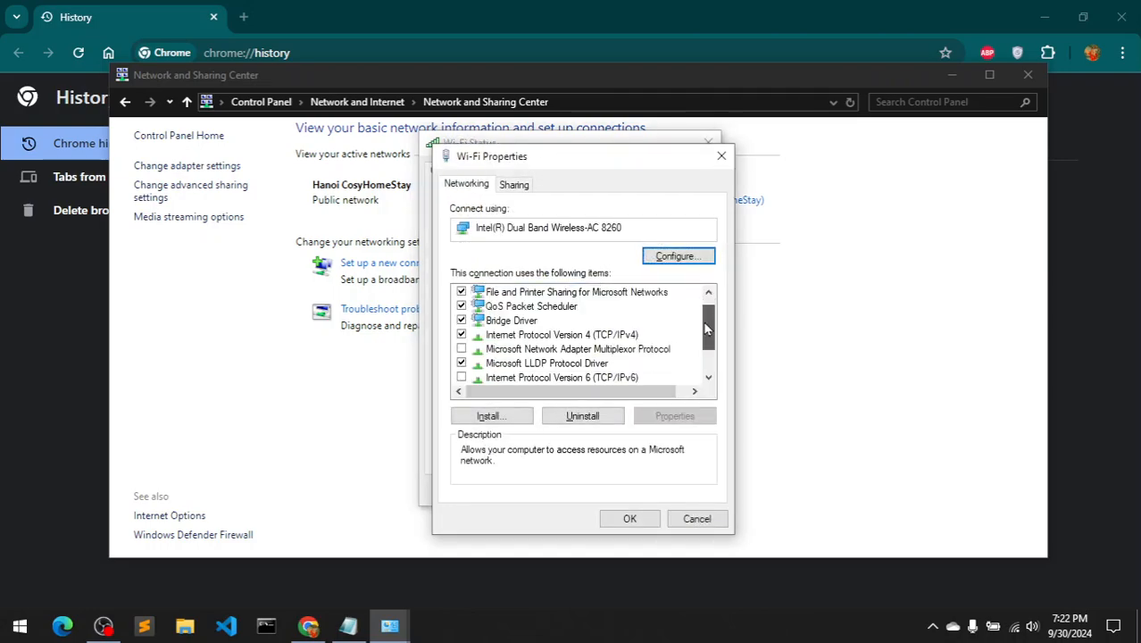
pyautogui.scroll(-3)
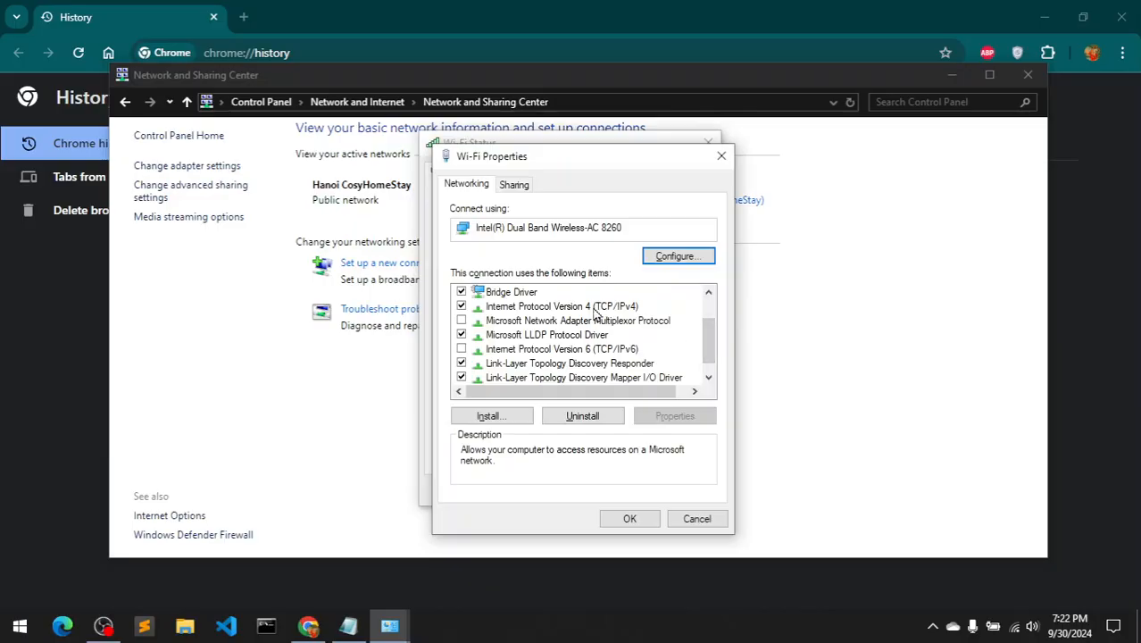
pyautogui.click(562, 306)
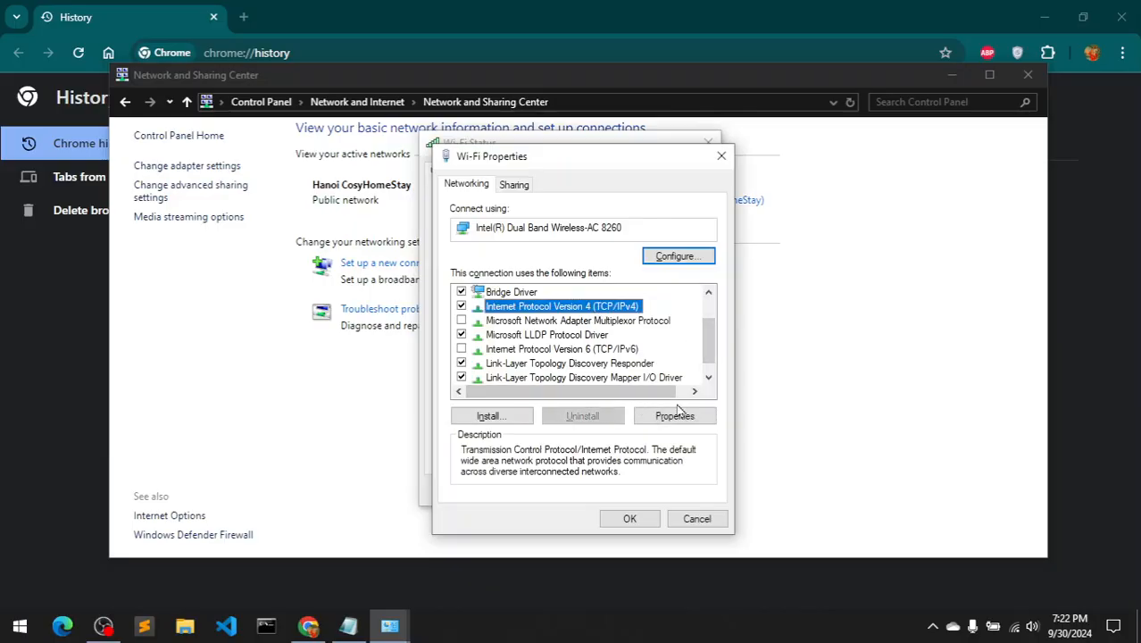
pyautogui.click(674, 416)
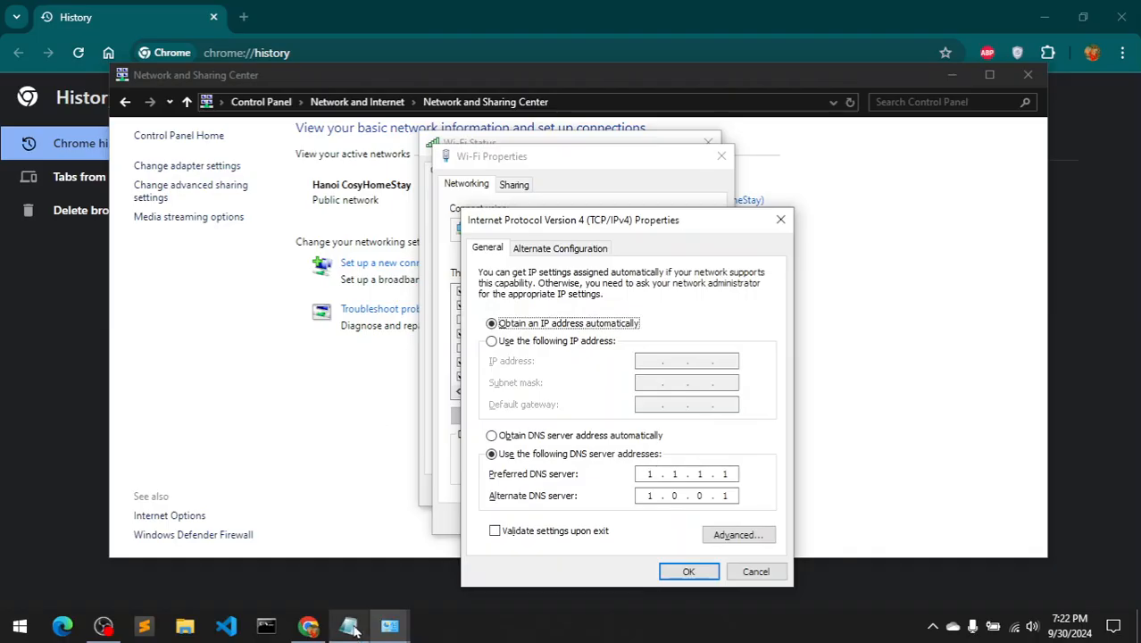
# In the Notepad note, highlight the DNS pairs 1.1.1.1/1.0.0.1 and 8.8.8.8/8.8.4.4.
pyautogui.click(389, 625)
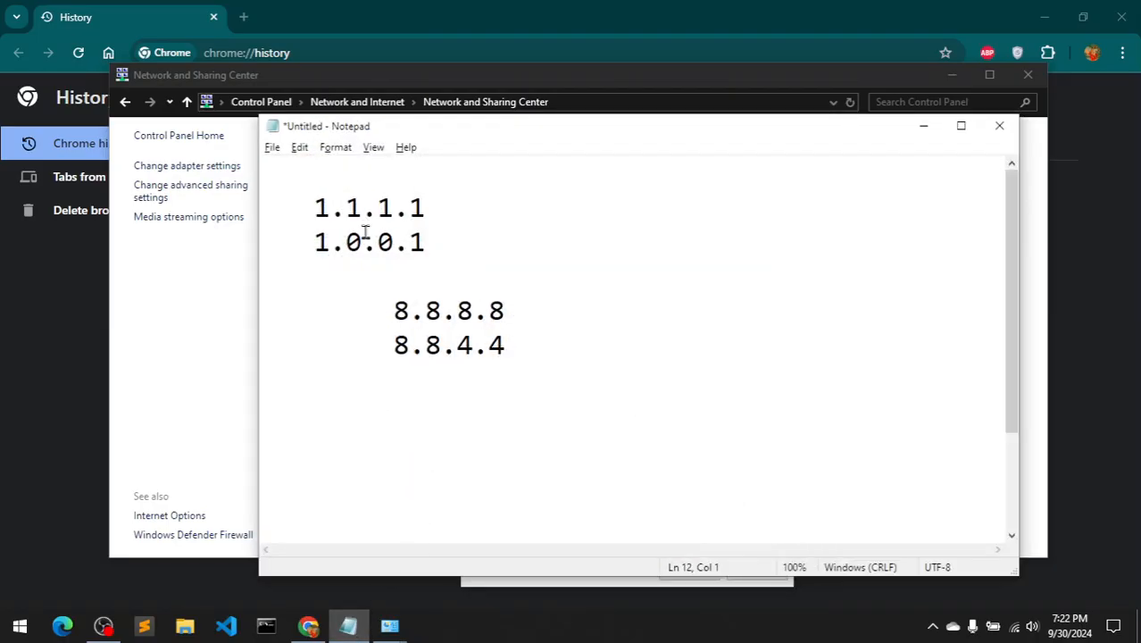
pyautogui.moveTo(315, 207); pyautogui.dragTo(425, 242)
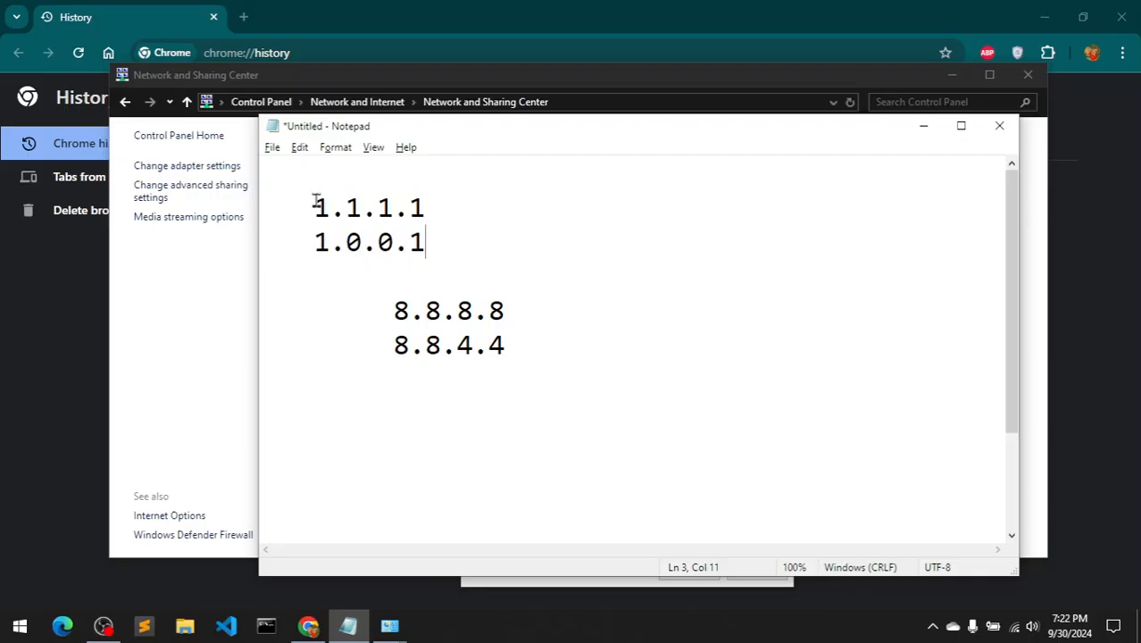
pyautogui.moveTo(330, 230)
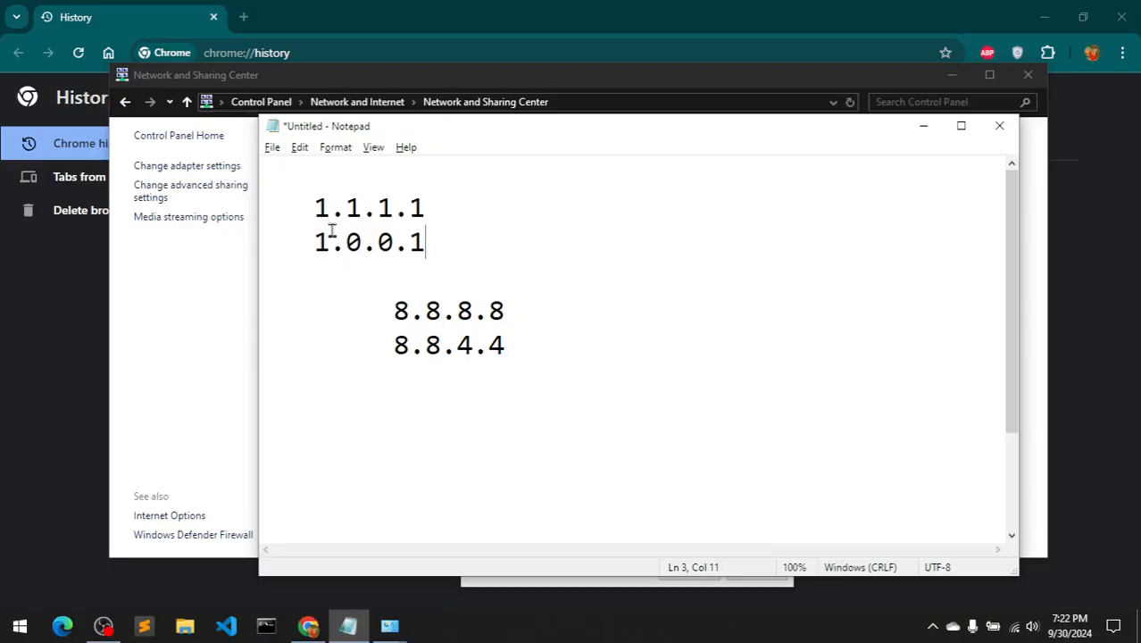
pyautogui.moveTo(425, 309)
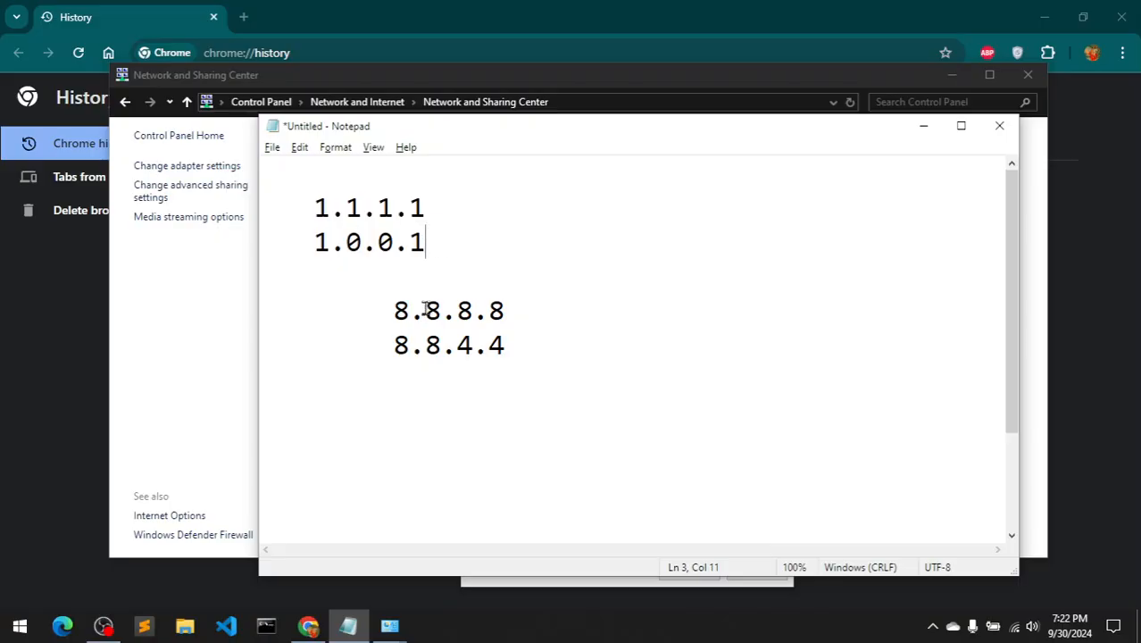
pyautogui.moveTo(394, 310); pyautogui.dragTo(503, 345)
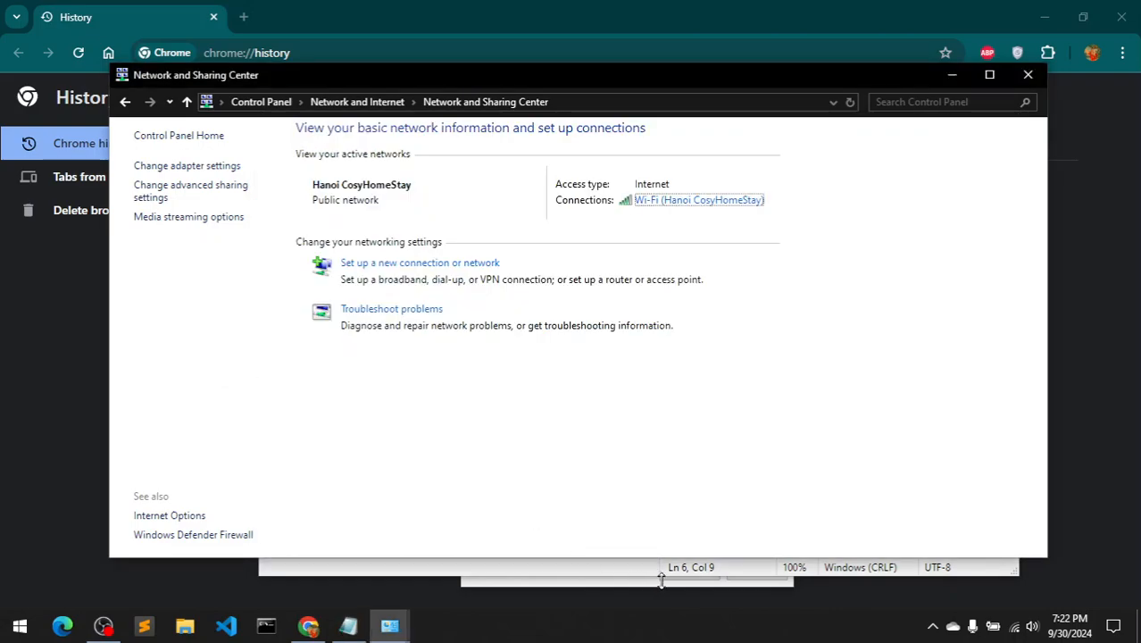
pyautogui.moveTo(662, 587)
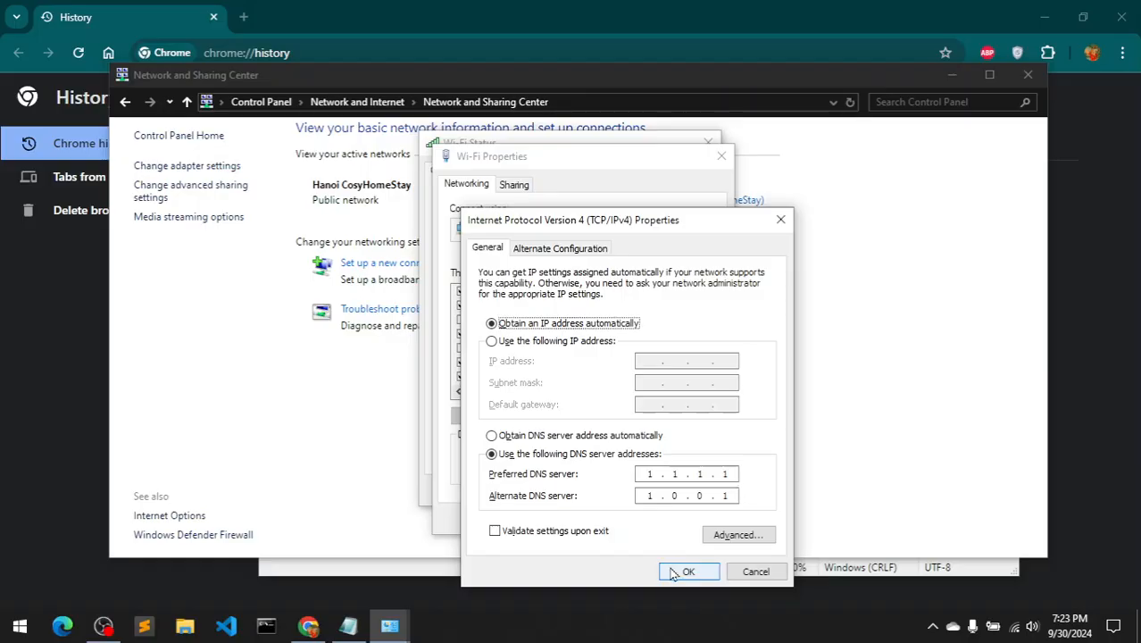
# Confirm DNS 1.1.1.1/1.0.0.1 with OK and close the Wi-Fi Properties dialog.
pyautogui.click(688, 571)
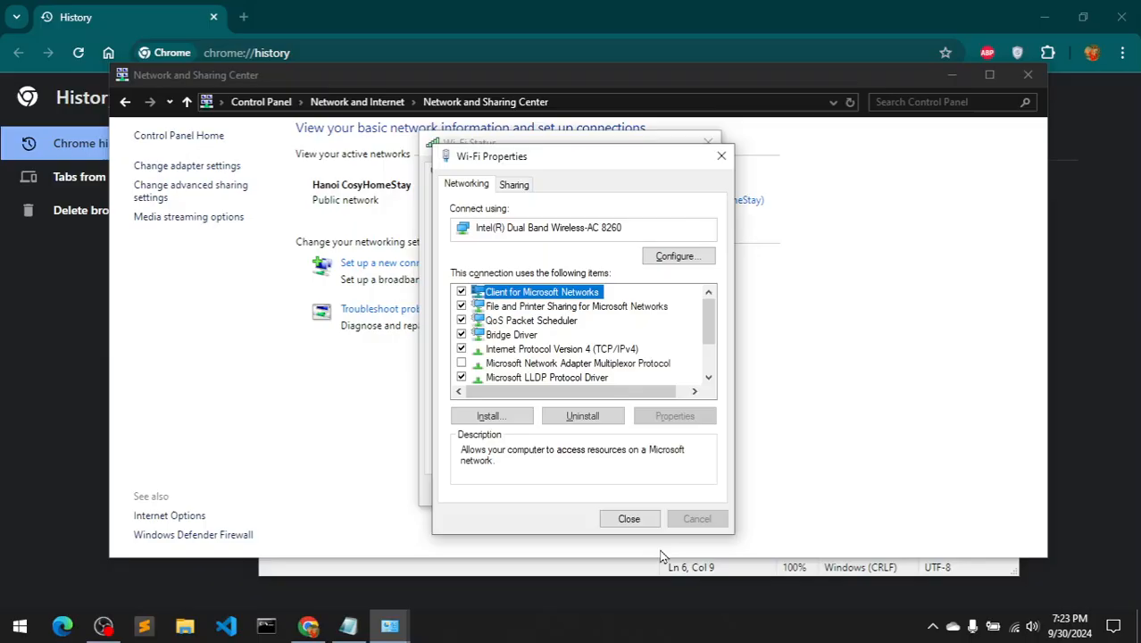
pyautogui.moveTo(629, 519)
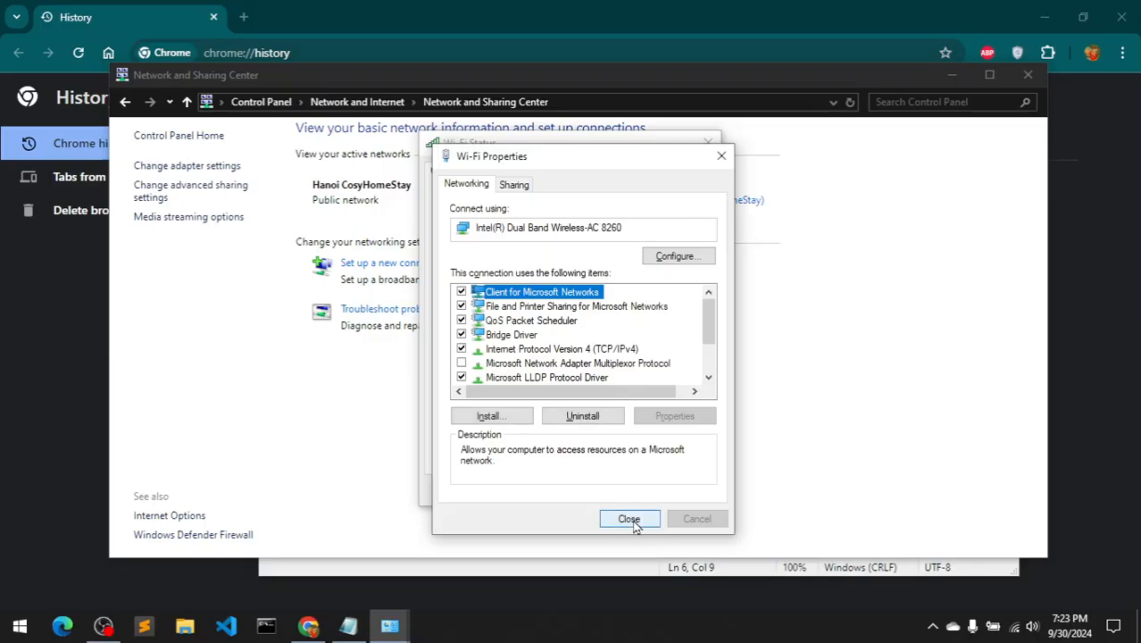
pyautogui.click(628, 519)
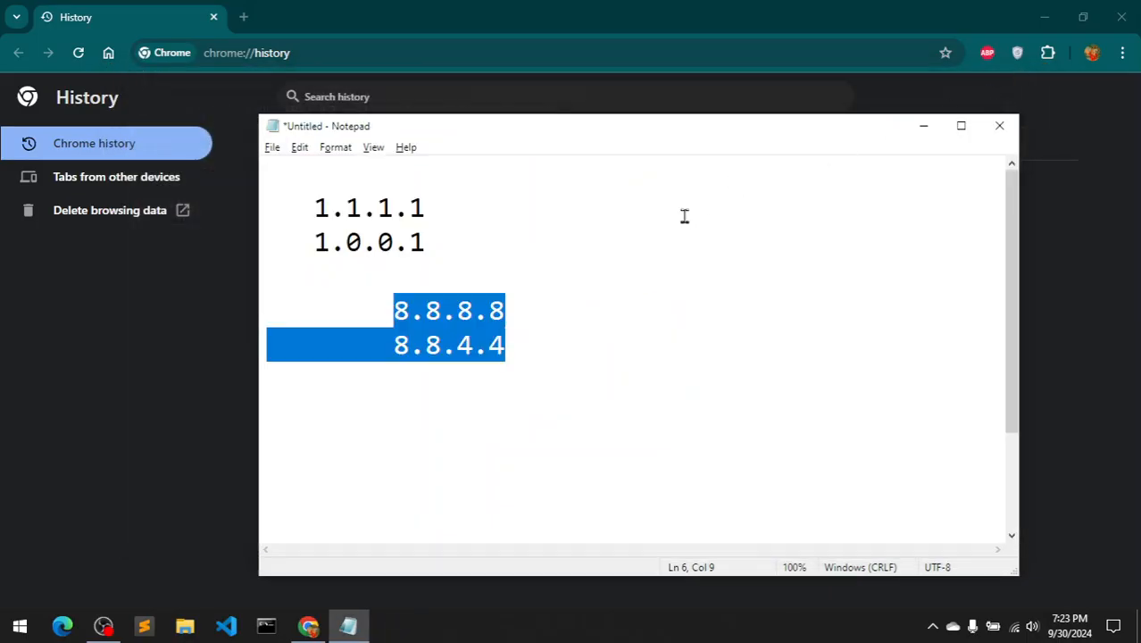
pyautogui.moveTo(993, 218)
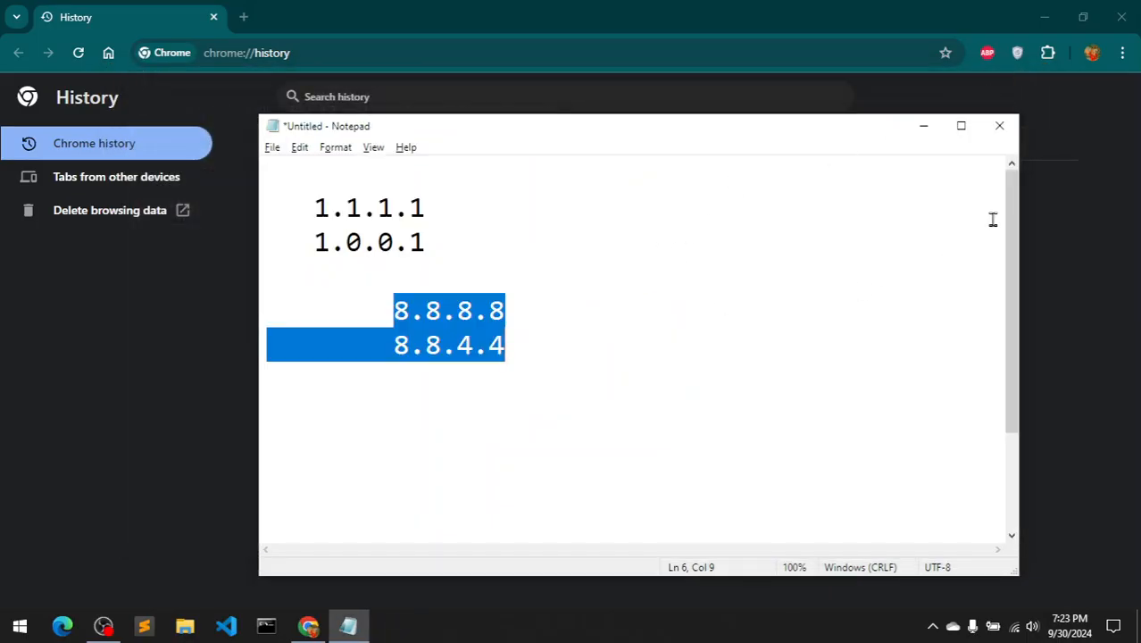
# Scroll the note to the commands and highlight 'ipconfig /flushdns' and 'admin'.
pyautogui.scroll(-3)
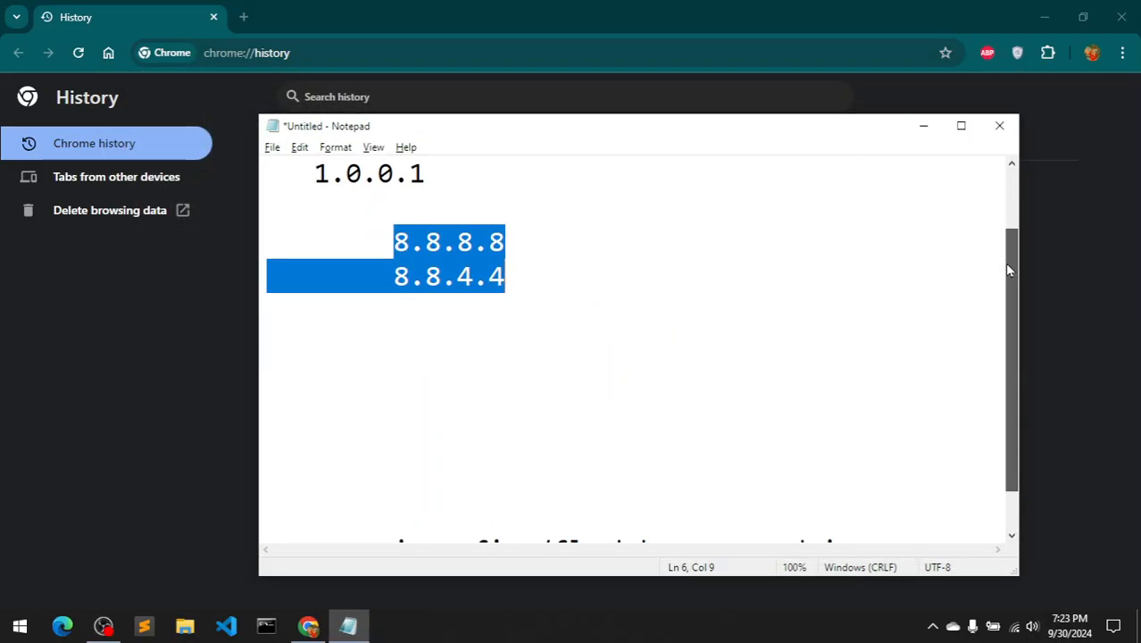
pyautogui.scroll(-3)
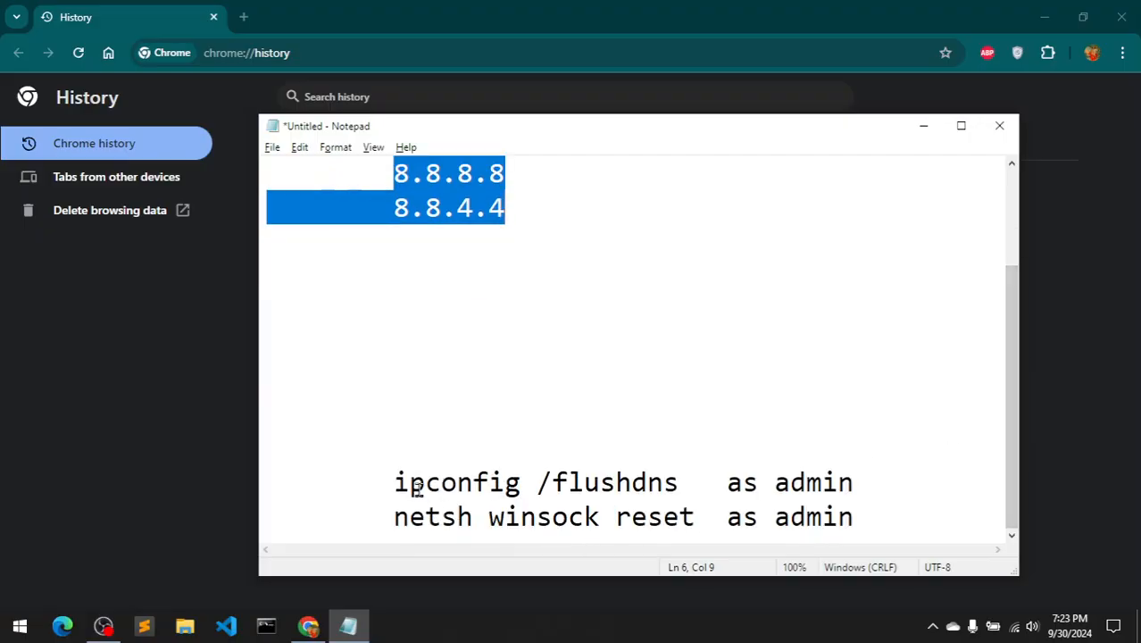
pyautogui.doubleClick(452, 483)
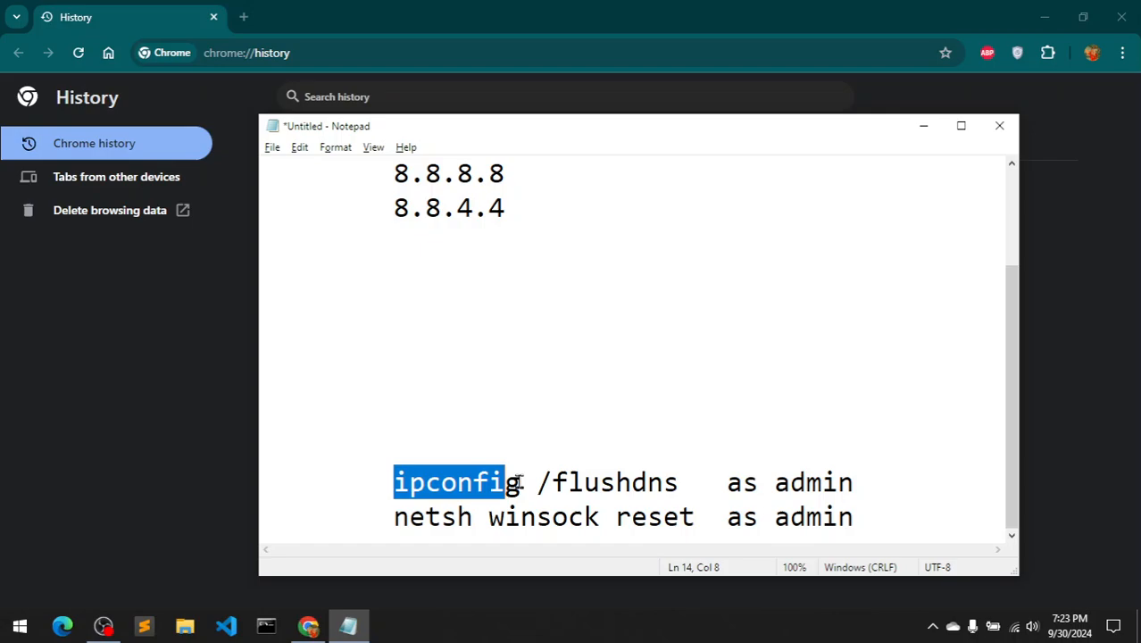
pyautogui.moveTo(507, 483); pyautogui.dragTo(726, 482)
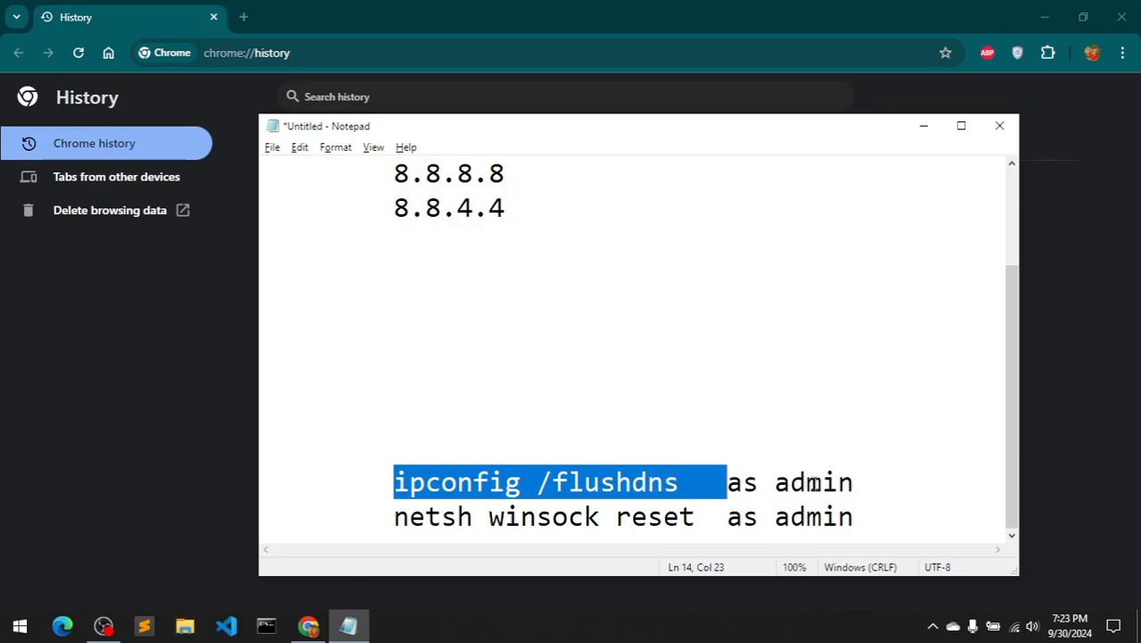
pyautogui.doubleClick(813, 482)
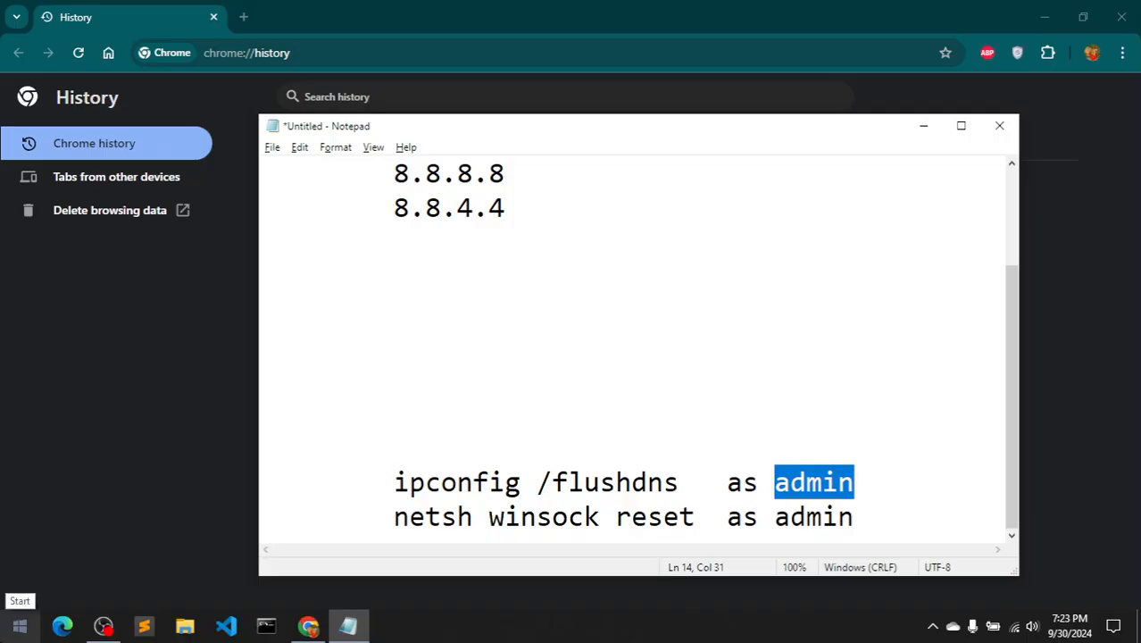
# Clear the highlight and bring up the Start menu to search for an app.
pyautogui.click(20, 625)
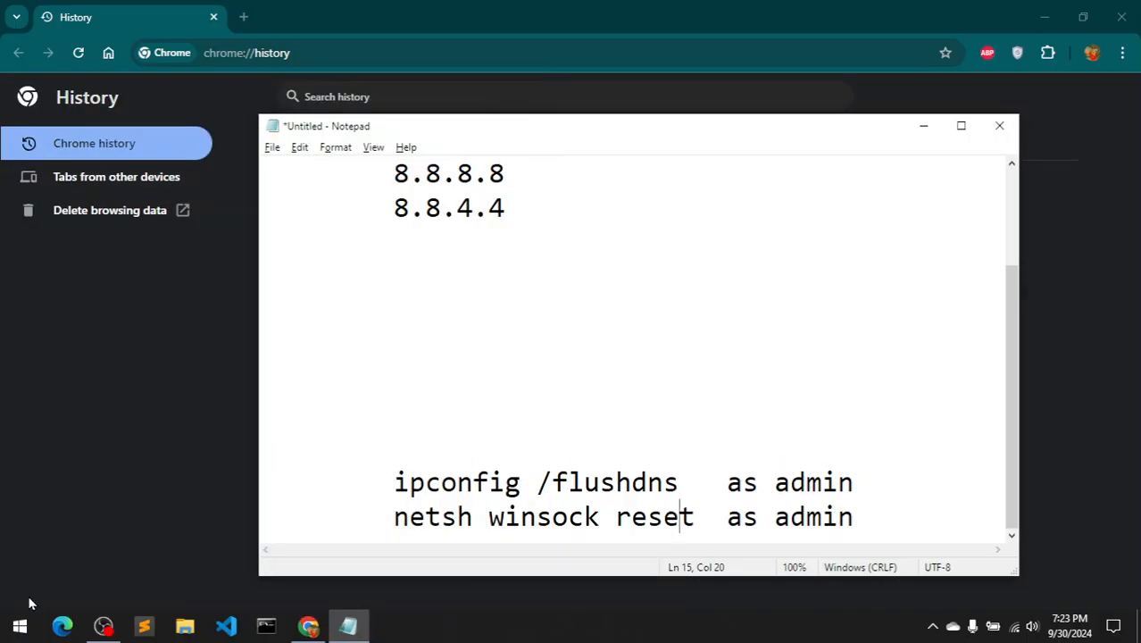
pyautogui.click(20, 625)
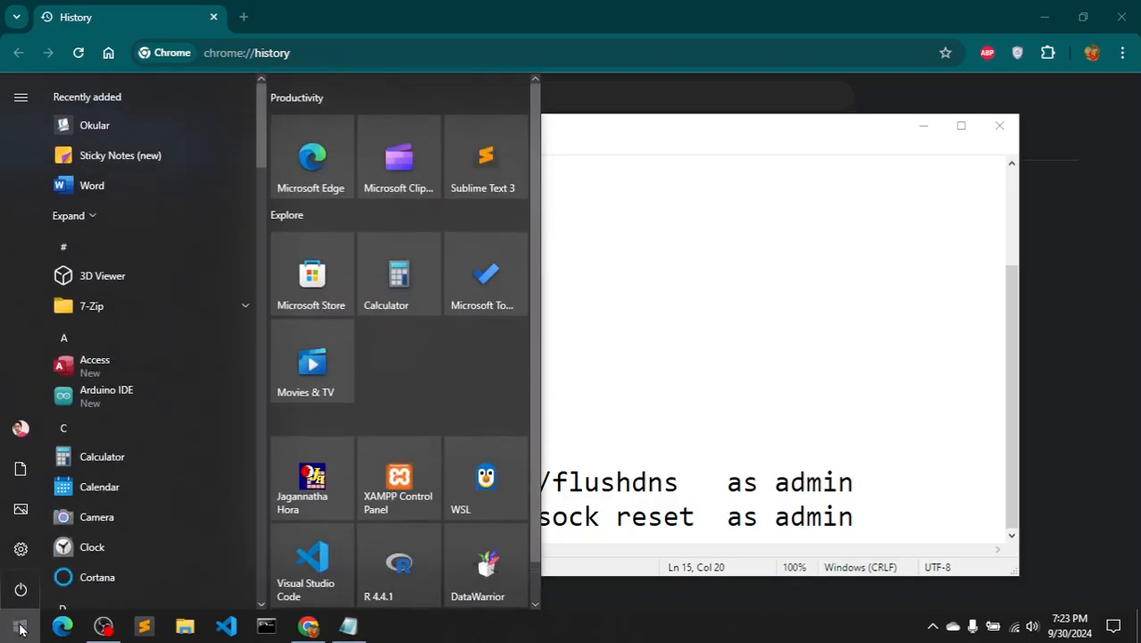
# Search 'cmd' and run Command Prompt as administrator.
pyautogui.write('cmd')
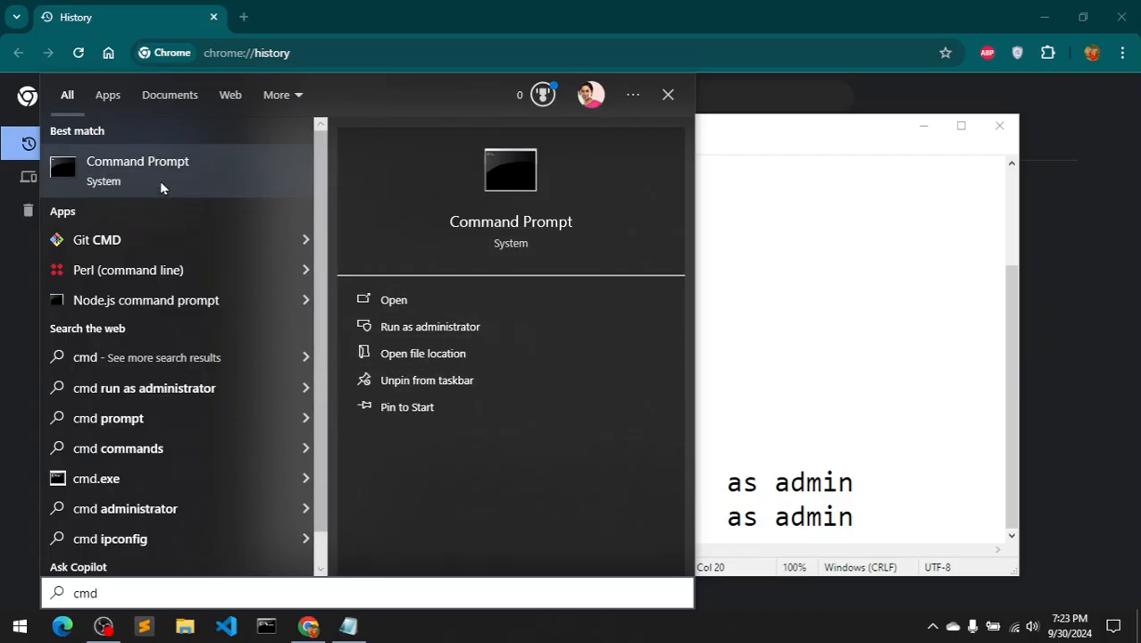
pyautogui.rightClick(138, 169)
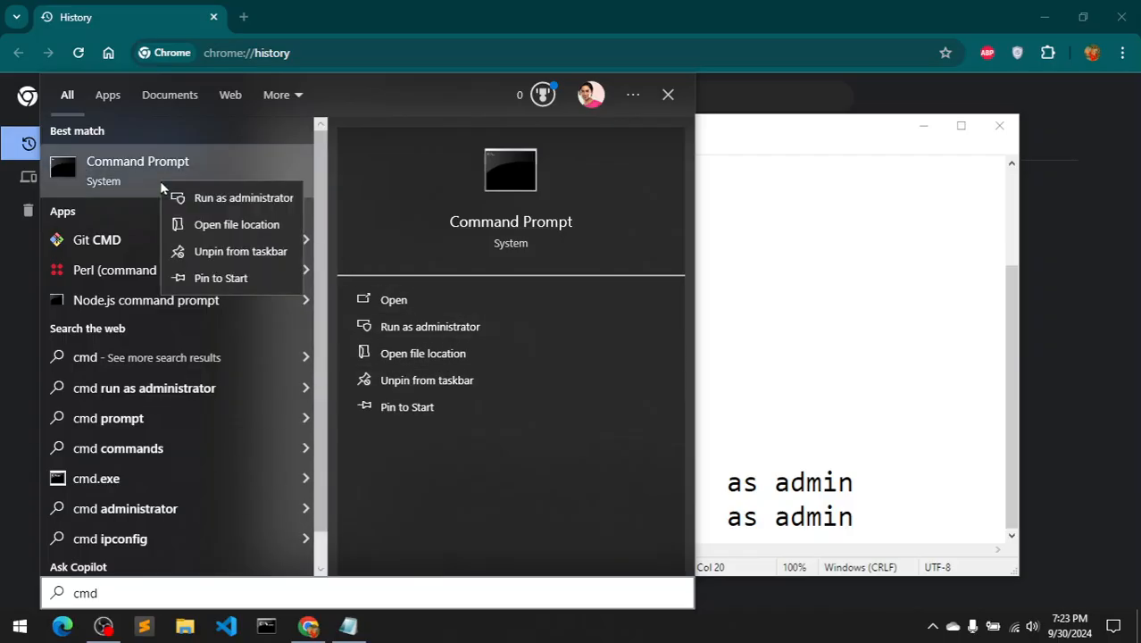
pyautogui.moveTo(137, 185)
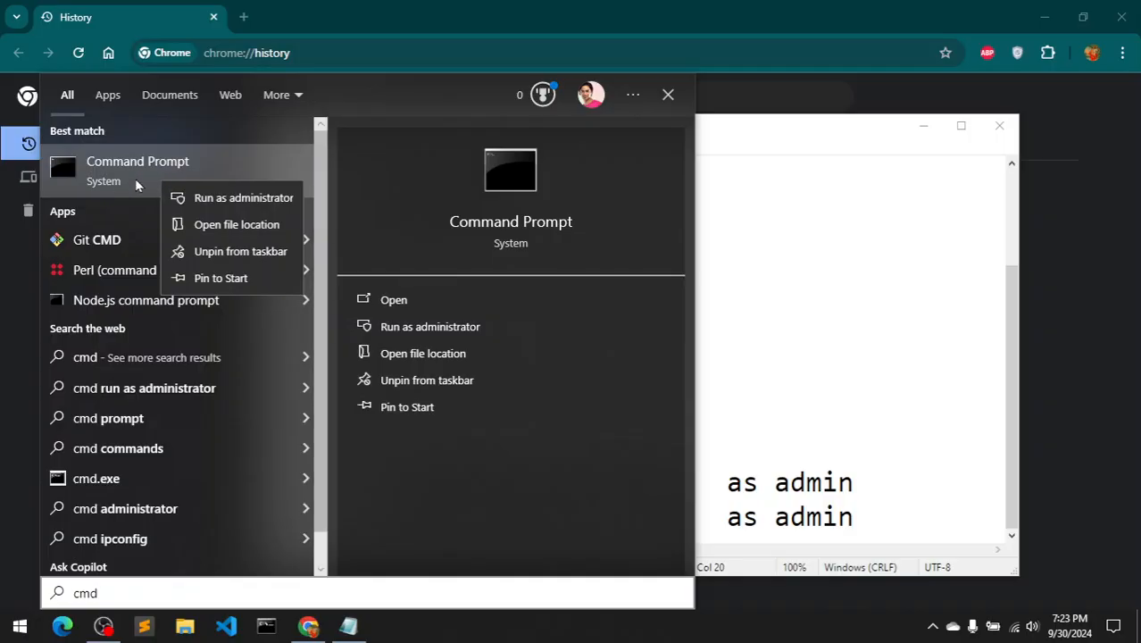
pyautogui.moveTo(232, 198)
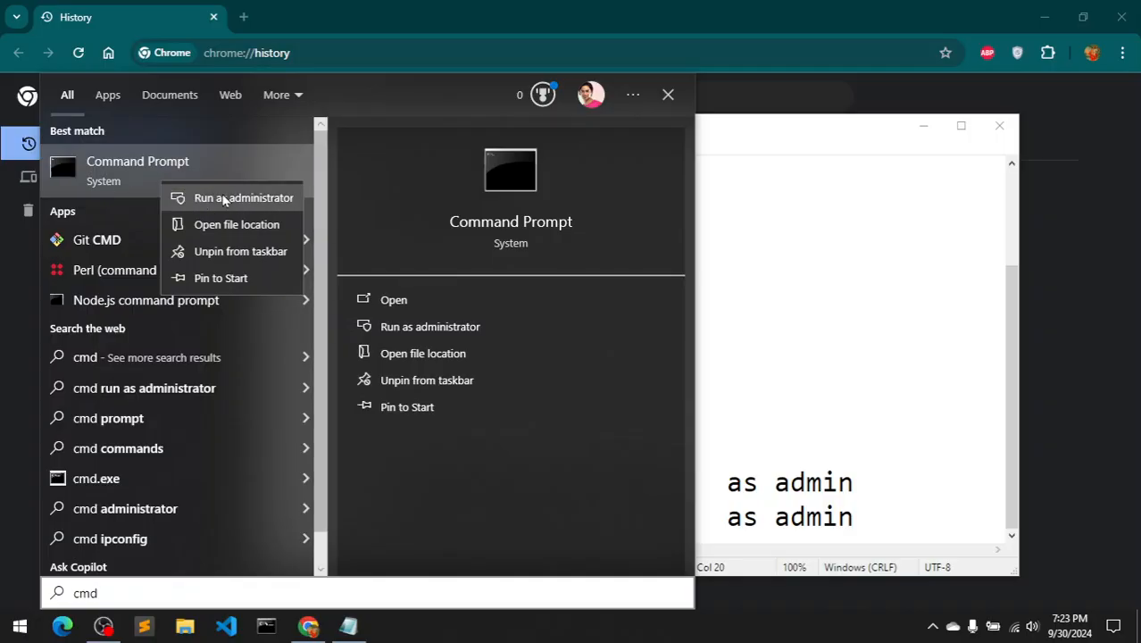
pyautogui.click(243, 197)
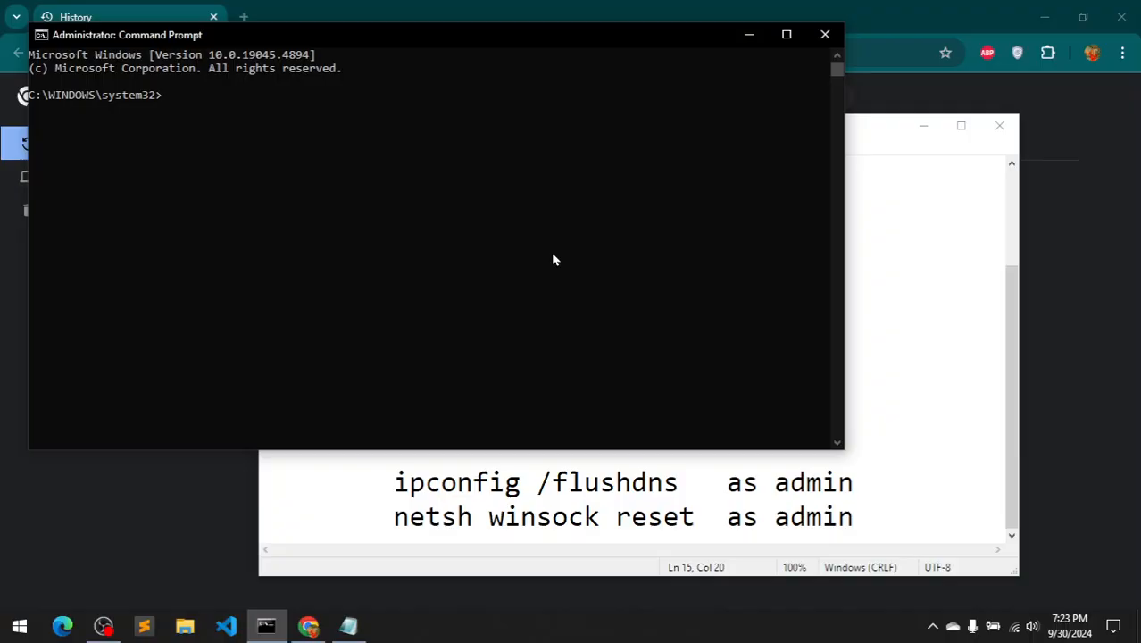
# Flush the DNS resolver cache with 'ipconfig /flushdns'.
pyautogui.write('ipco')
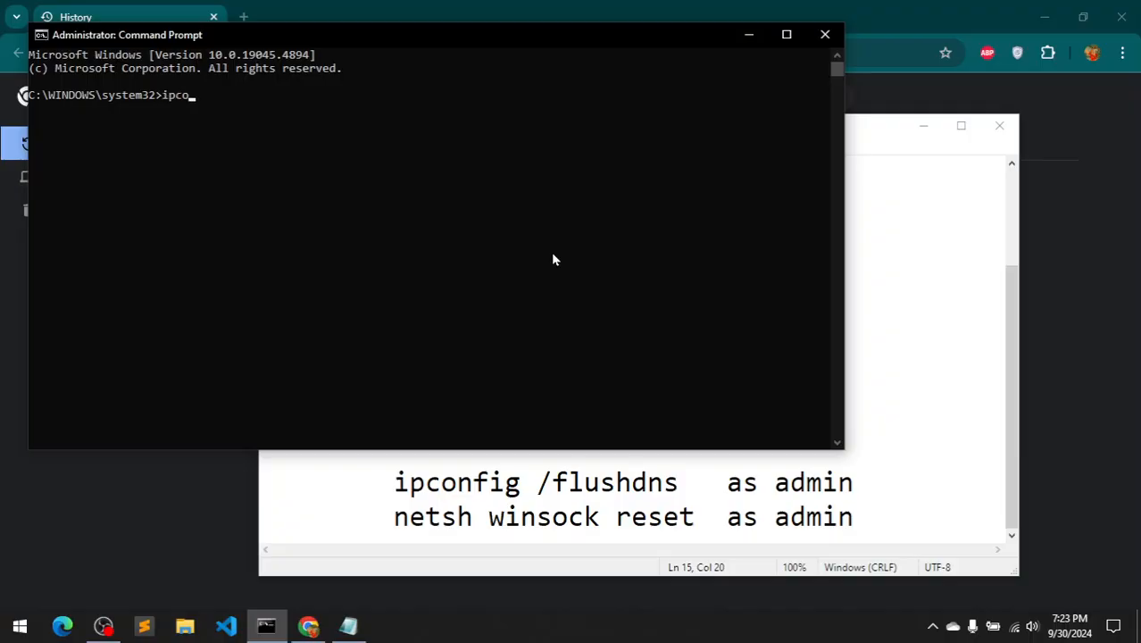
pyautogui.write('nfig')
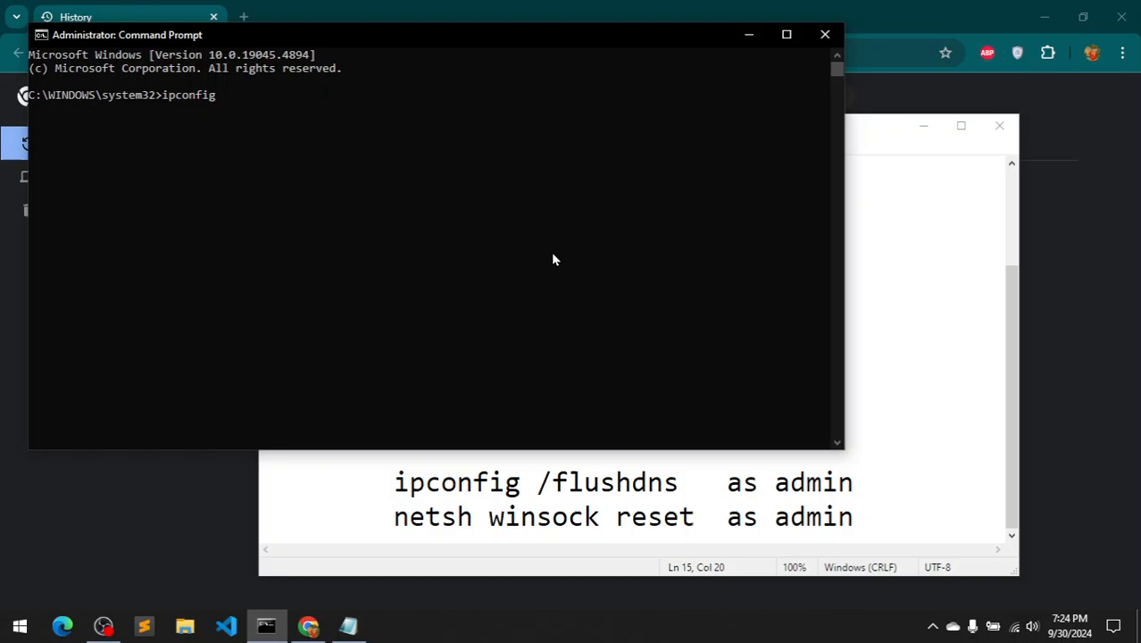
pyautogui.write('/flu')
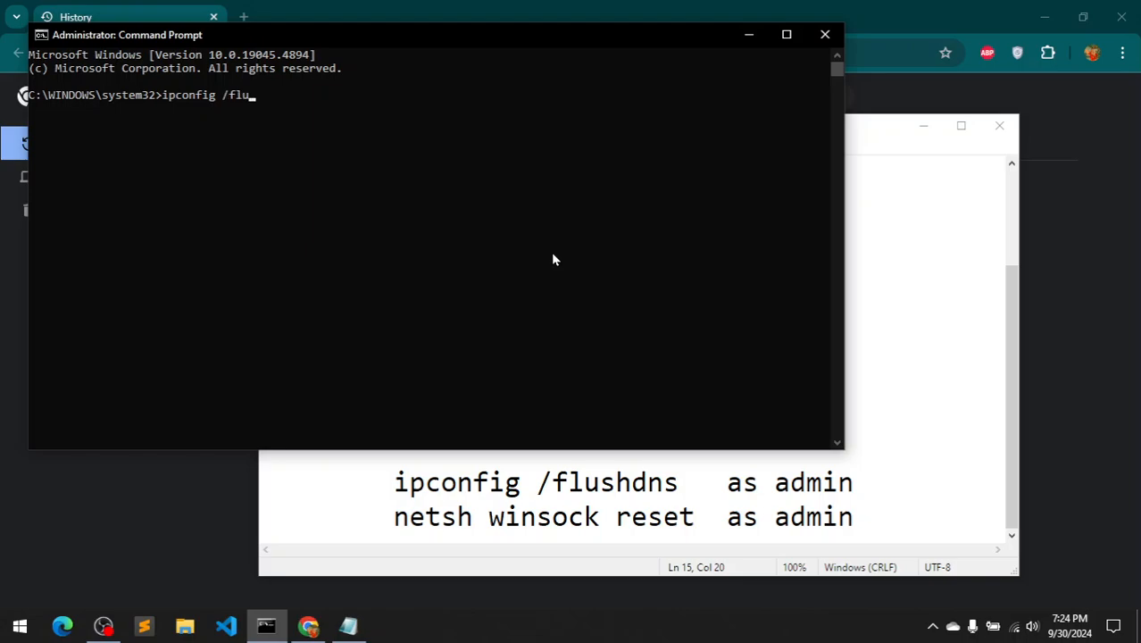
pyautogui.press('Return')
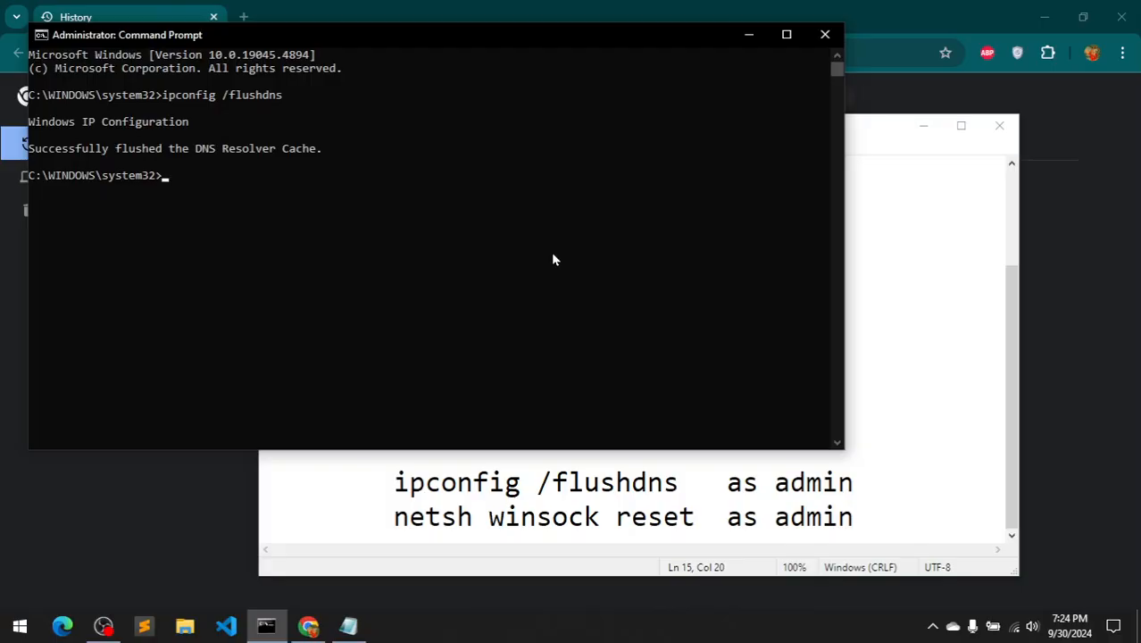
# Reset the Winsock catalog with 'netsh winsock reset'.
pyautogui.write('netsh')
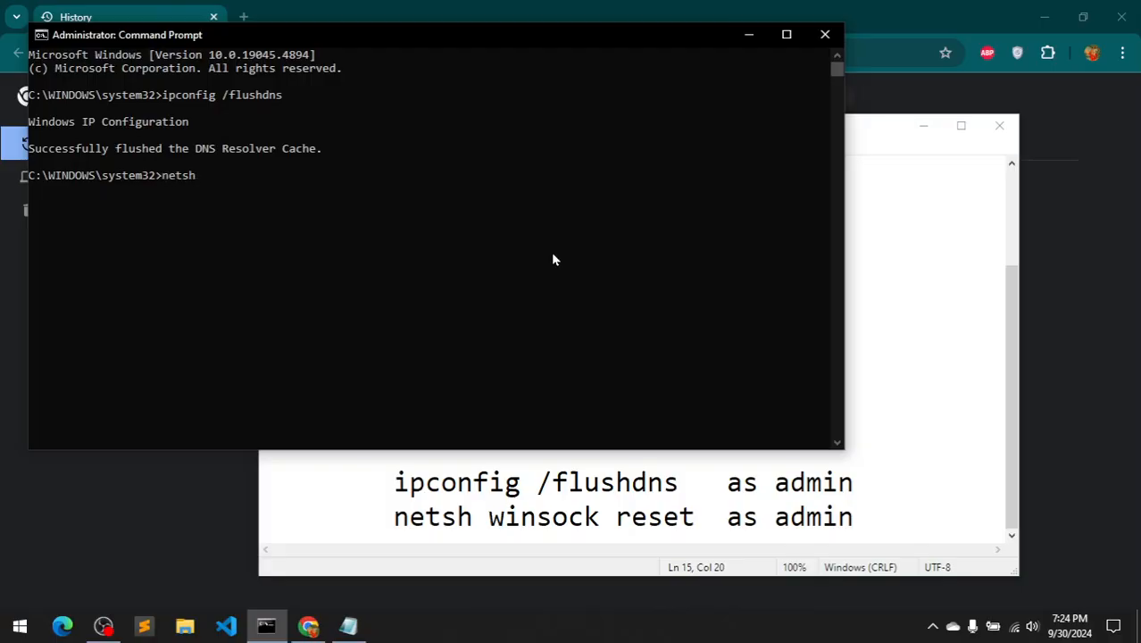
pyautogui.write('winso')
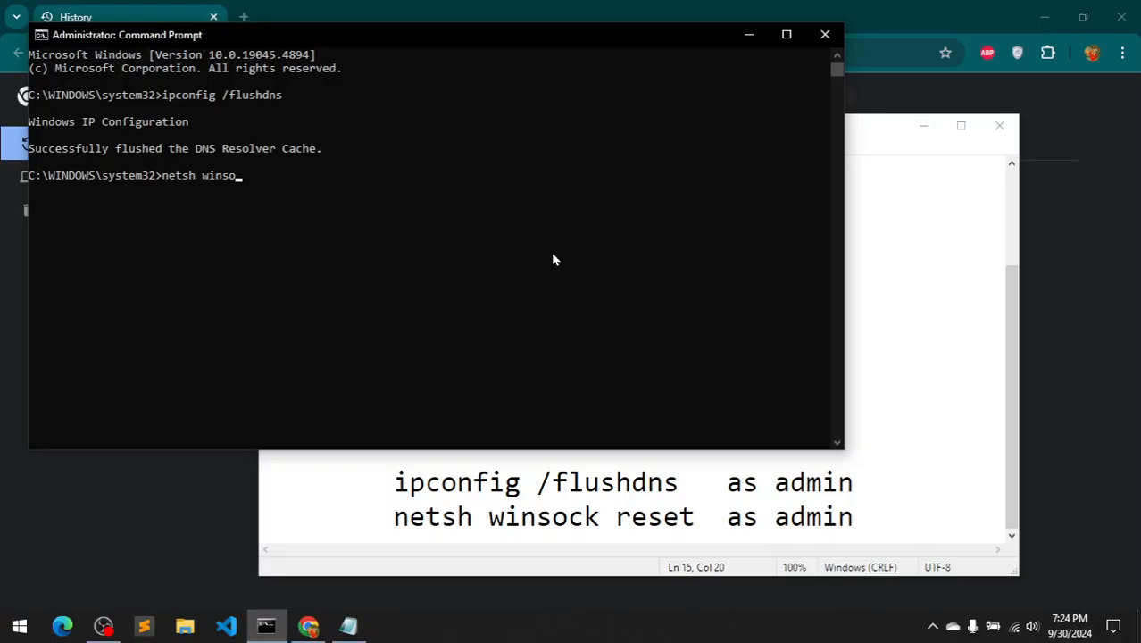
pyautogui.write('ck rese')
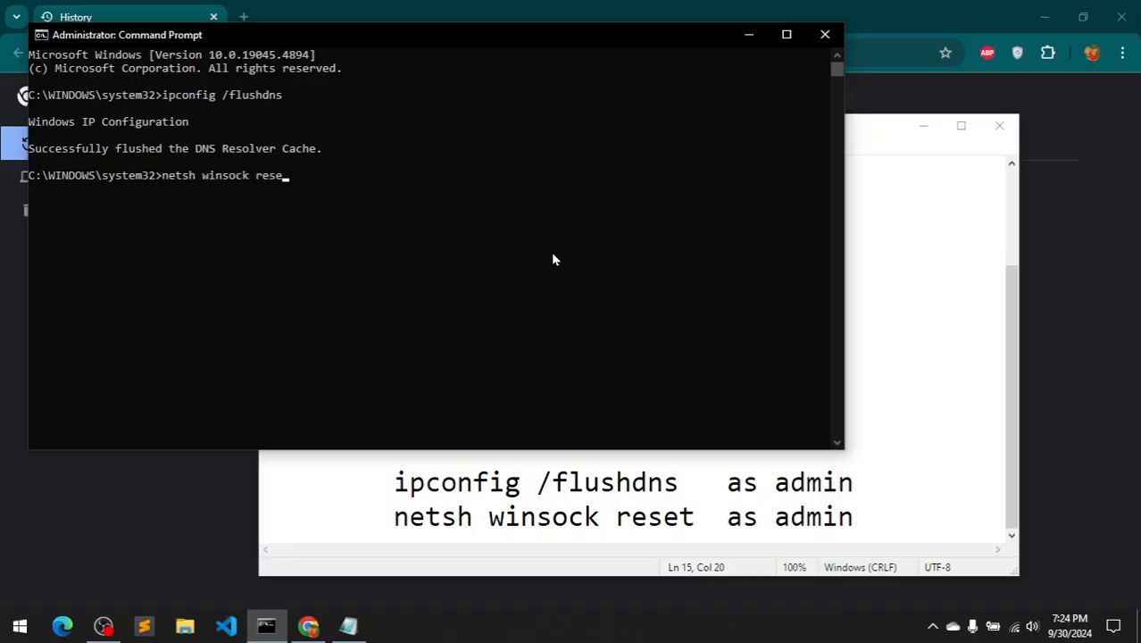
pyautogui.press('Return')
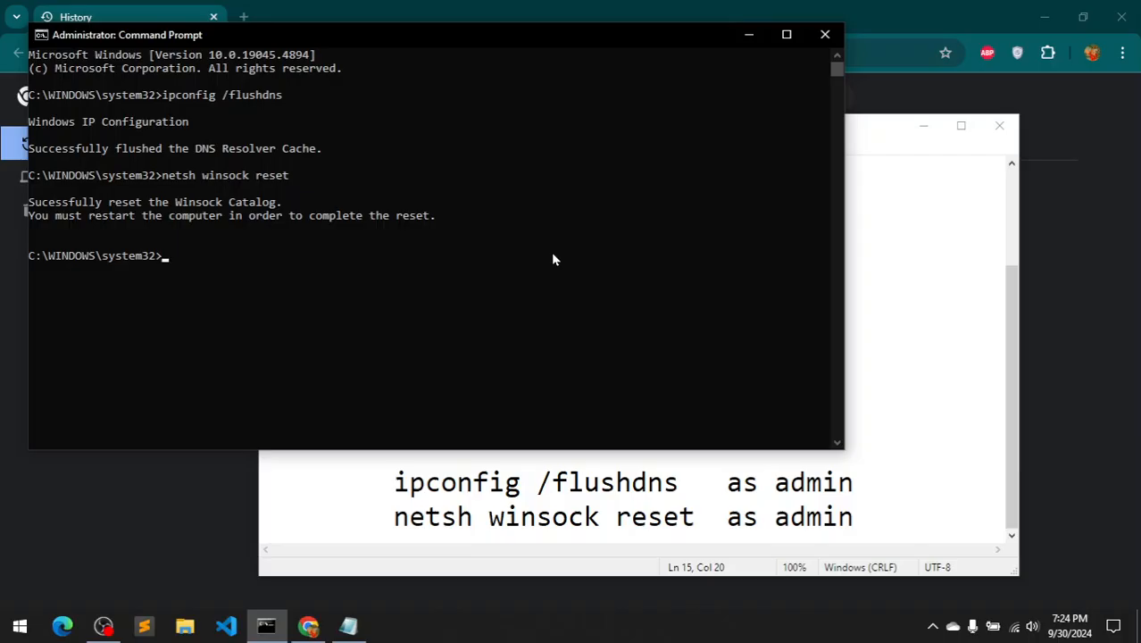
pyautogui.moveTo(809, 201)
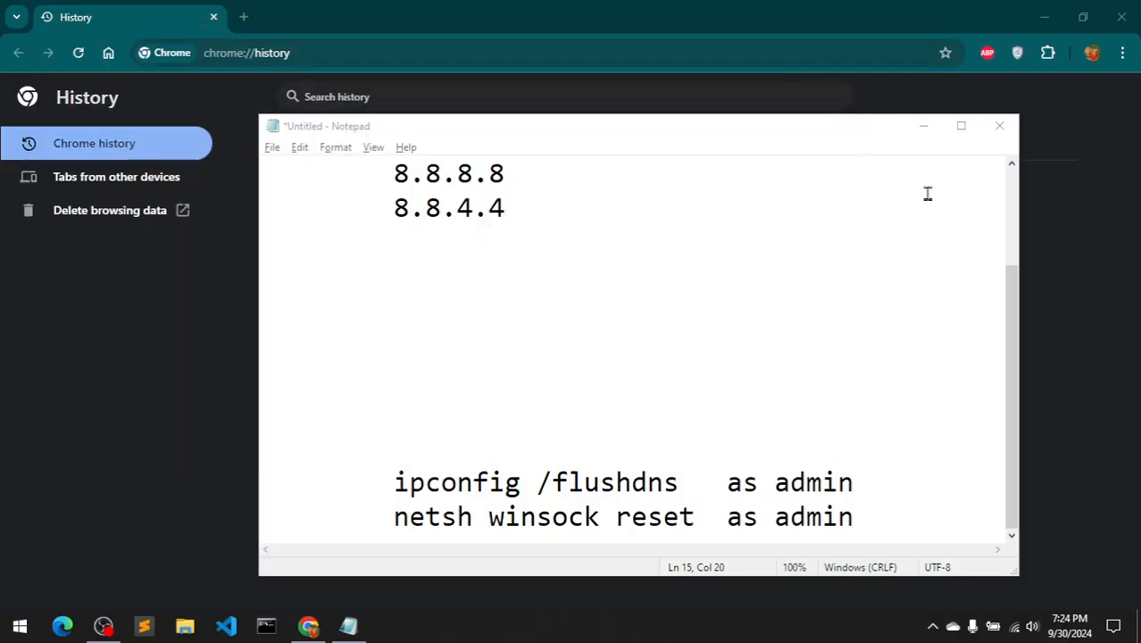
# Minimize Notepad and bring up a fresh Chrome tab showing the Google start page.
pyautogui.click(998, 125)
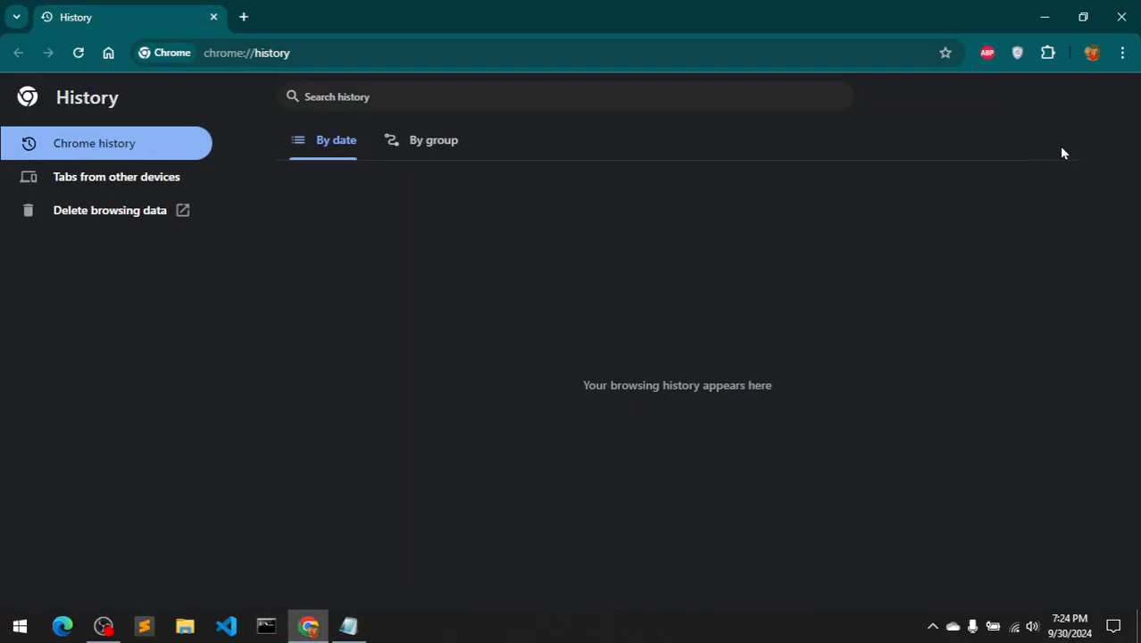
pyautogui.click(244, 17)
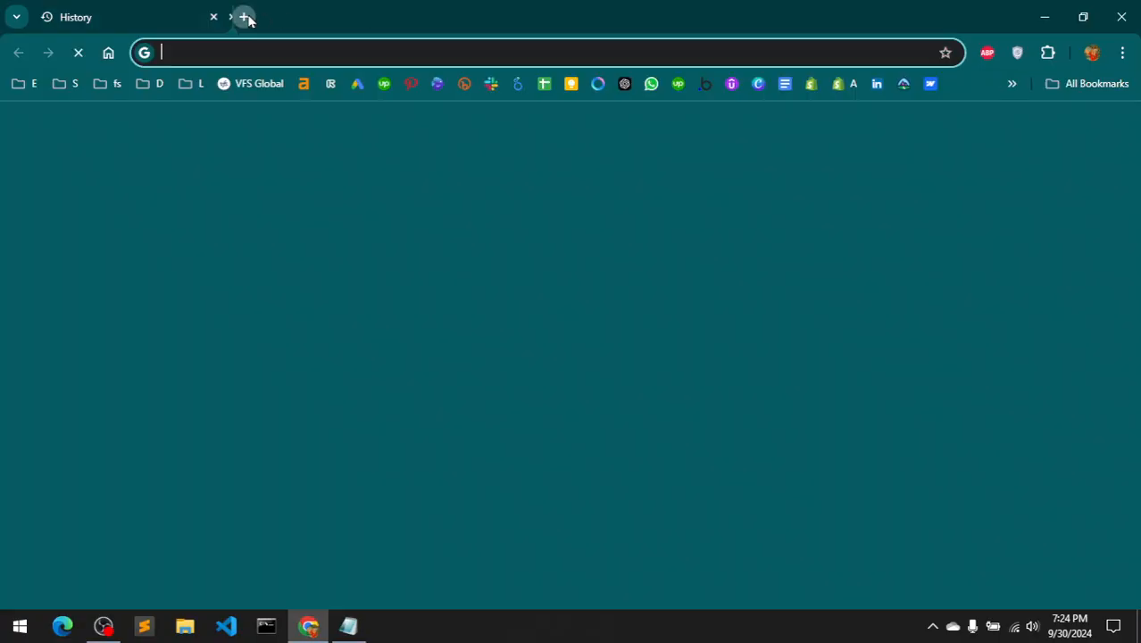
pyautogui.click(243, 17)
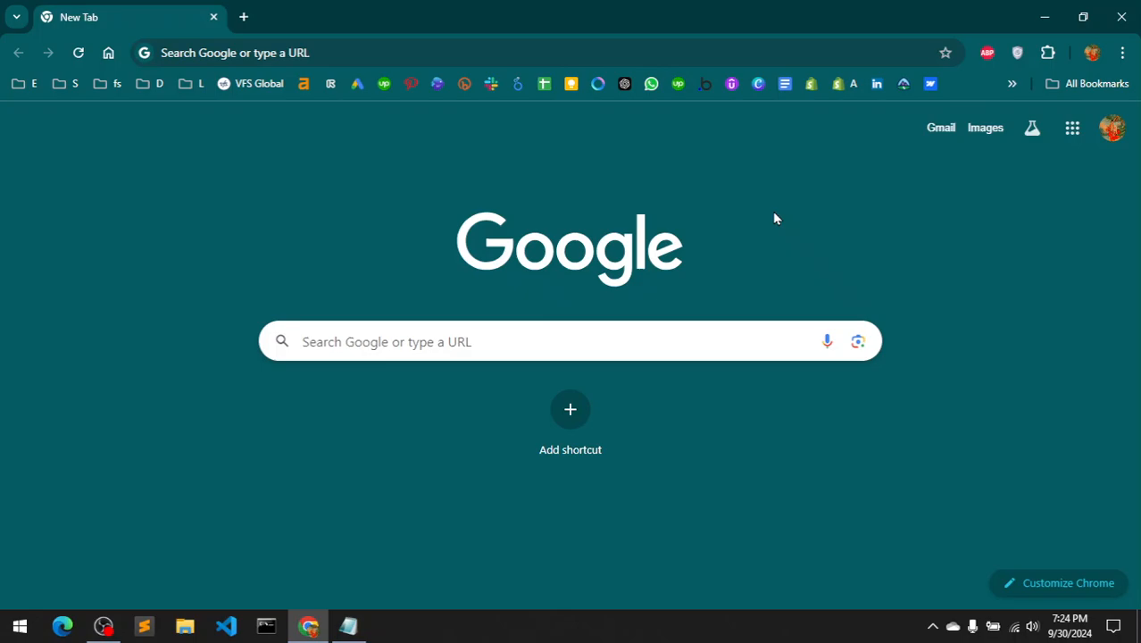
pyautogui.moveTo(812, 142)
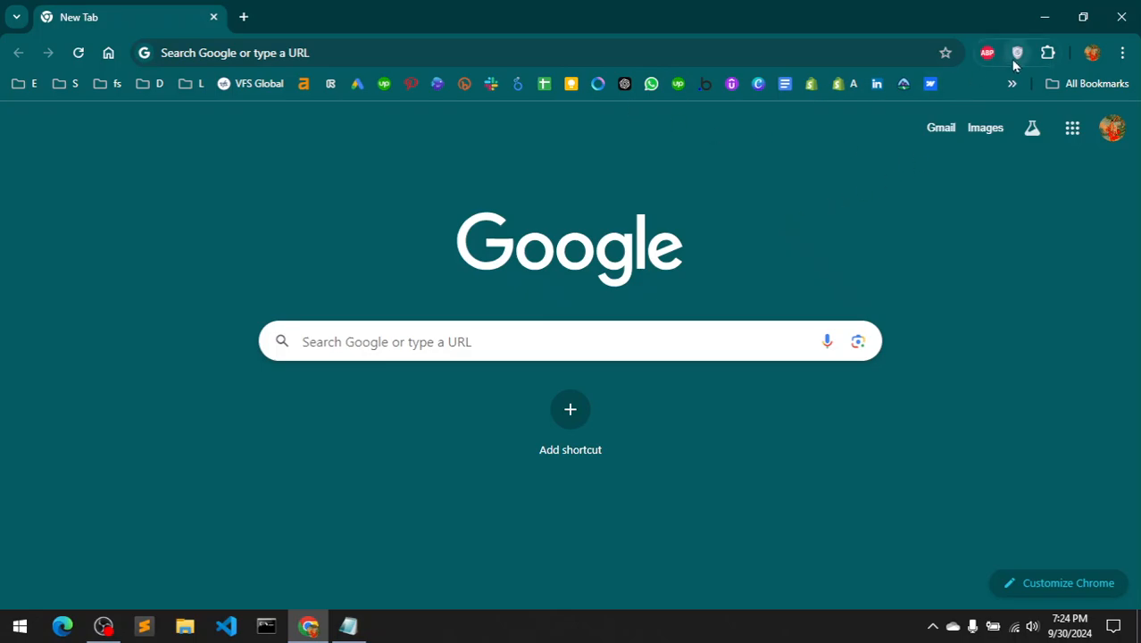
pyautogui.click(1017, 53)
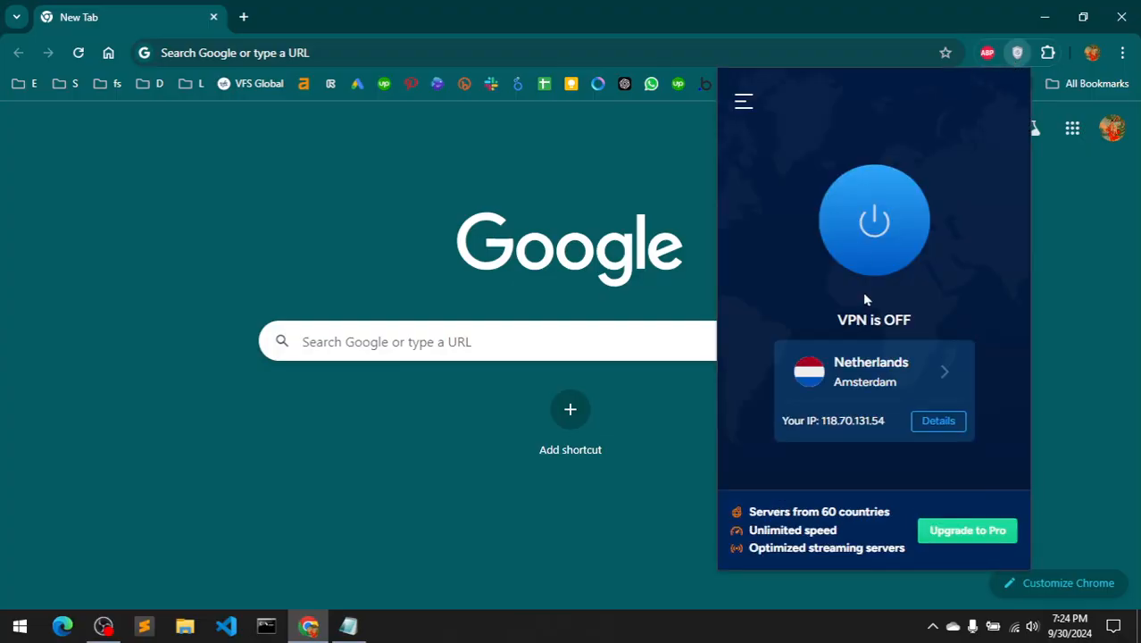
pyautogui.moveTo(846, 310)
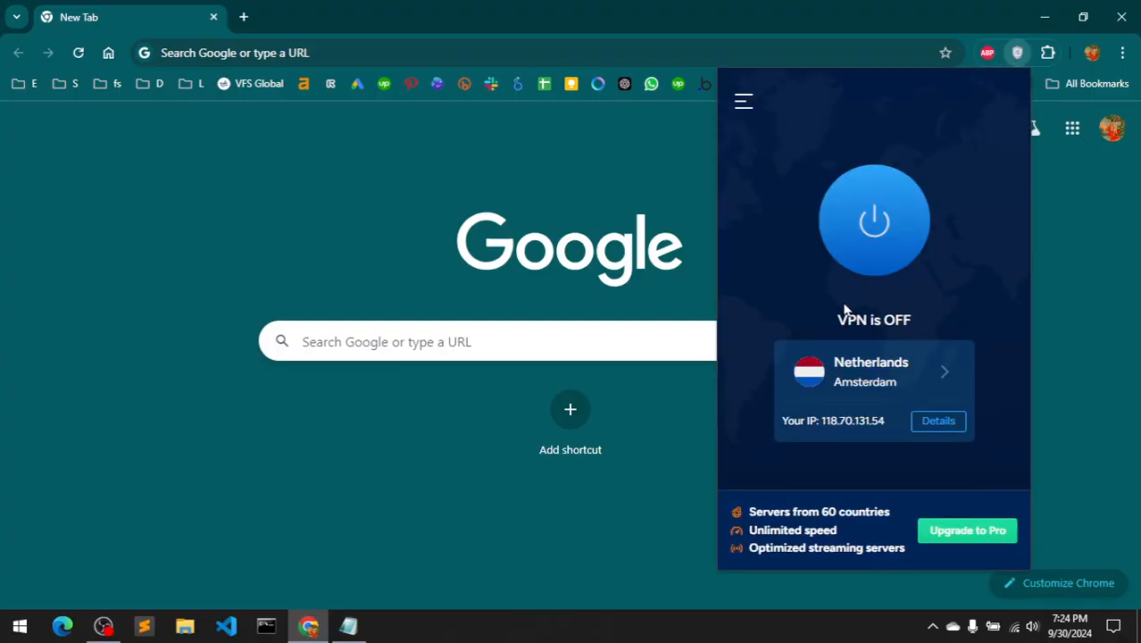
pyautogui.moveTo(851, 314)
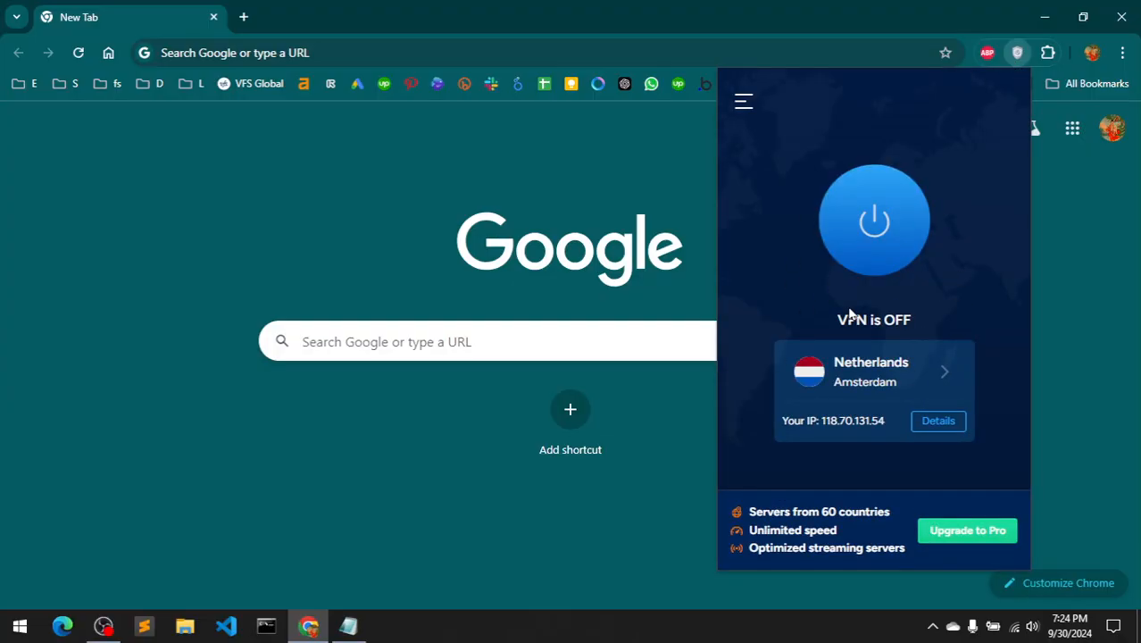
pyautogui.moveTo(676, 308)
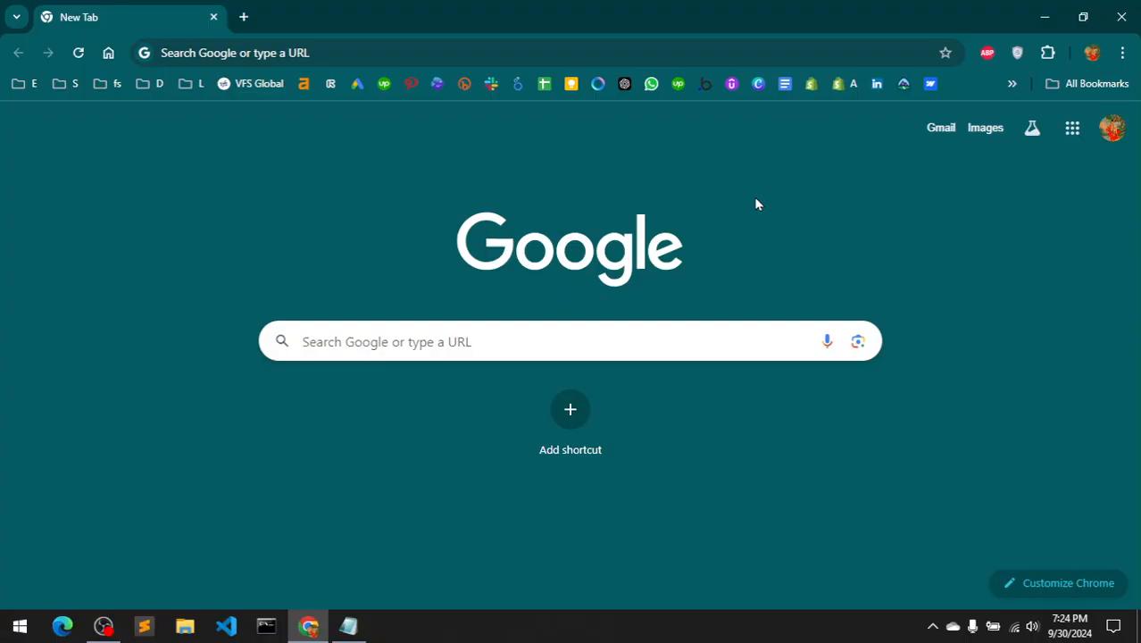
pyautogui.click(571, 341)
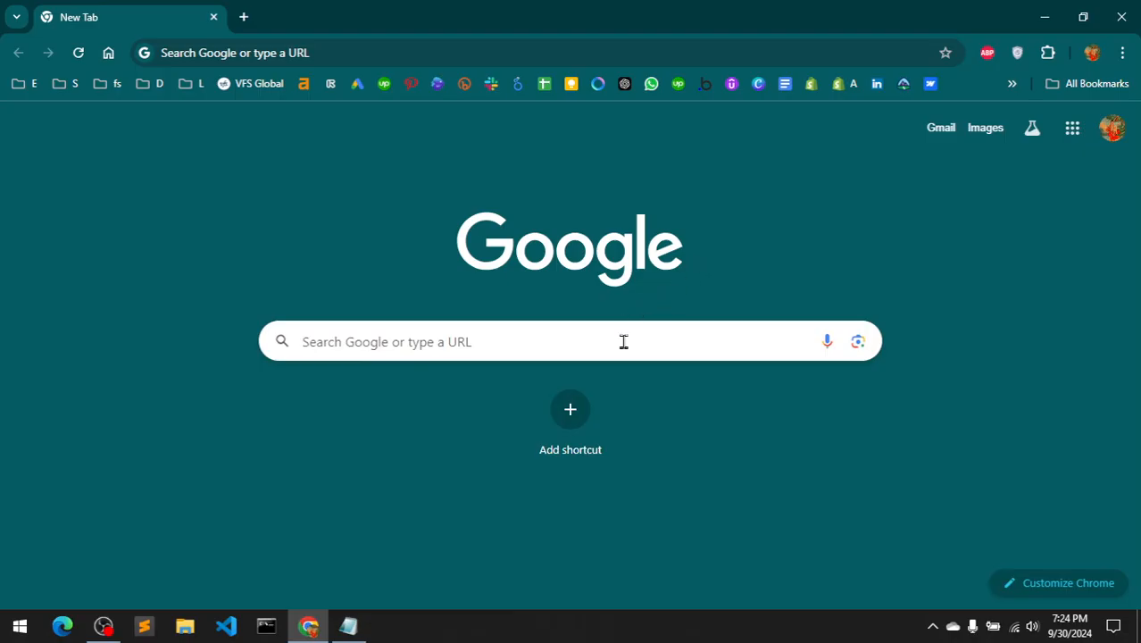
pyautogui.moveTo(724, 279)
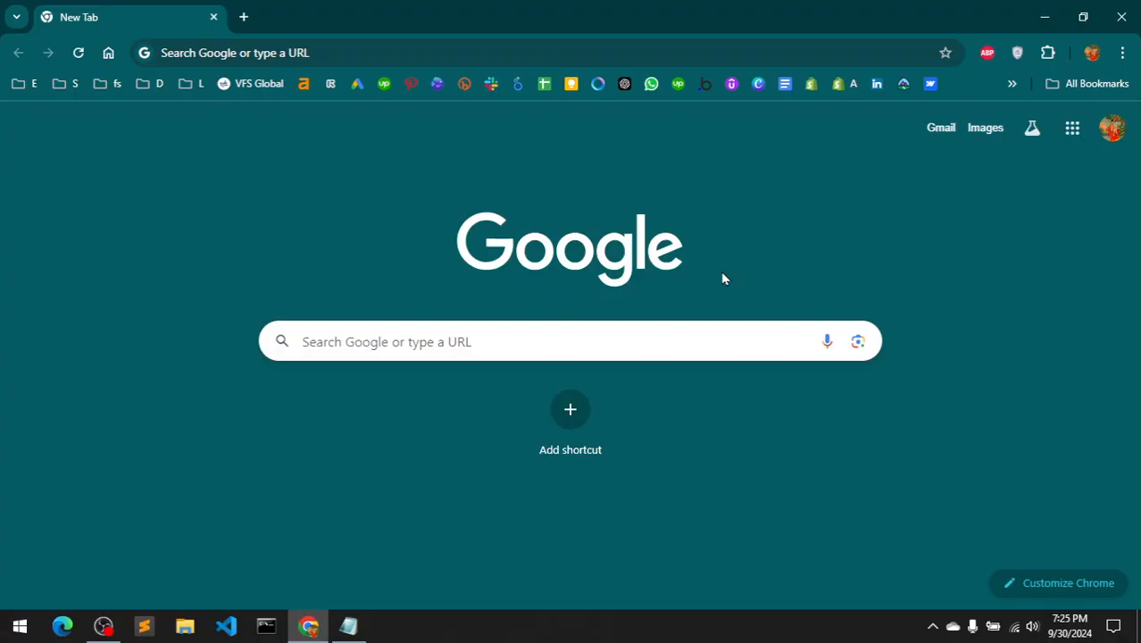
pyautogui.moveTo(481, 375)
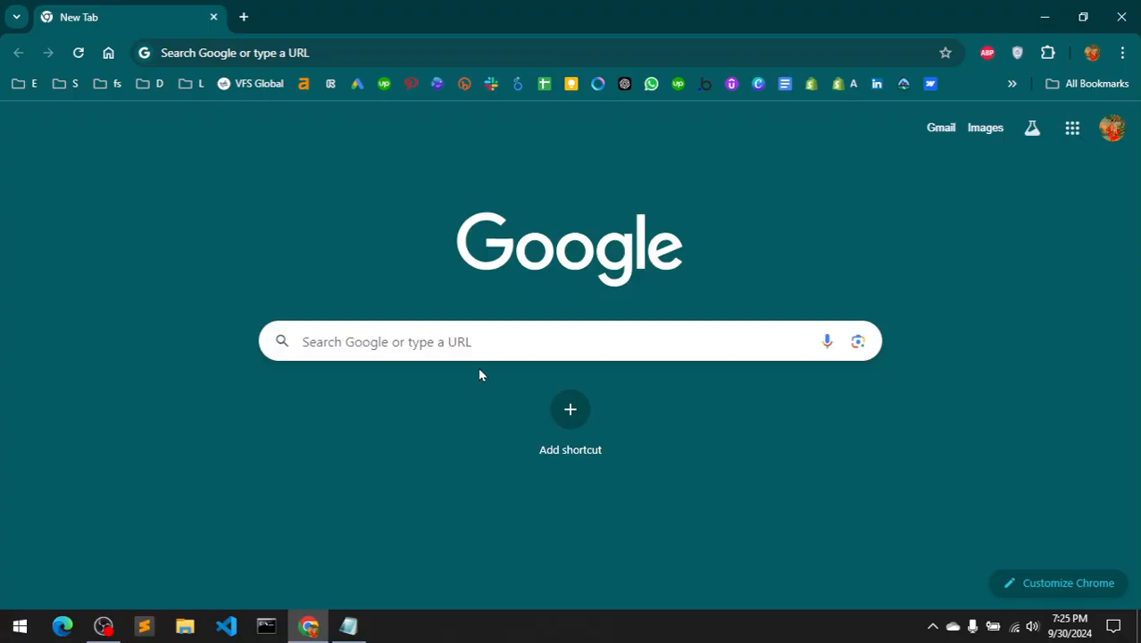
pyautogui.click(570, 341)
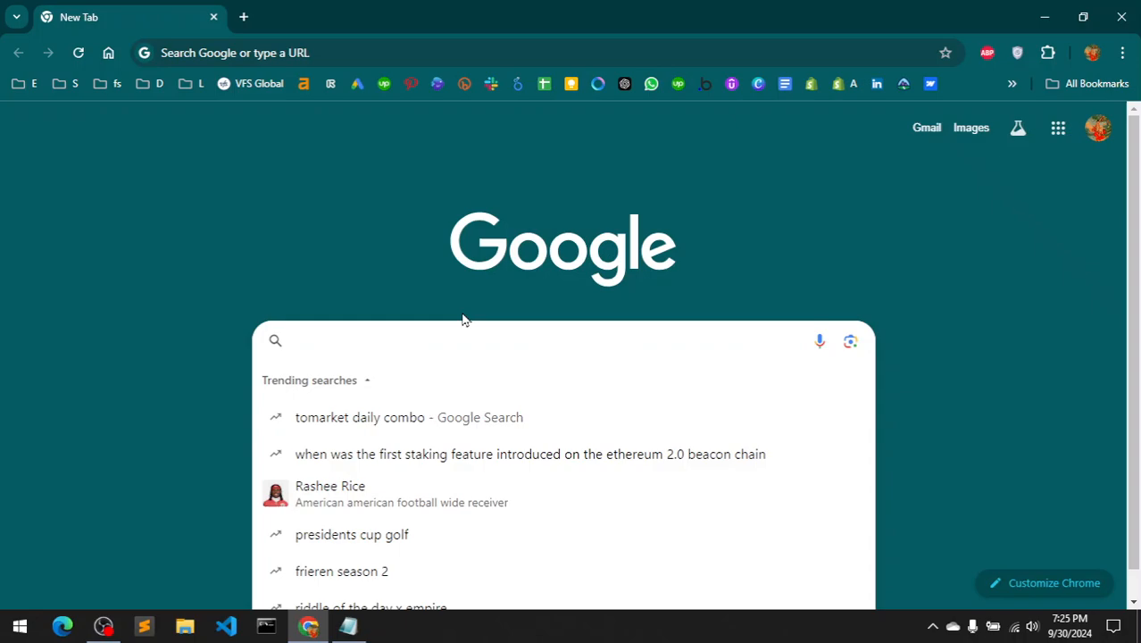
pyautogui.click(447, 306)
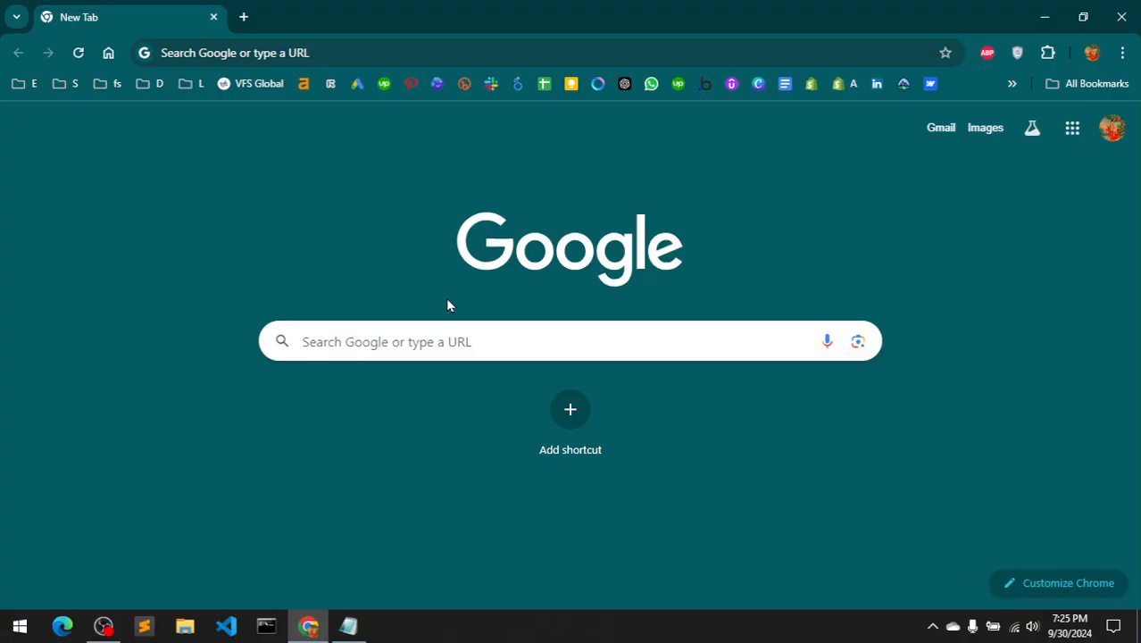
pyautogui.click(569, 342)
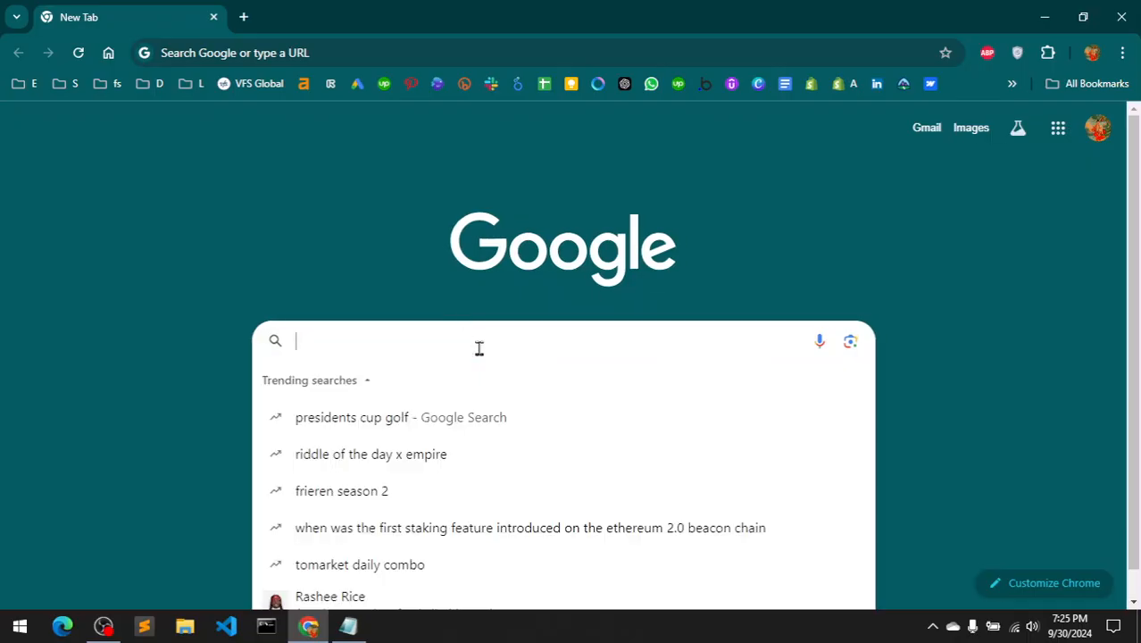
pyautogui.moveTo(413, 304)
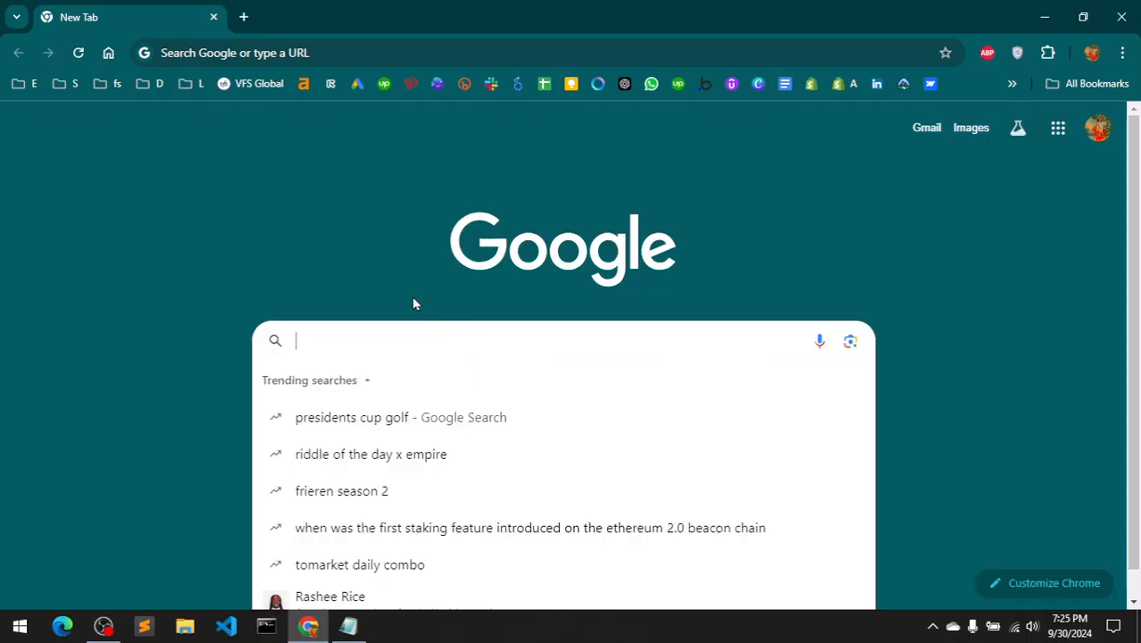
pyautogui.click(411, 299)
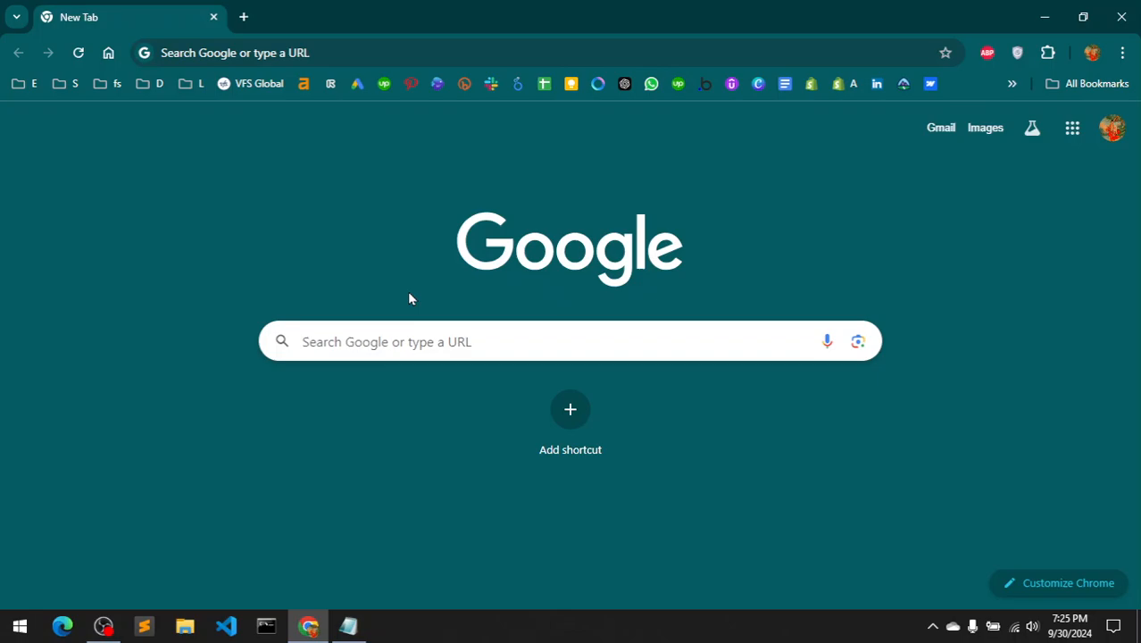
pyautogui.click(571, 341)
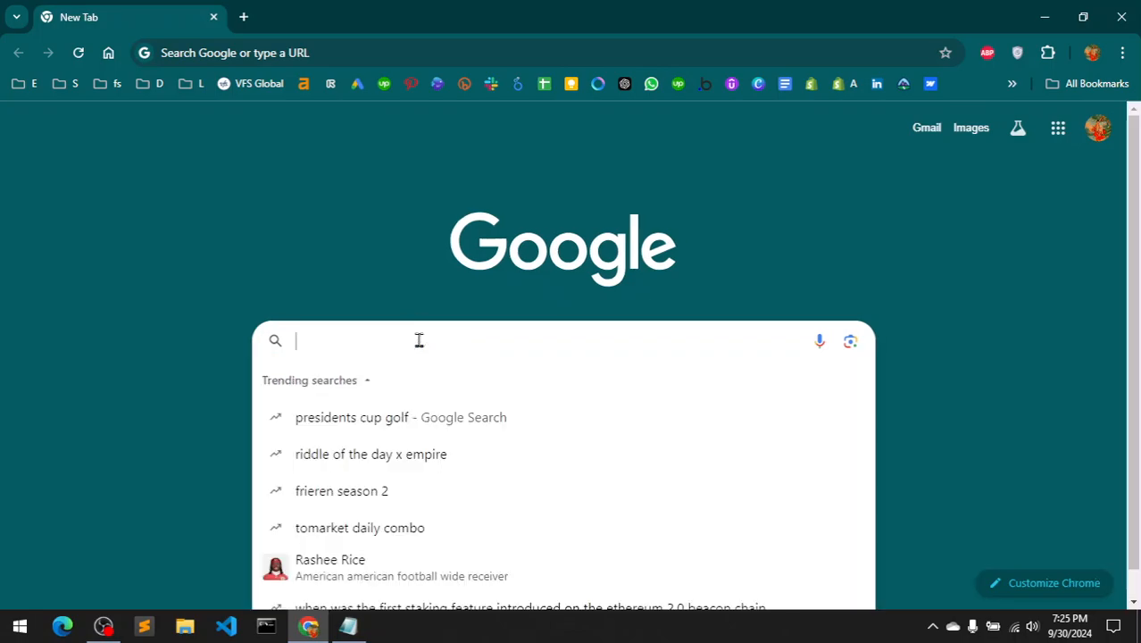
pyautogui.click(397, 290)
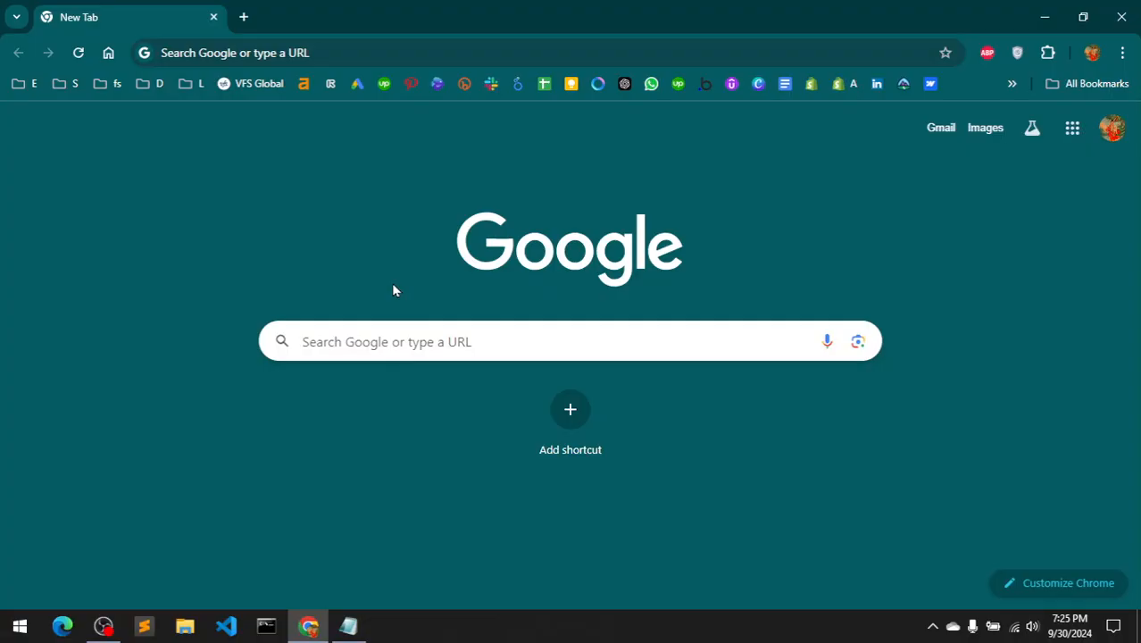
pyautogui.moveTo(401, 340)
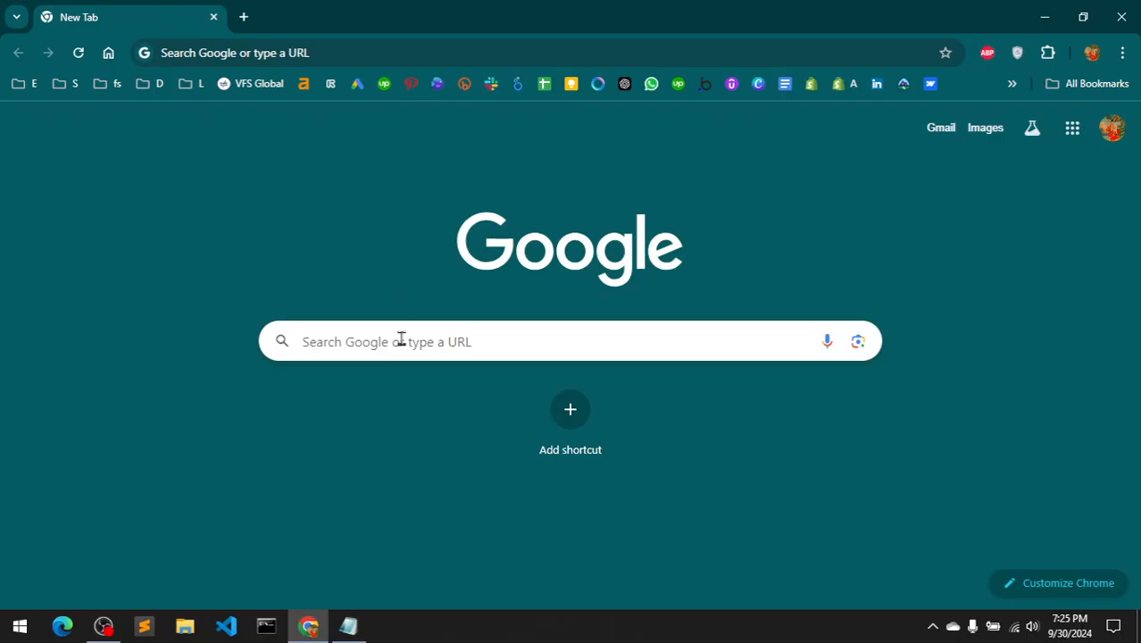
pyautogui.moveTo(407, 307)
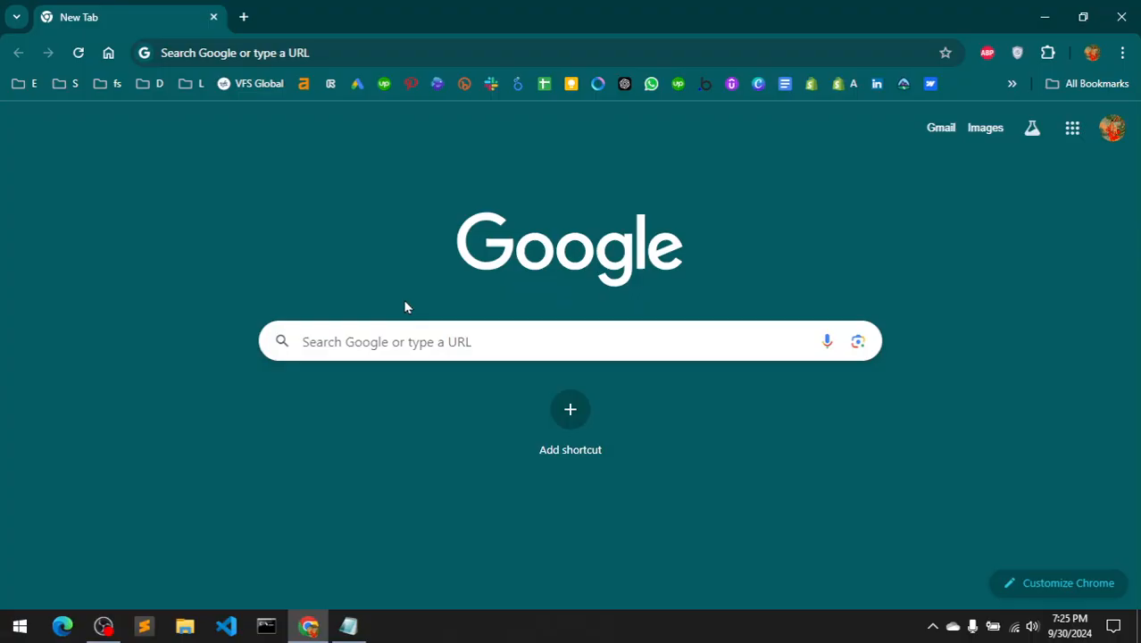
pyautogui.moveTo(799, 156)
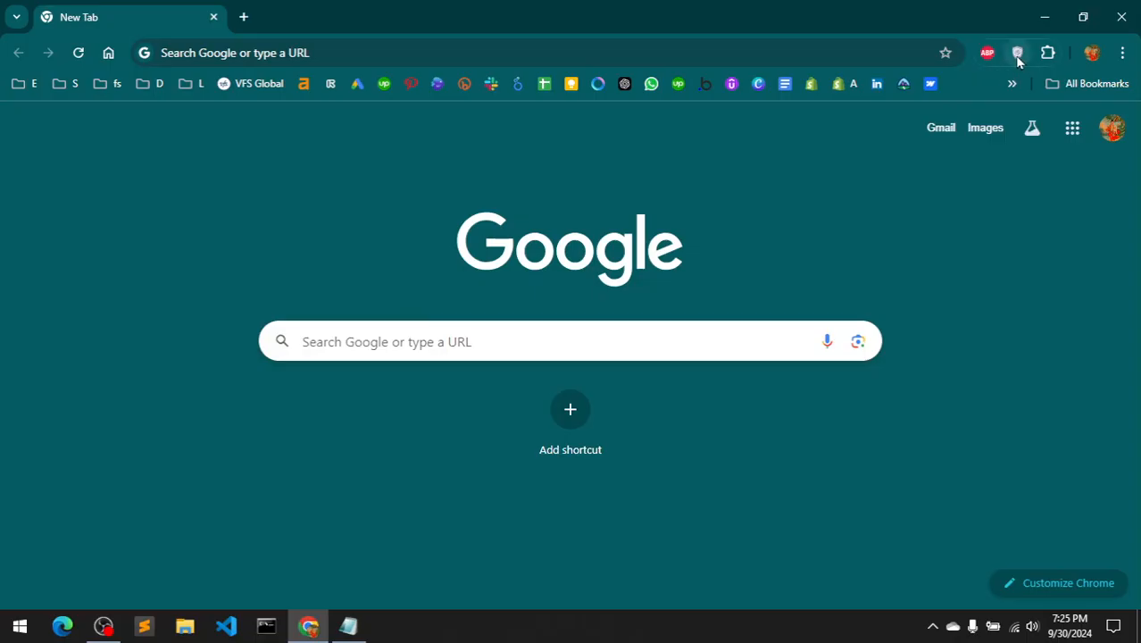
# Show the VPN extension panel: VPN off, location Netherlands, Amsterdam.
pyautogui.click(1019, 52)
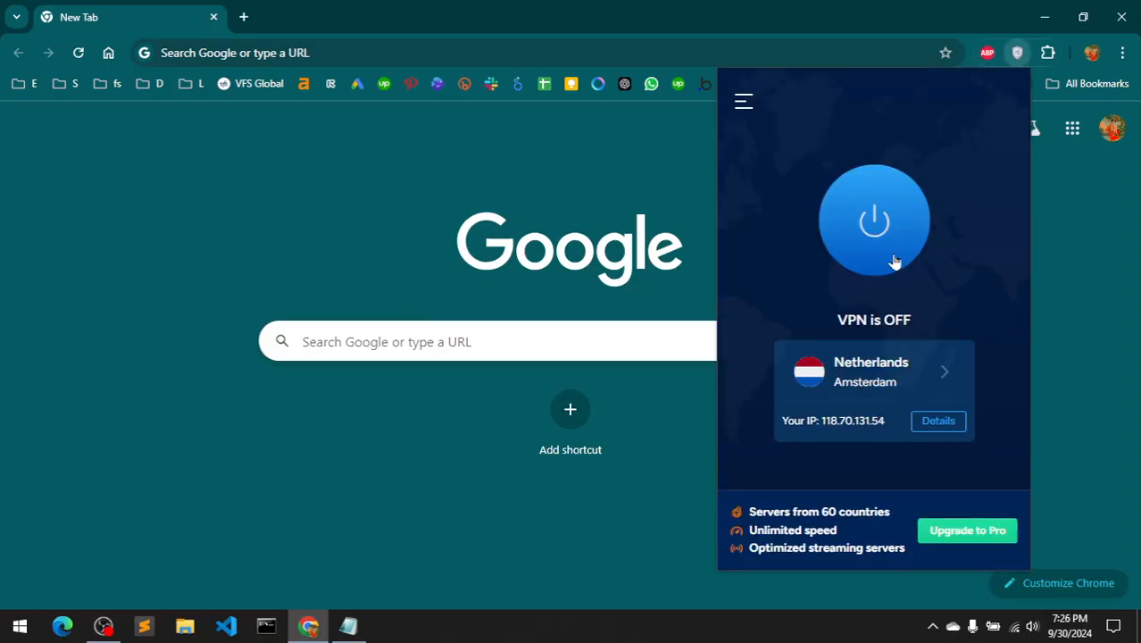
pyautogui.moveTo(823, 525)
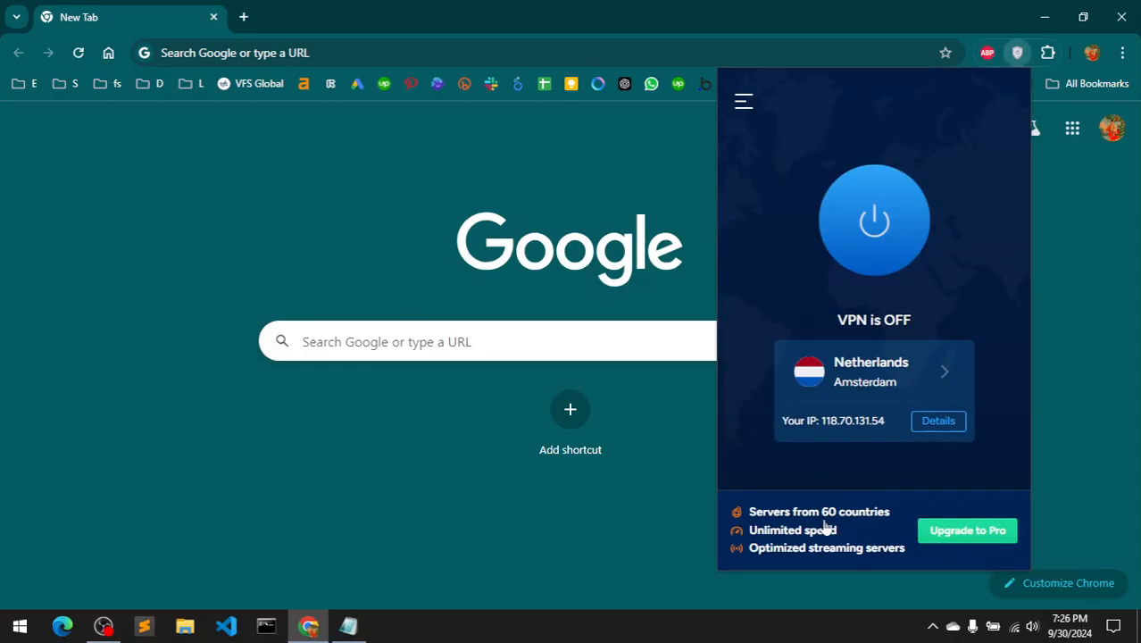
pyautogui.moveTo(647, 182)
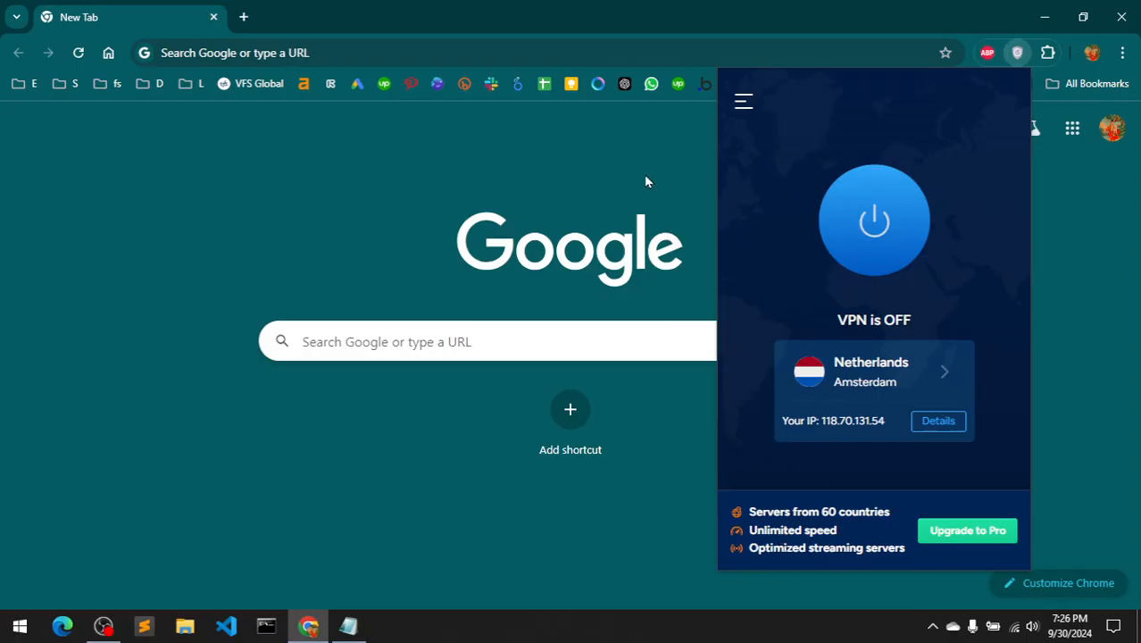